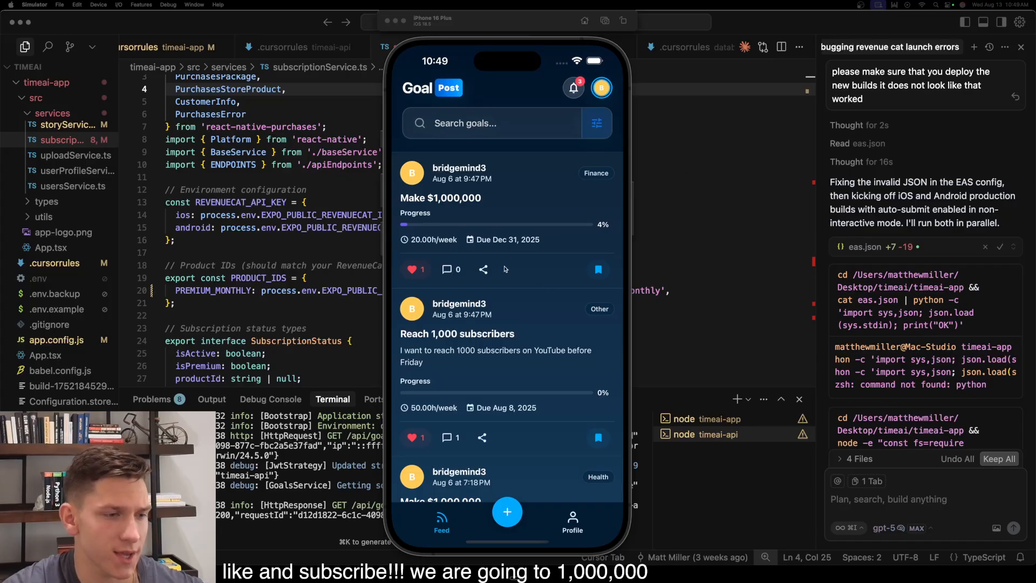
# Sign out, start creating a free account and continue past the chosen goal categories.
pyautogui.click(572, 519)
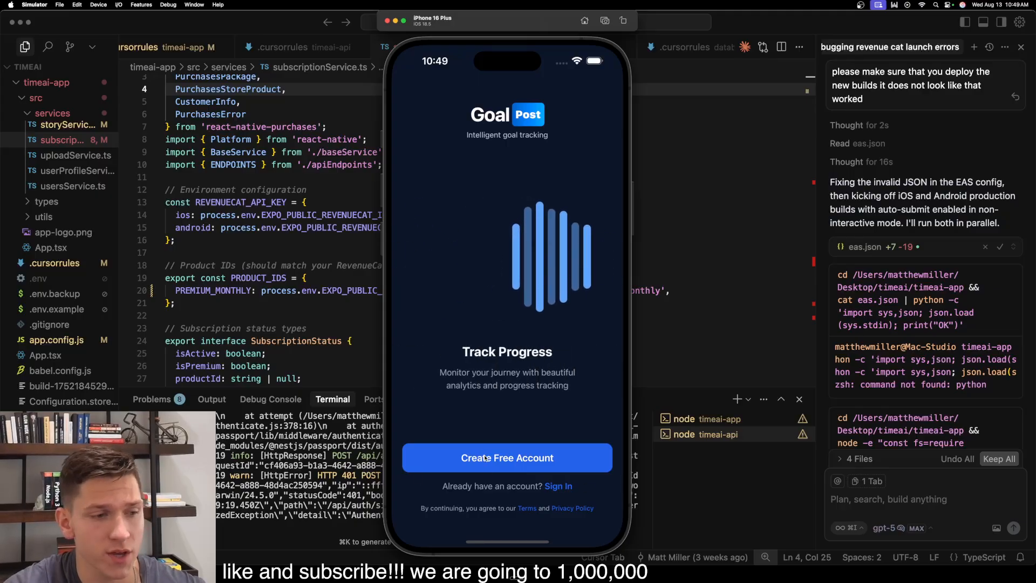
pyautogui.click(507, 457)
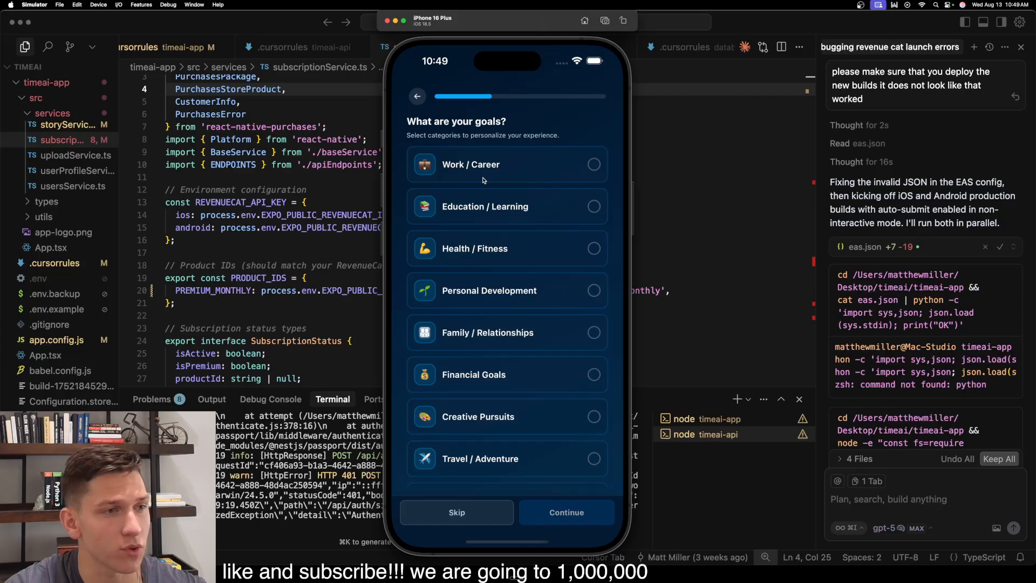
pyautogui.scroll(-3)
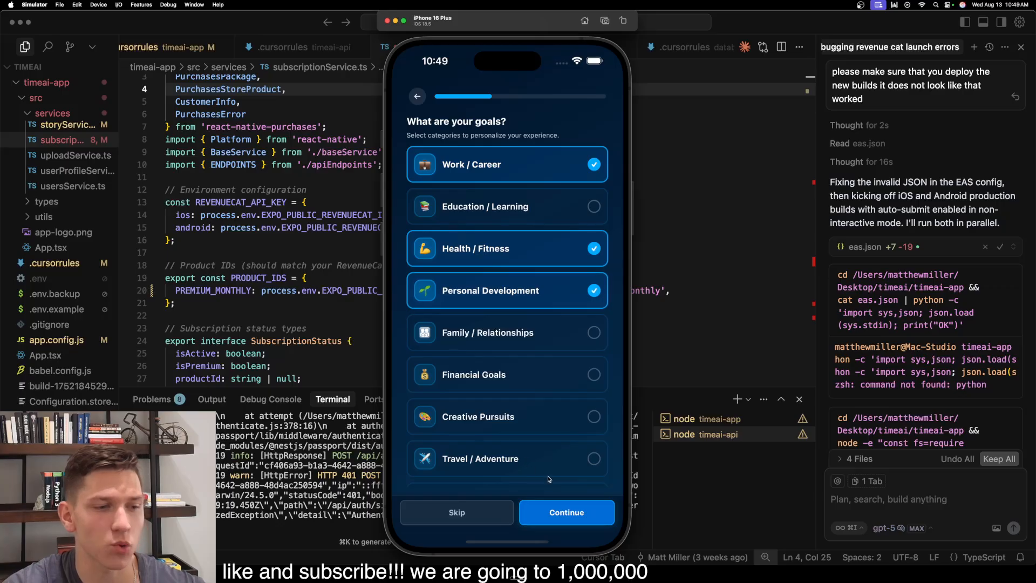
pyautogui.click(565, 511)
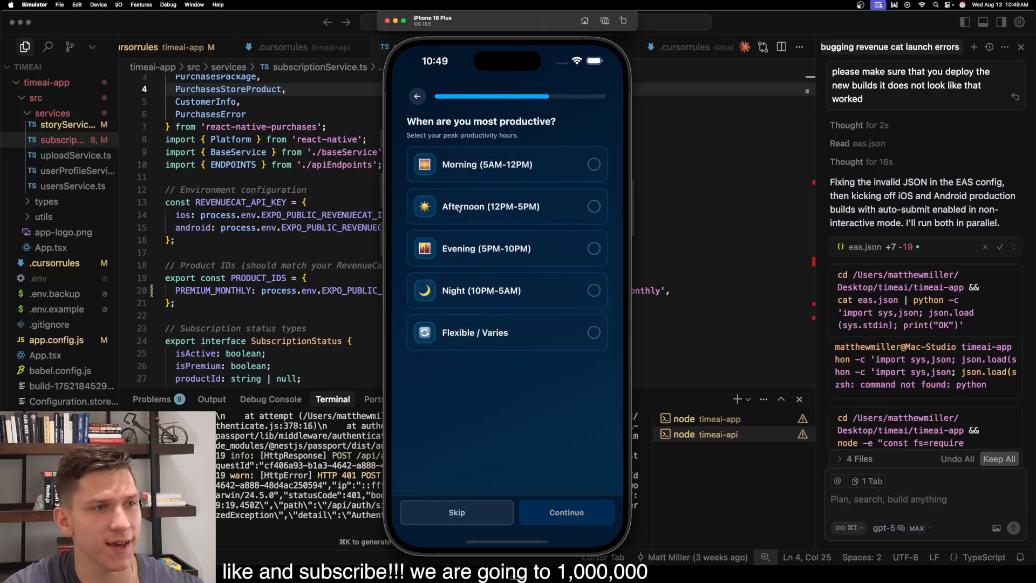
# Choose afternoon productivity and one-hour sessions, then complete the onboarding questions.
pyautogui.click(506, 206)
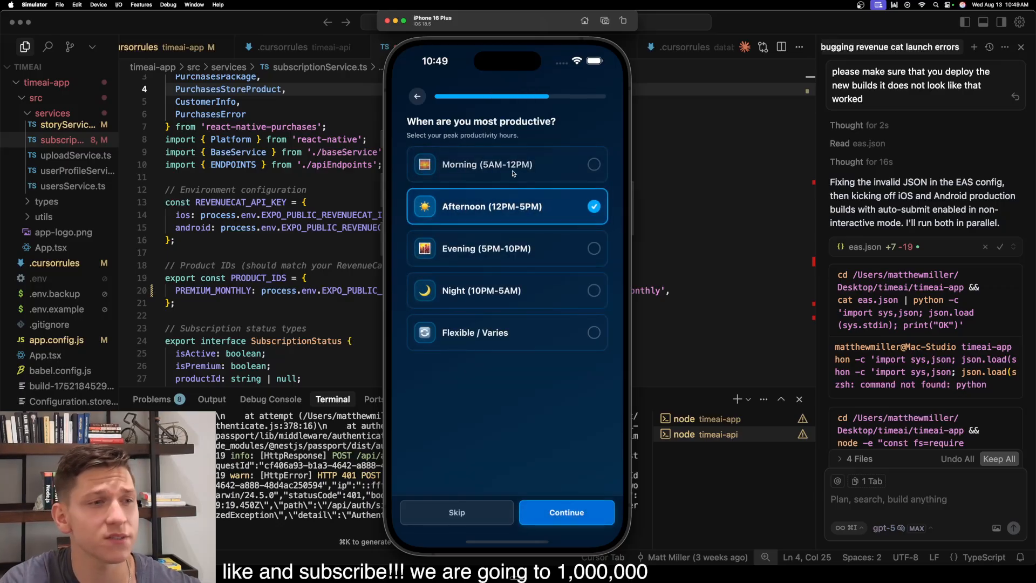
pyautogui.click(565, 512)
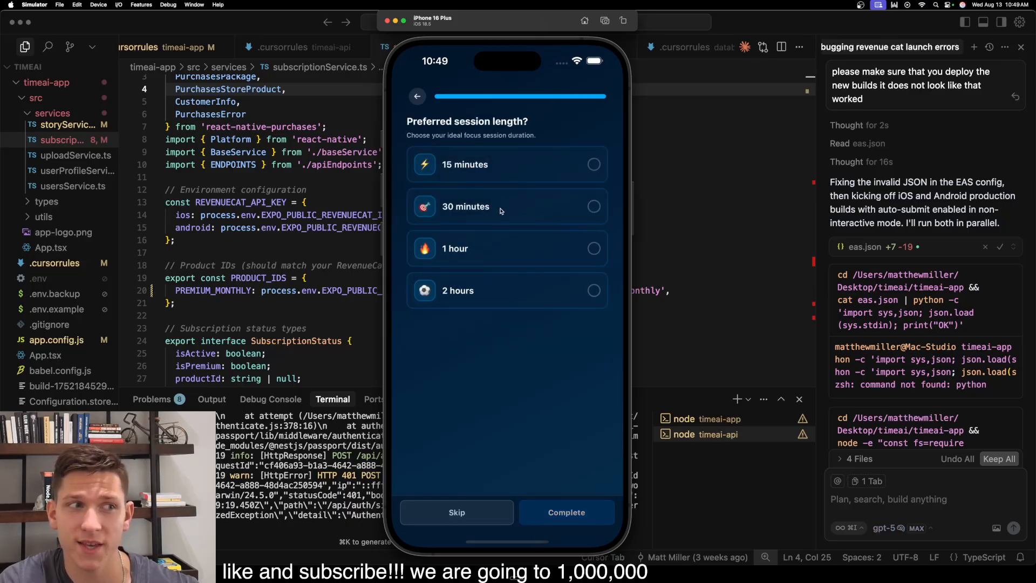
pyautogui.moveTo(464, 229)
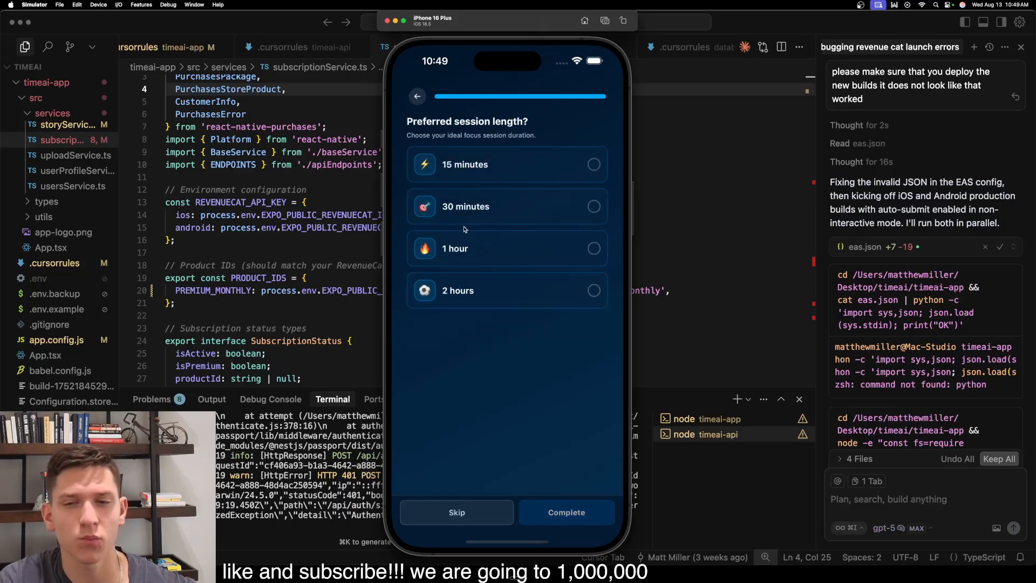
pyautogui.click(507, 248)
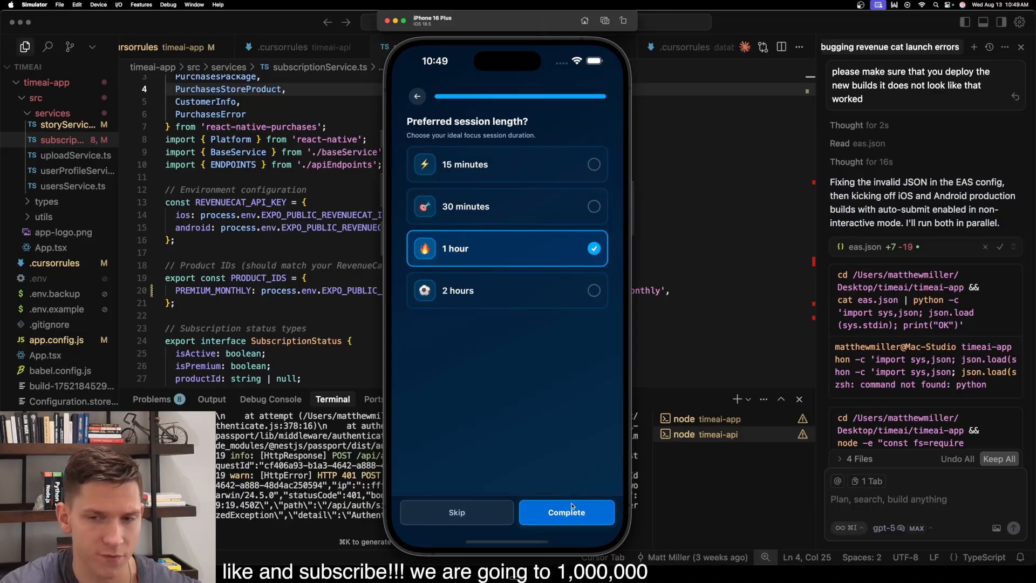
pyautogui.click(566, 511)
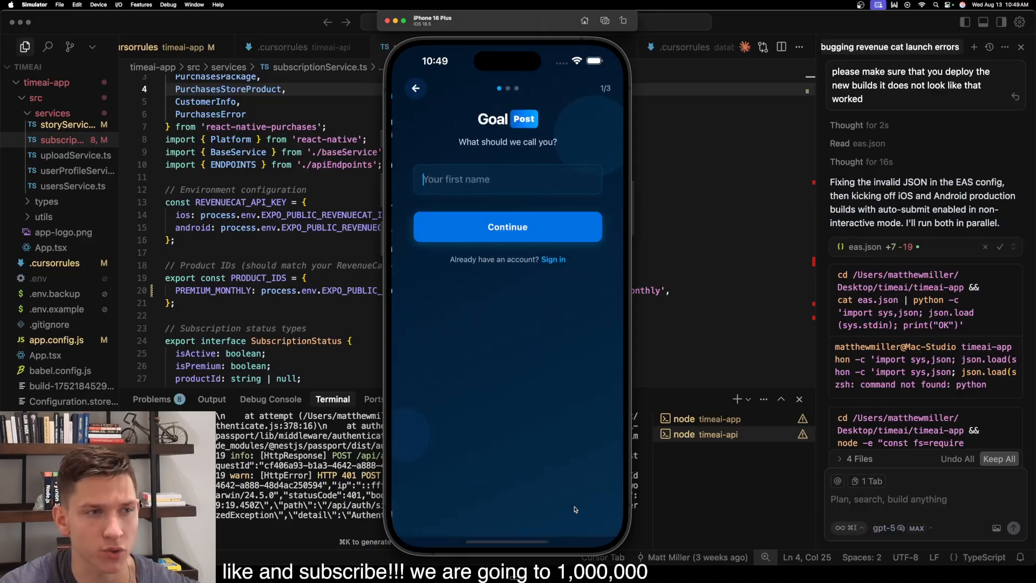
# Enter first name BridgeMind and username bridgemind, continuing to the email step.
pyautogui.click(507, 179)
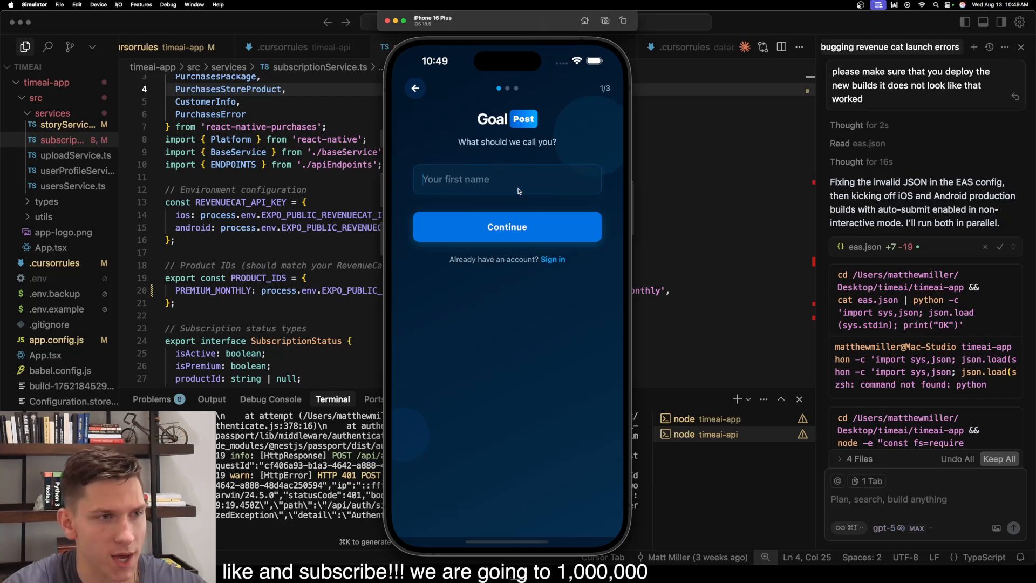
pyautogui.write('BridgeMin')
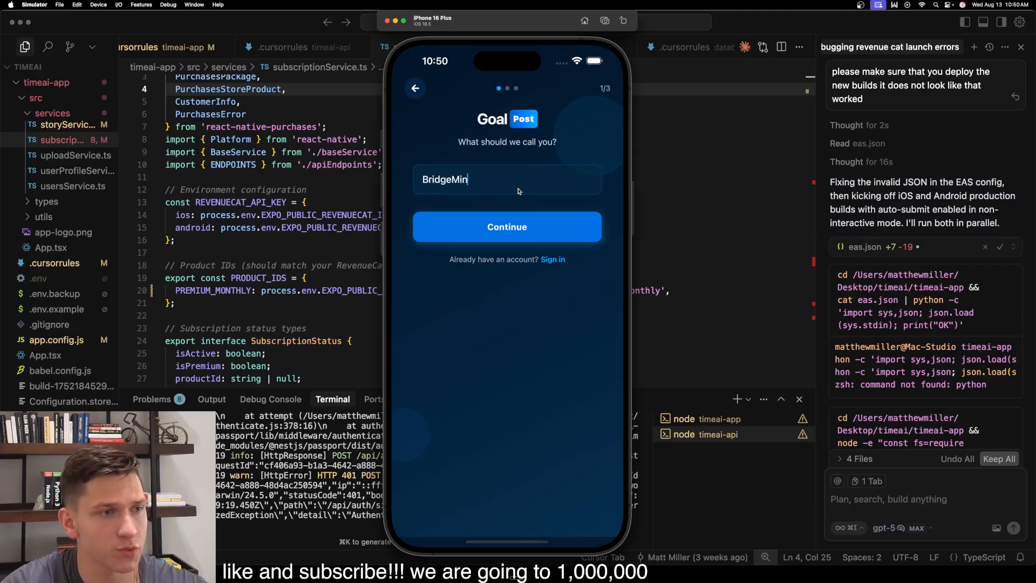
pyautogui.click(507, 227)
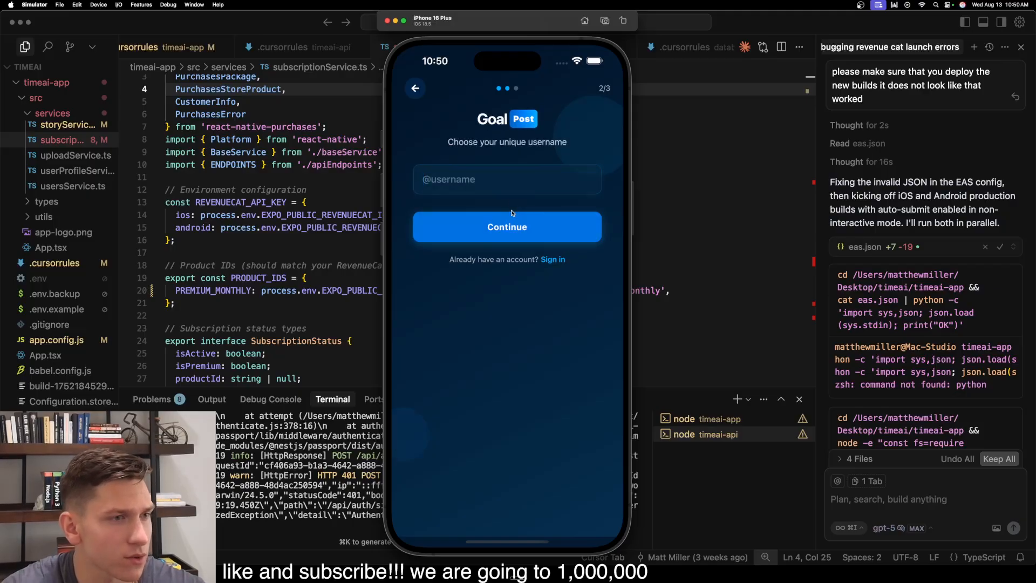
pyautogui.write('bridgemind4')
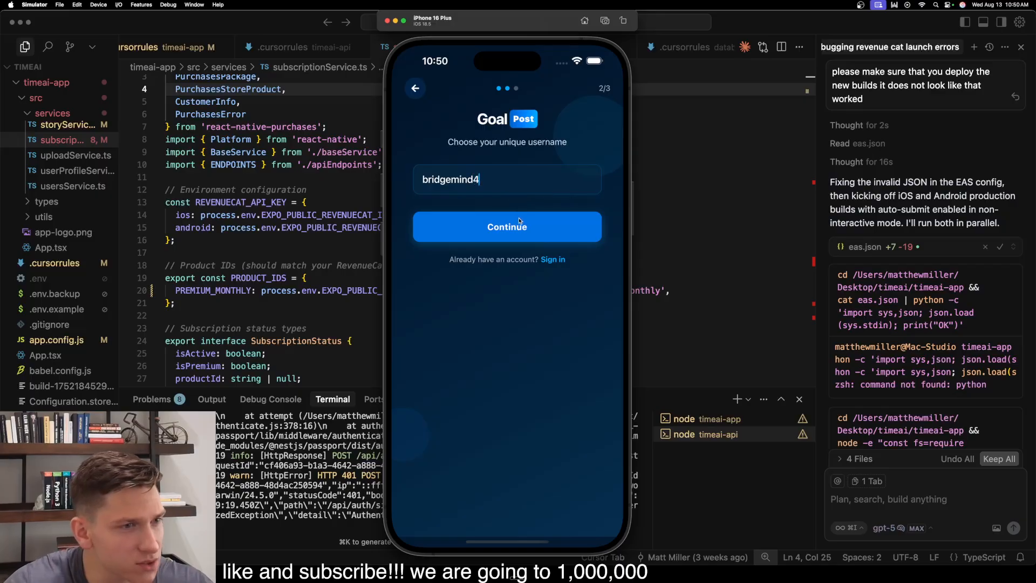
pyautogui.click(507, 226)
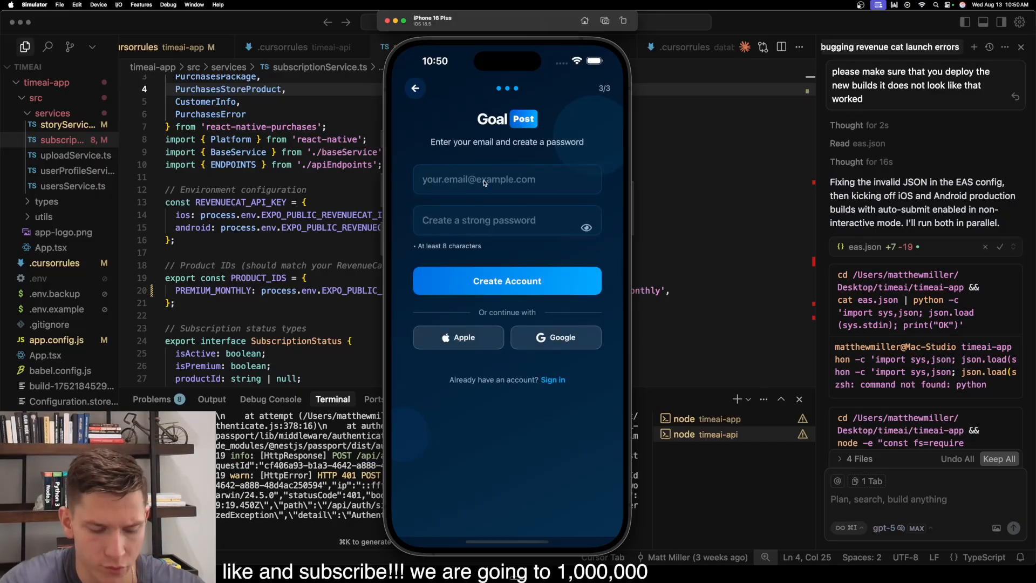
pyautogui.moveTo(492, 337)
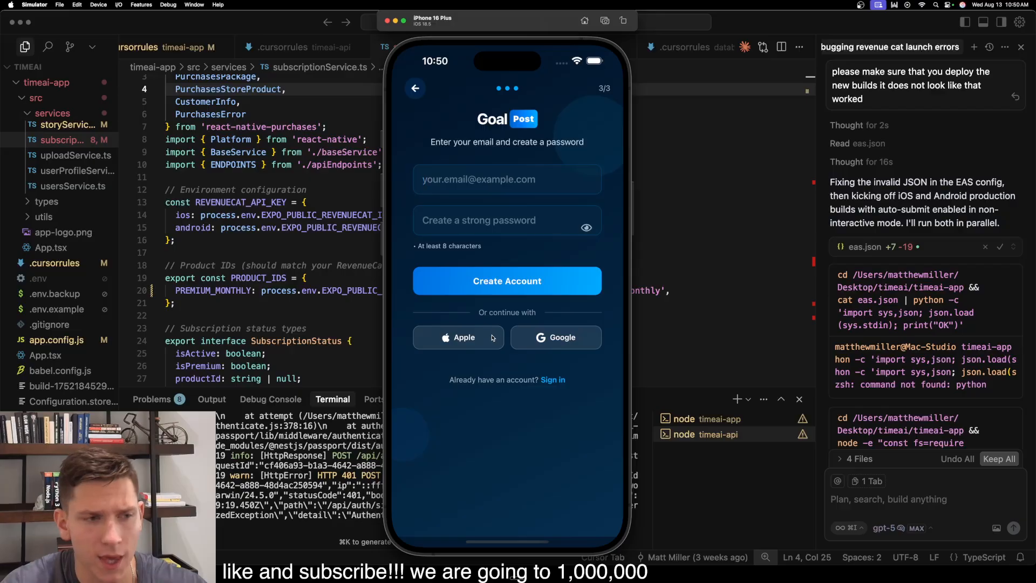
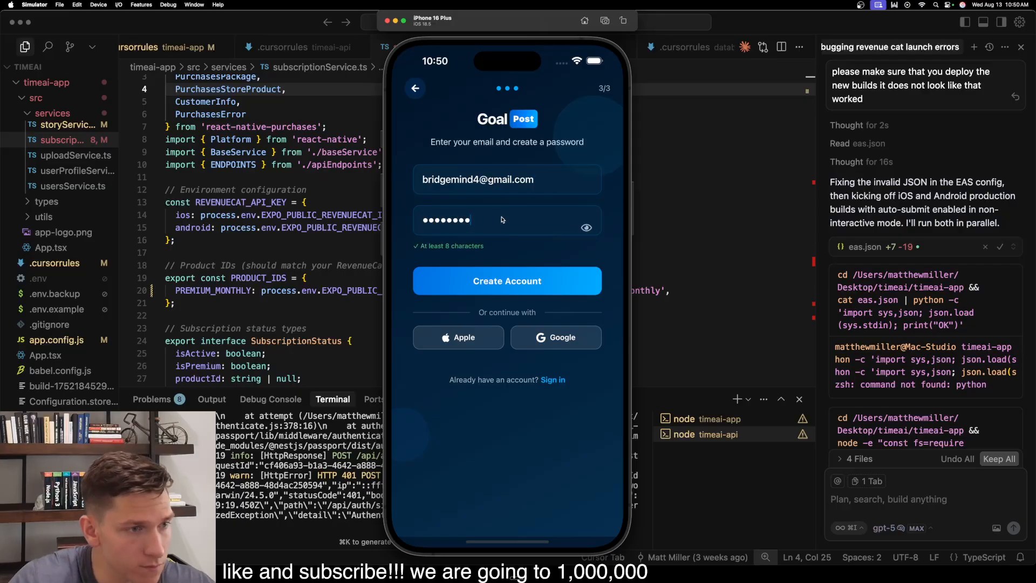
# Enter the email and password and create the new account.
pyautogui.click(507, 280)
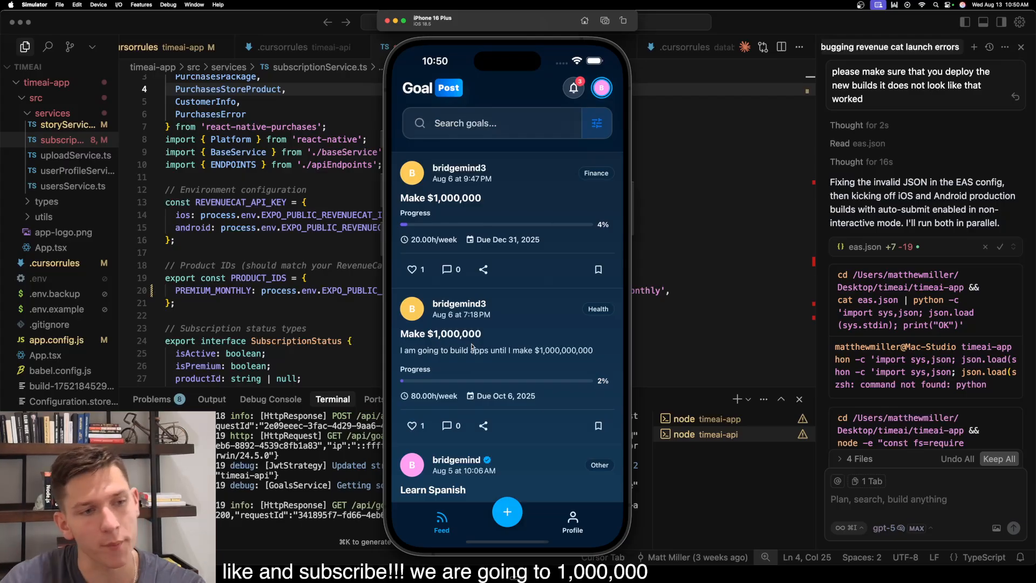
# Scroll the feed and like the Learn Spanish goal, opening its post details.
pyautogui.scroll(-3)
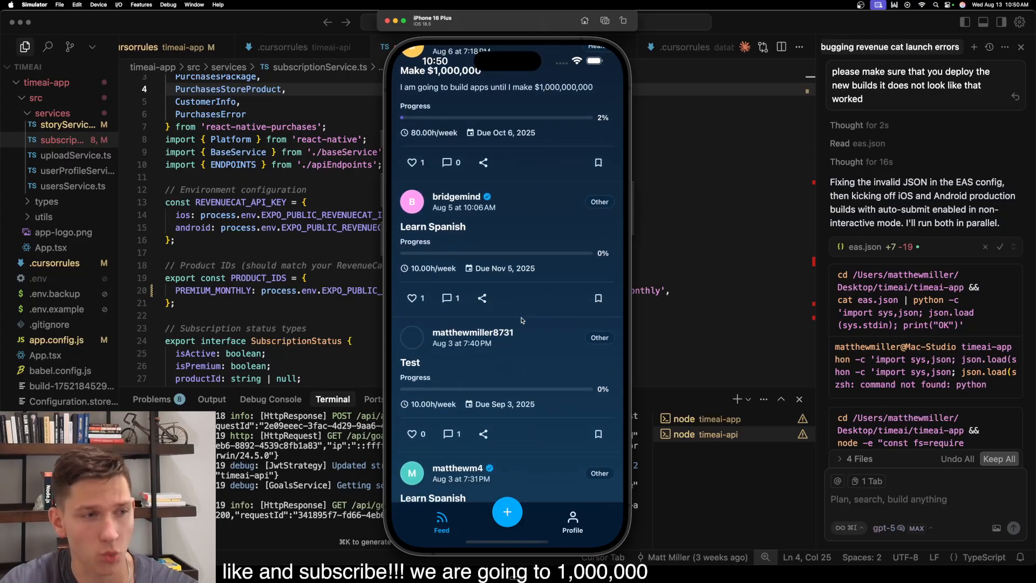
pyautogui.scroll(-3)
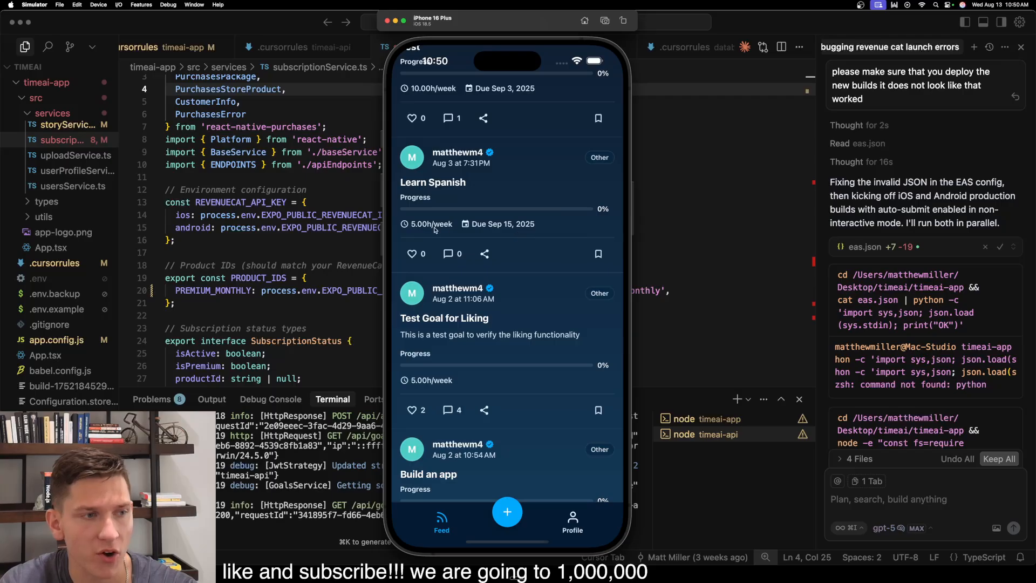
pyautogui.moveTo(410, 231)
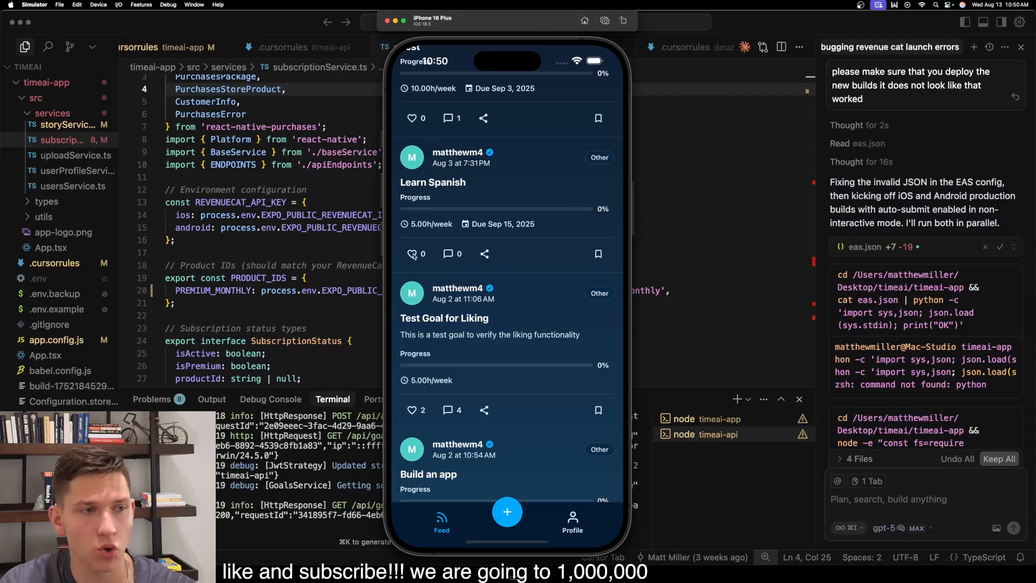
pyautogui.click(410, 253)
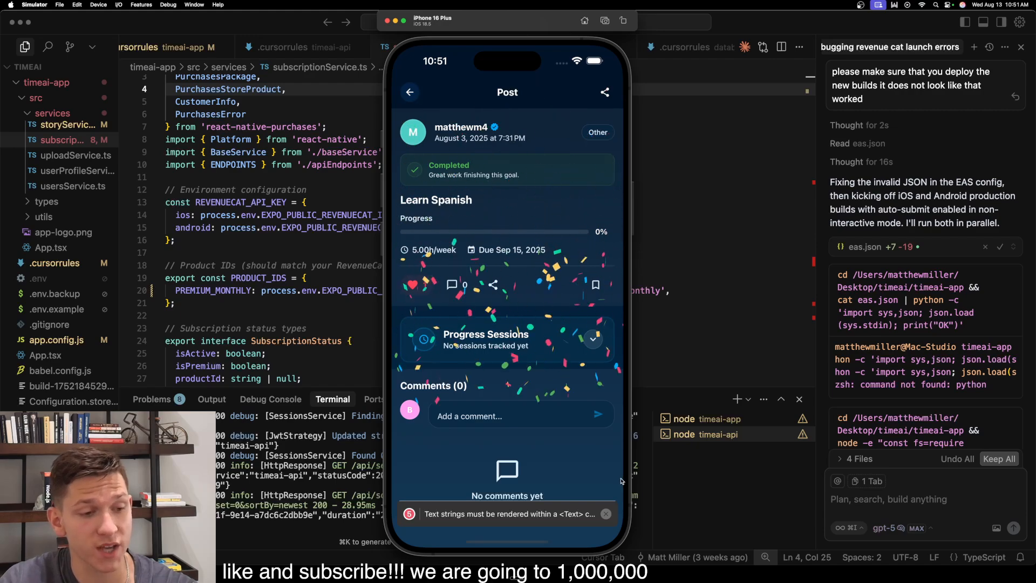
# Dismiss the error toast, post the comment 'Great work learning Spanish' and leave the post.
pyautogui.click(415, 283)
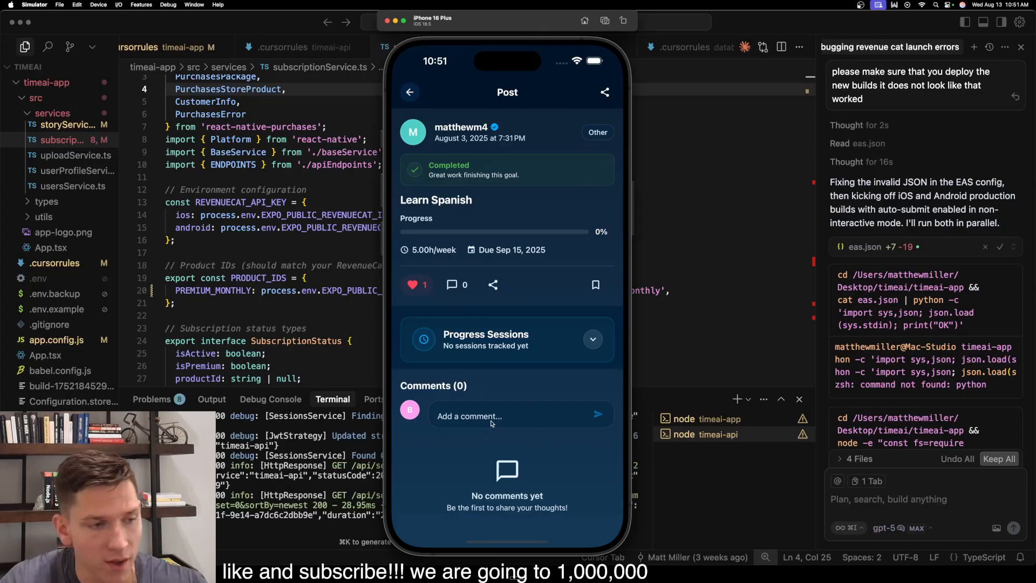
pyautogui.write('Great work learning spanish')
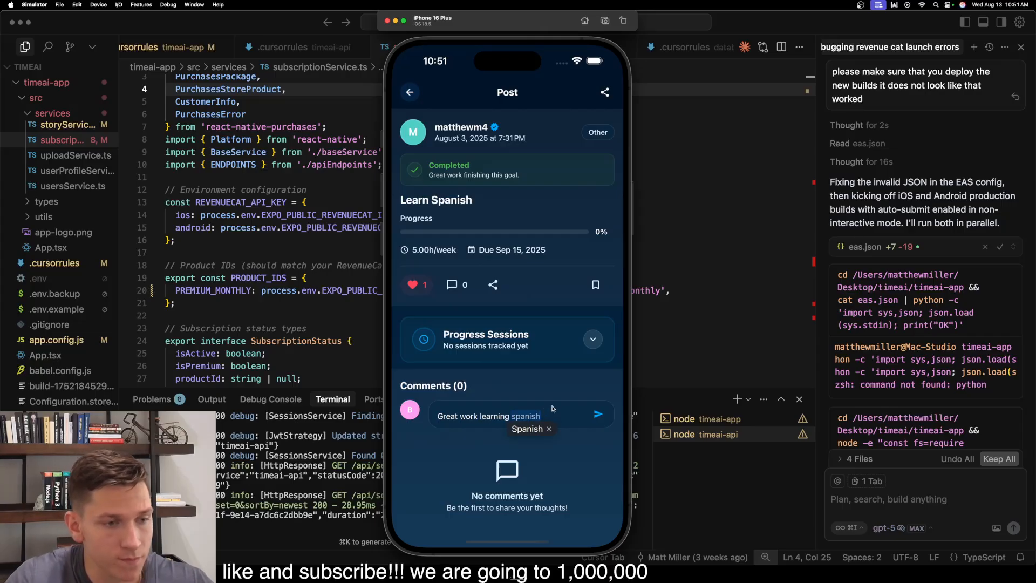
pyautogui.click(597, 414)
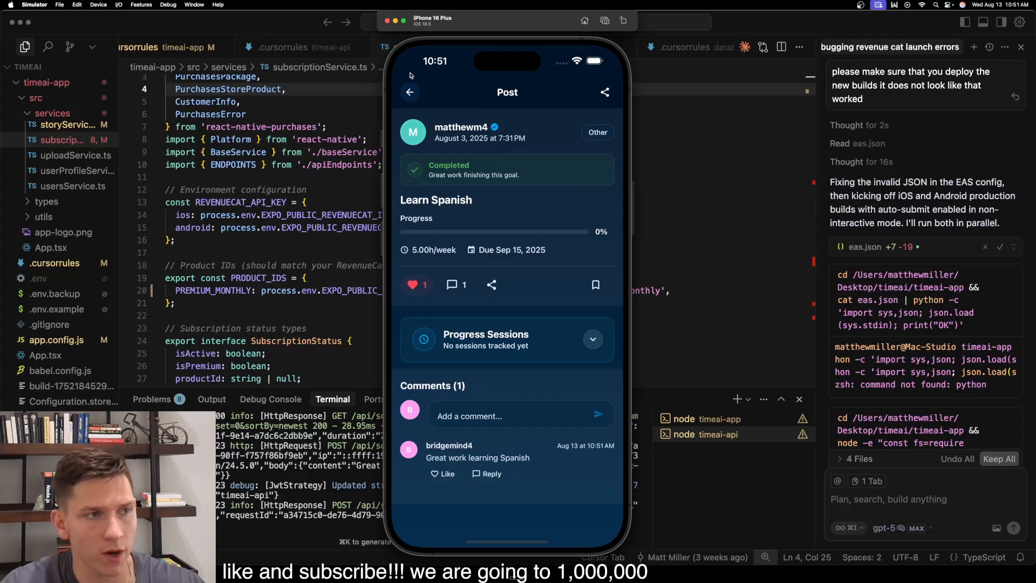
pyautogui.click(410, 92)
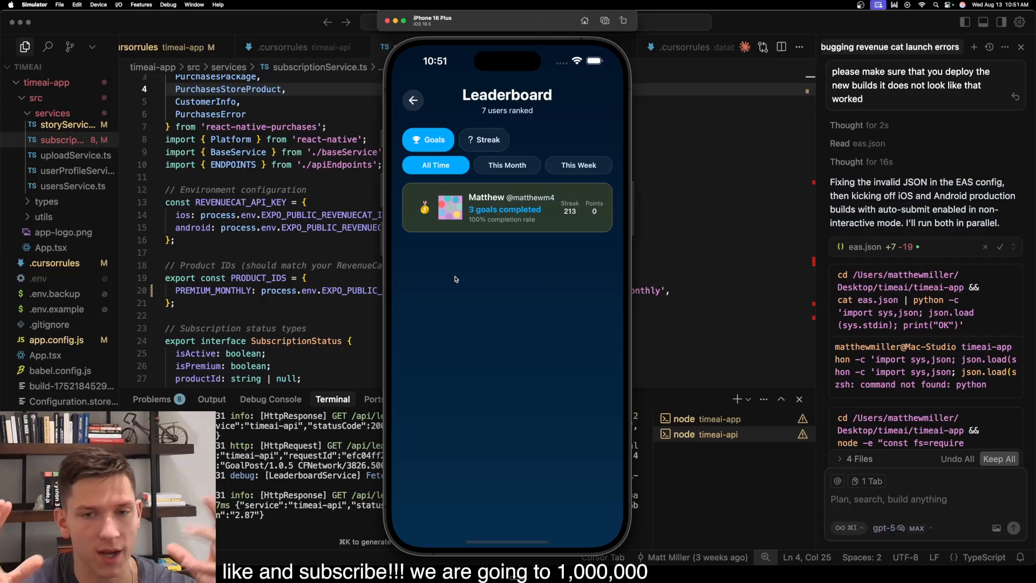
pyautogui.click(484, 140)
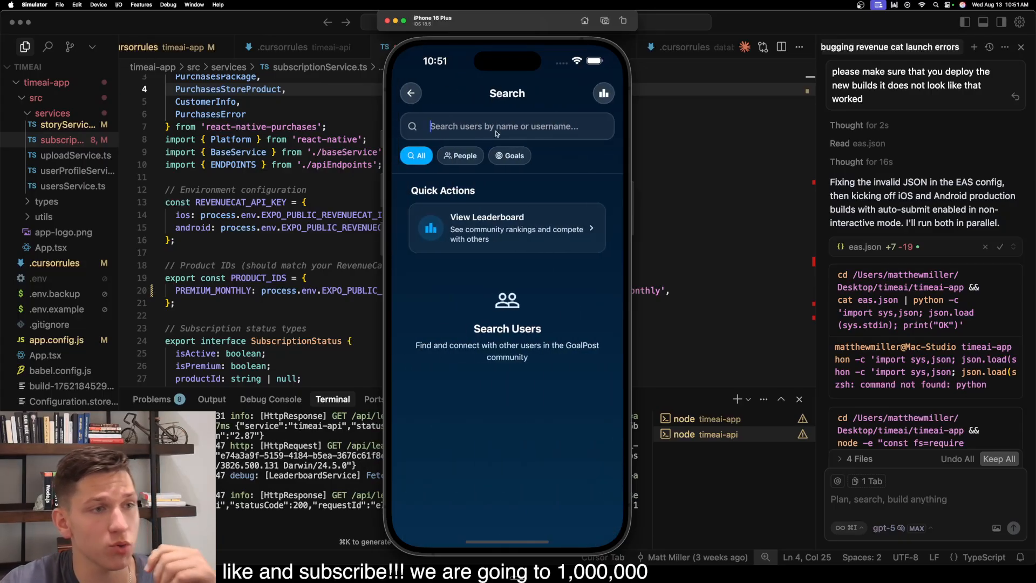
pyautogui.write('matthewm')
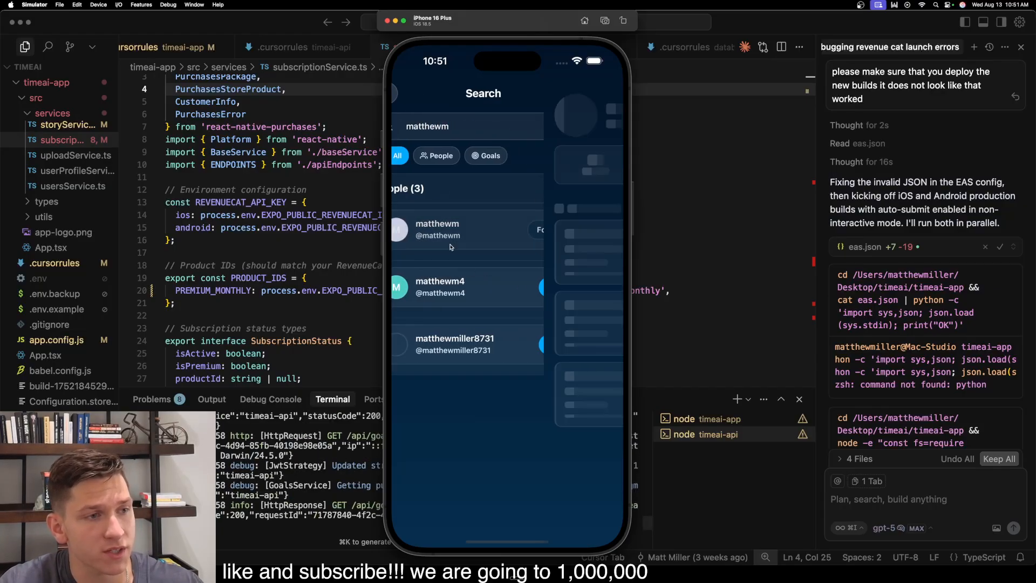
pyautogui.click(436, 229)
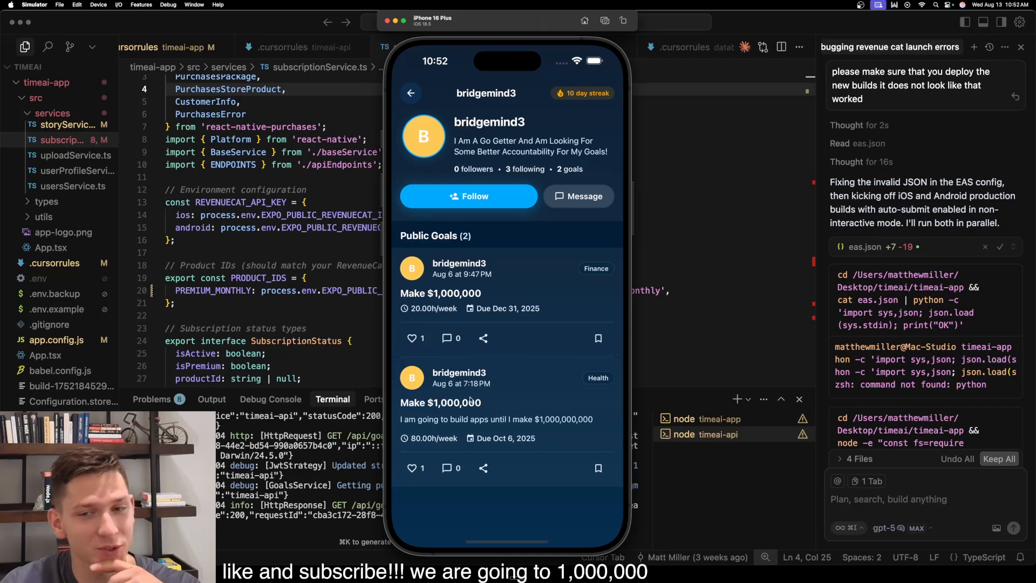
pyautogui.click(467, 195)
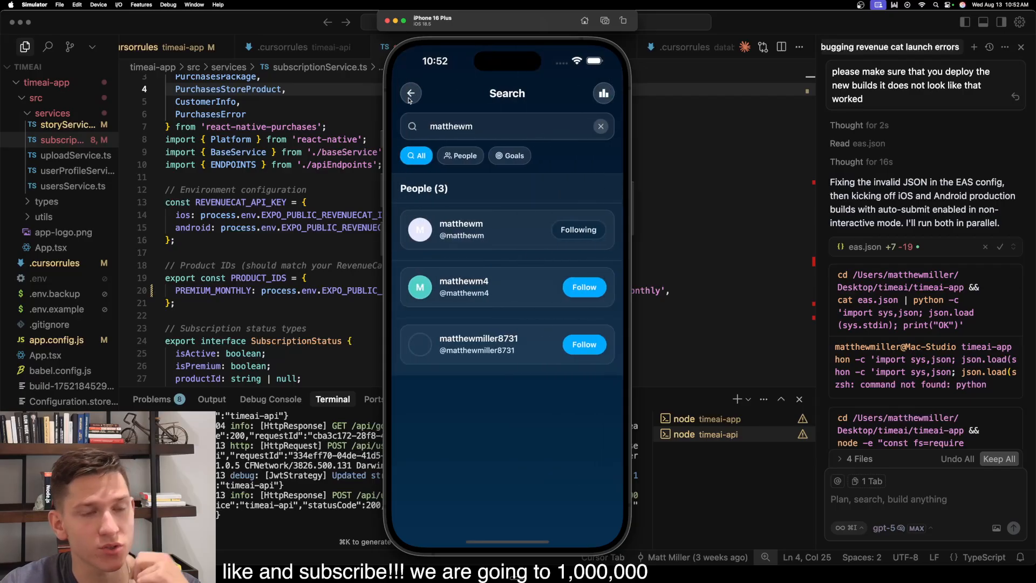
pyautogui.click(410, 93)
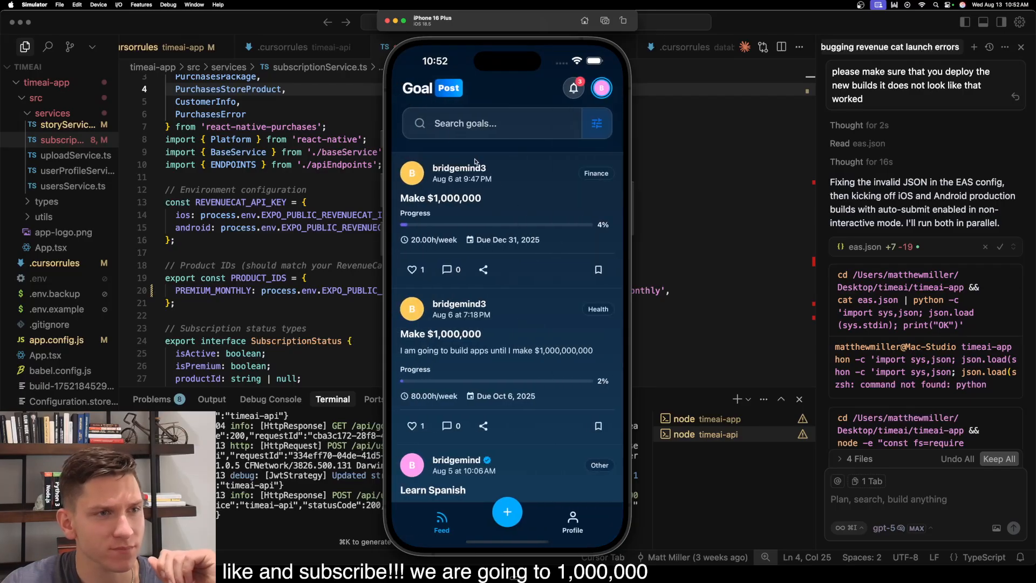
pyautogui.moveTo(553, 510)
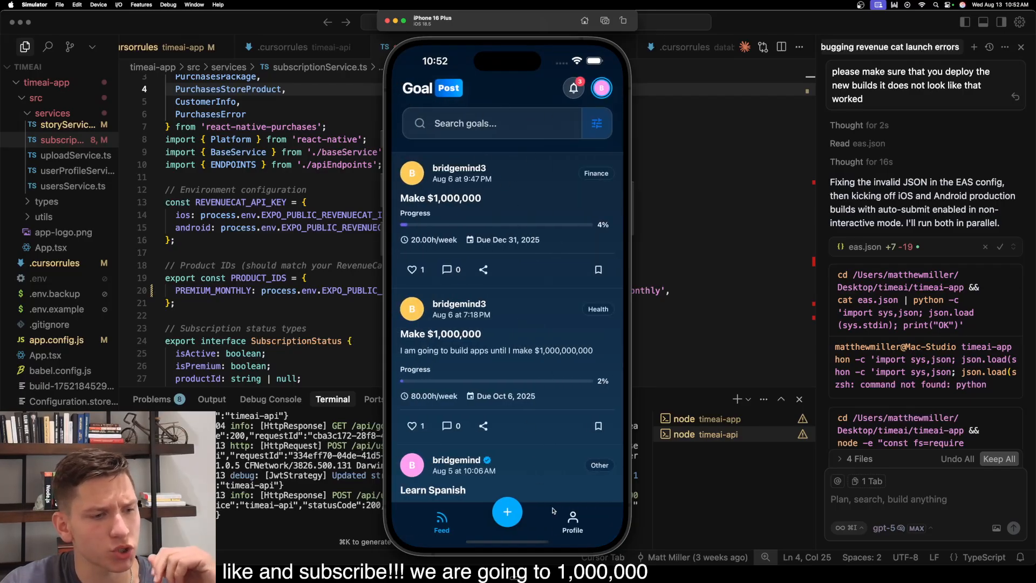
# Edit the profile and save the bio 'This Is My Bio'.
pyautogui.click(572, 520)
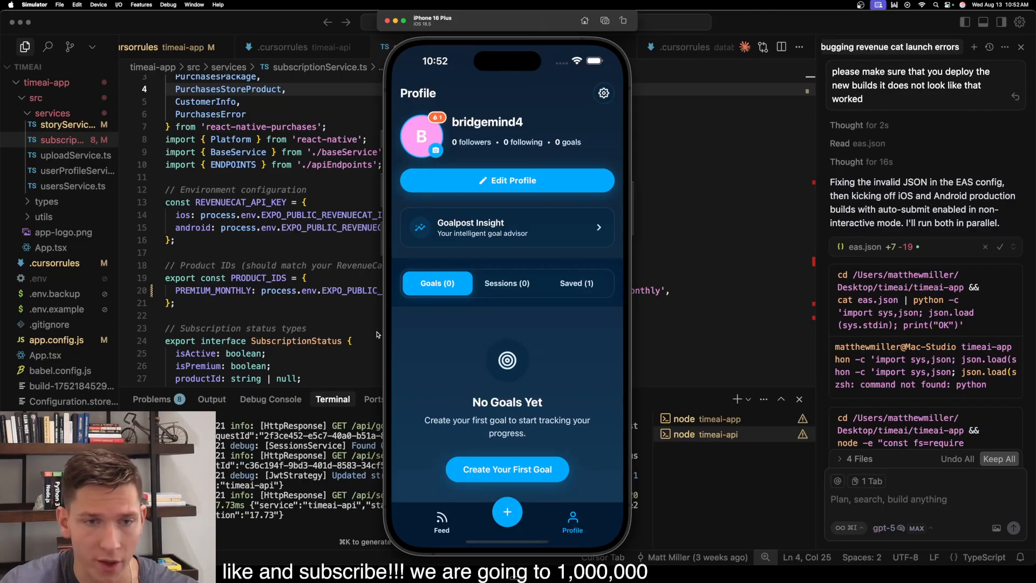
pyautogui.click(508, 180)
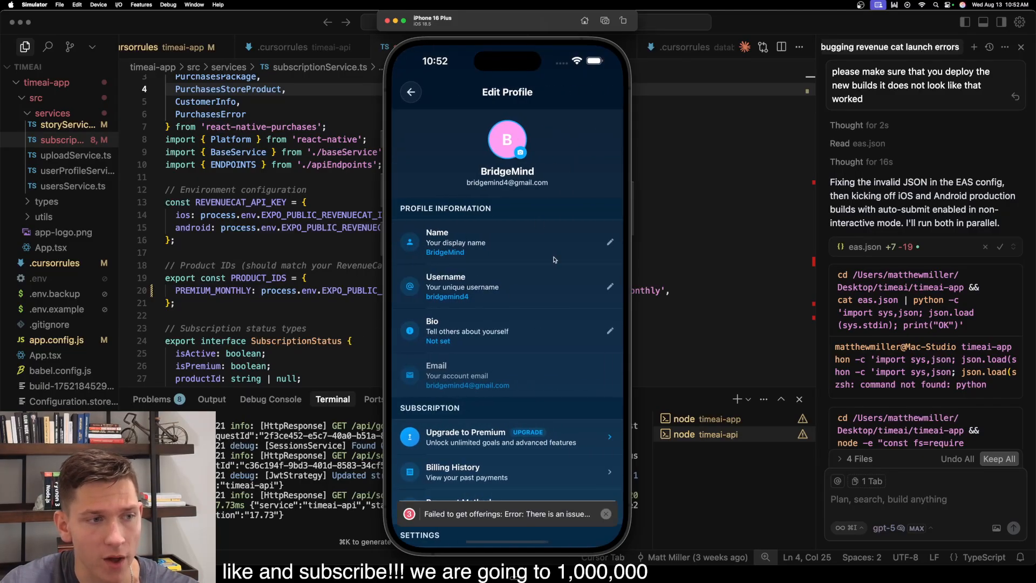
pyautogui.click(609, 330)
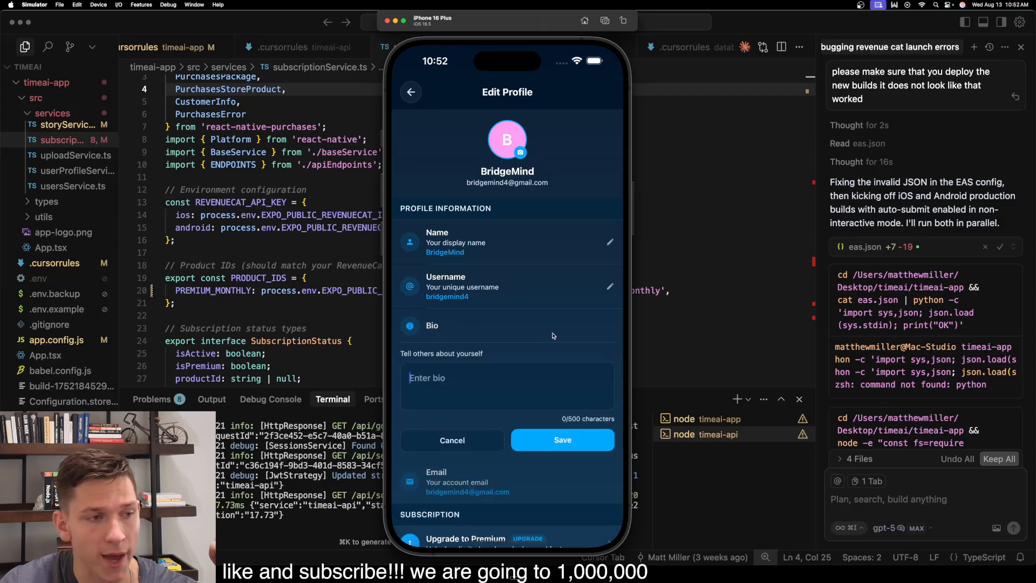
pyautogui.write('This Is')
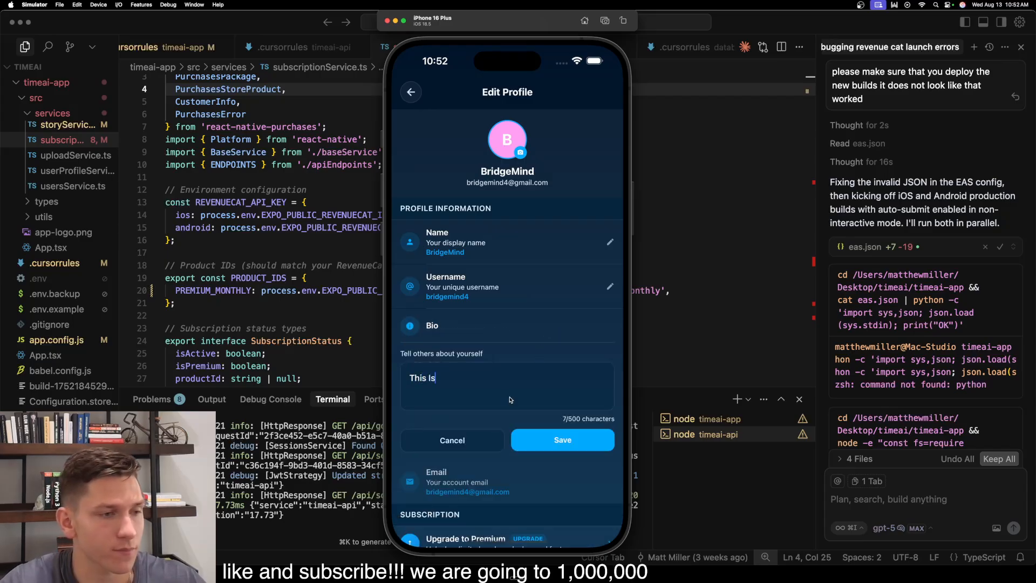
pyautogui.write('My Bio')
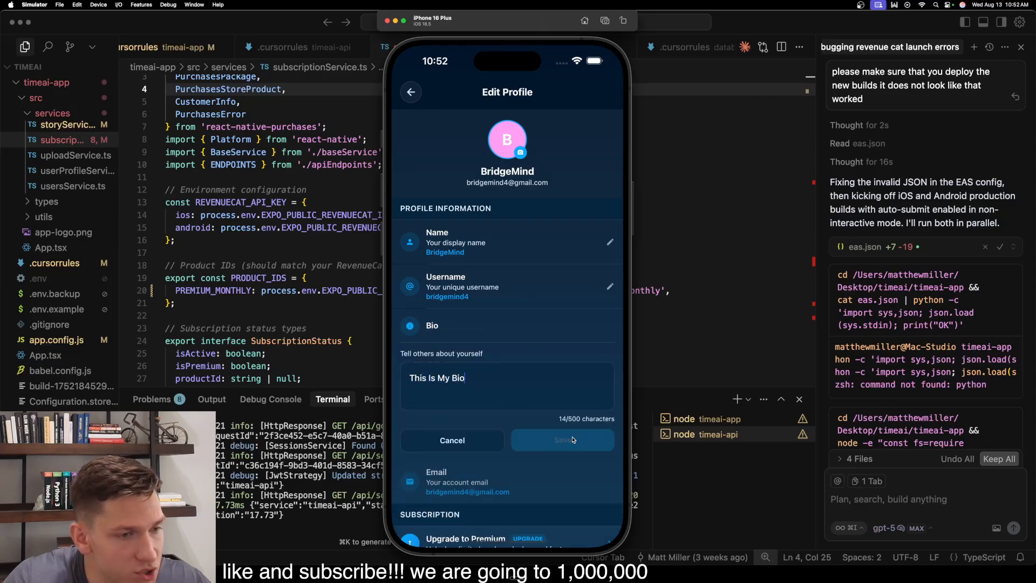
pyautogui.click(562, 441)
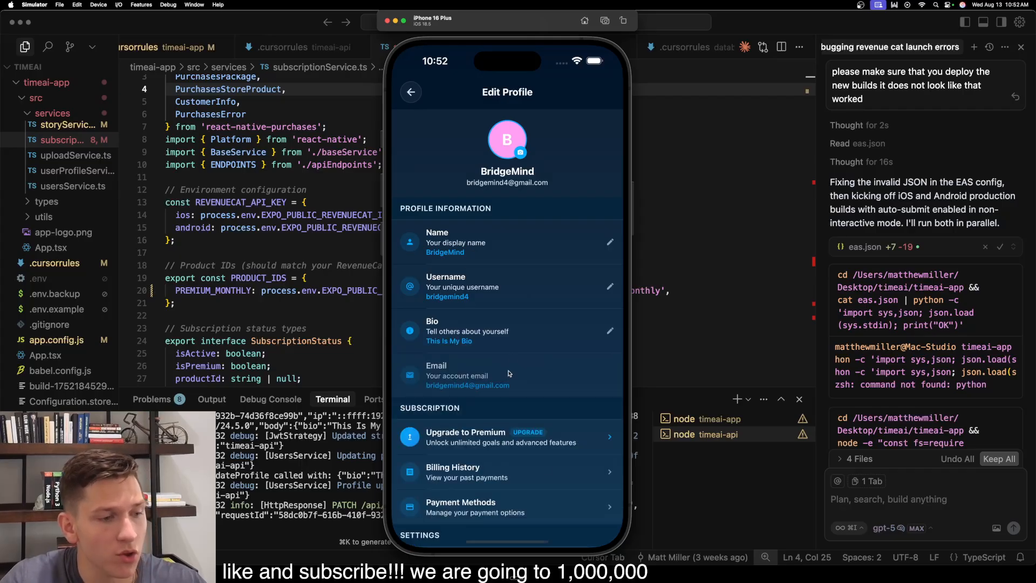
# Review the $4.99/month Unlock Premium paywall, close it and return to the profile.
pyautogui.click(508, 436)
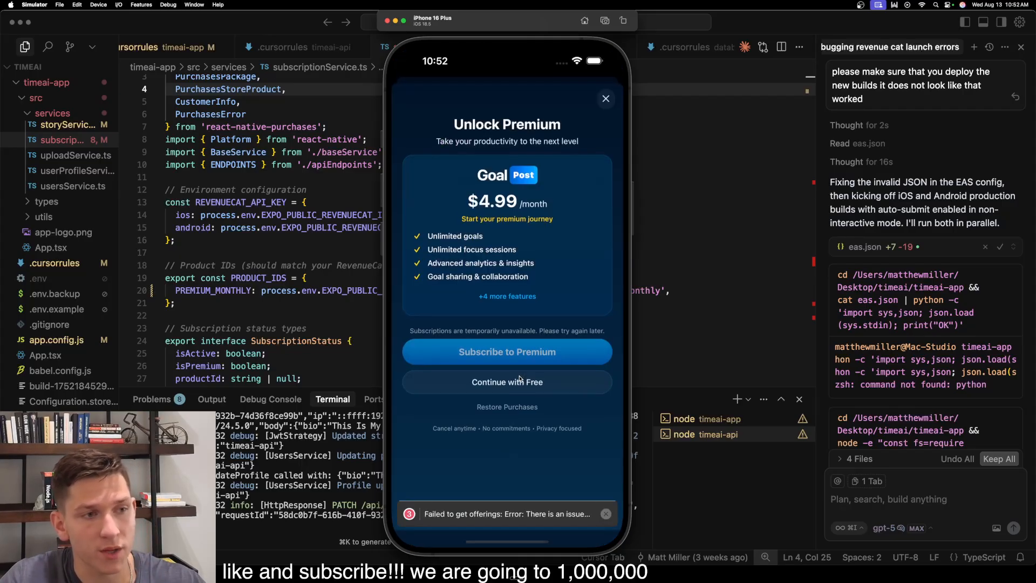
pyautogui.click(605, 513)
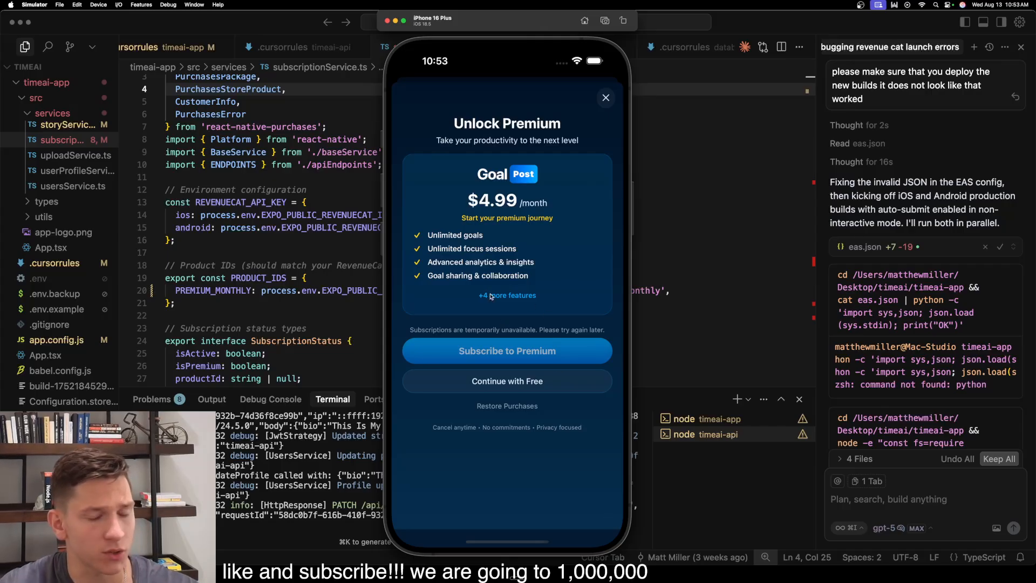
pyautogui.click(507, 296)
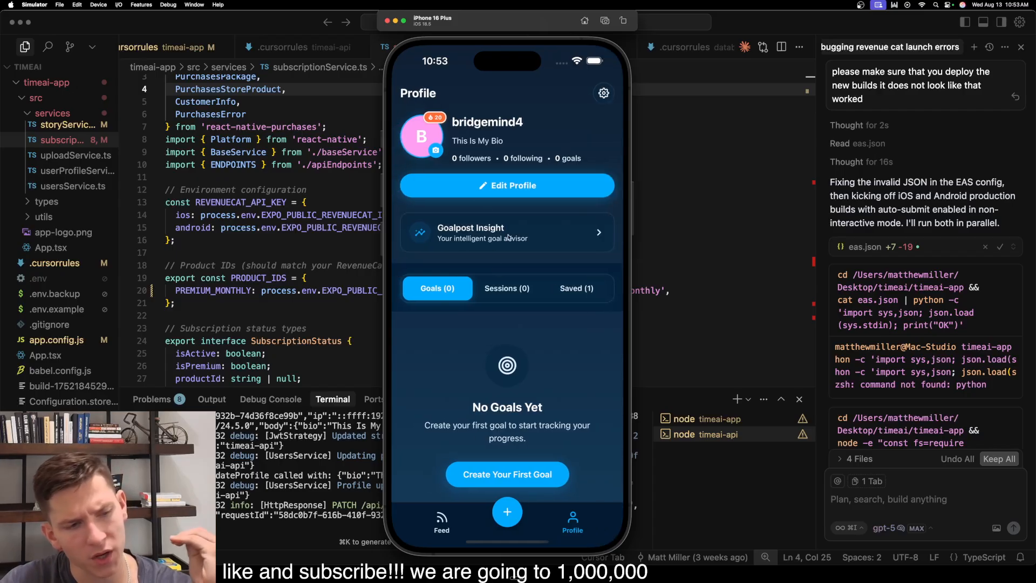
pyautogui.click(507, 512)
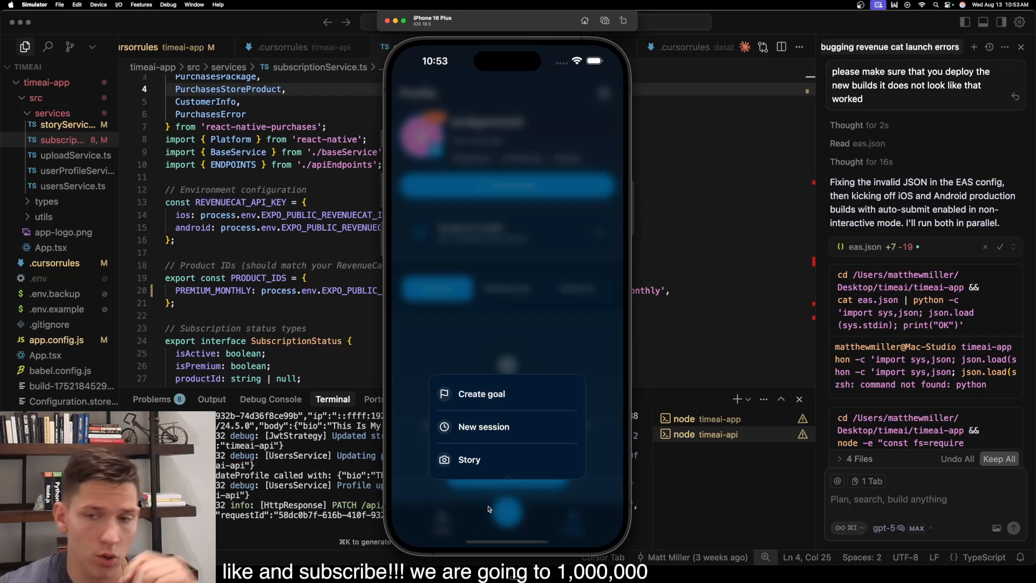
# Create a goal titled 'Make $1,000,000' with a description about making all this money through building.
pyautogui.click(481, 393)
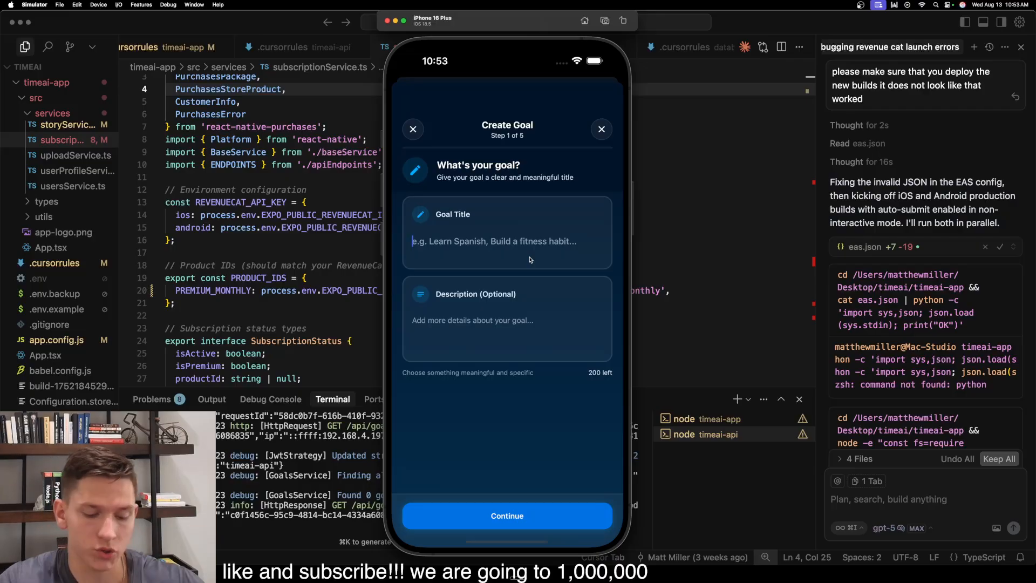
pyautogui.write('Make')
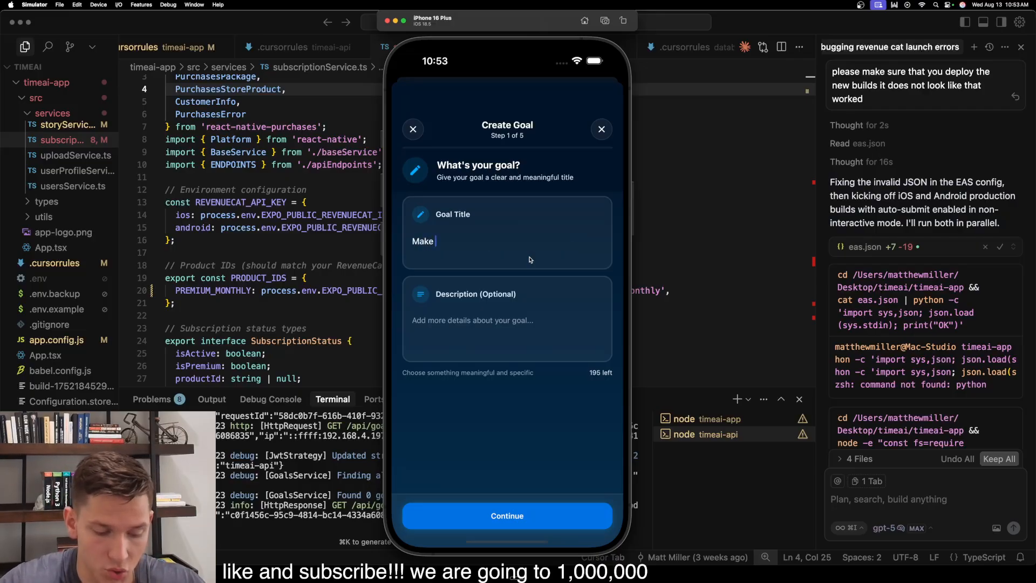
pyautogui.write('$1,000,0')
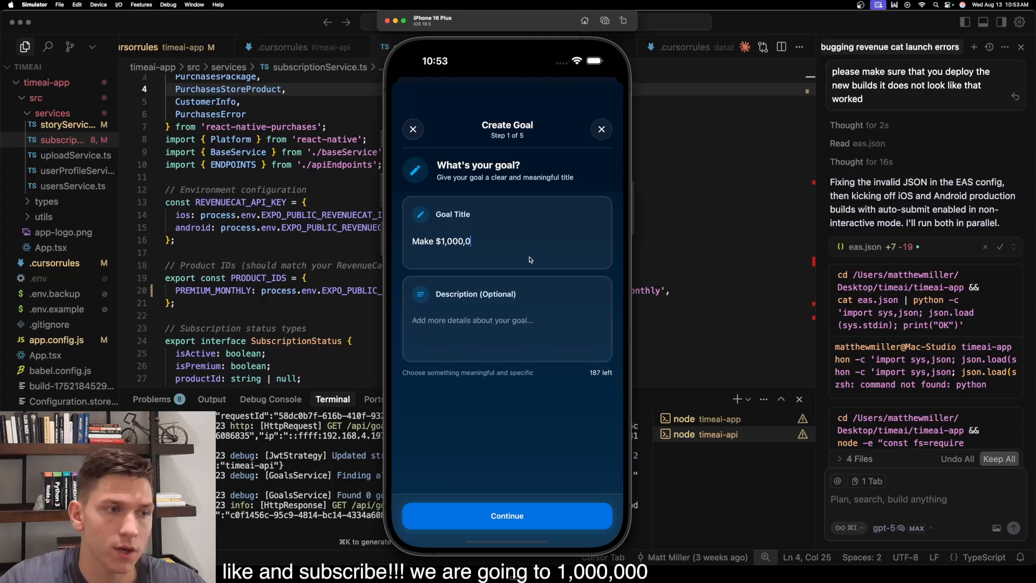
pyautogui.write('00')
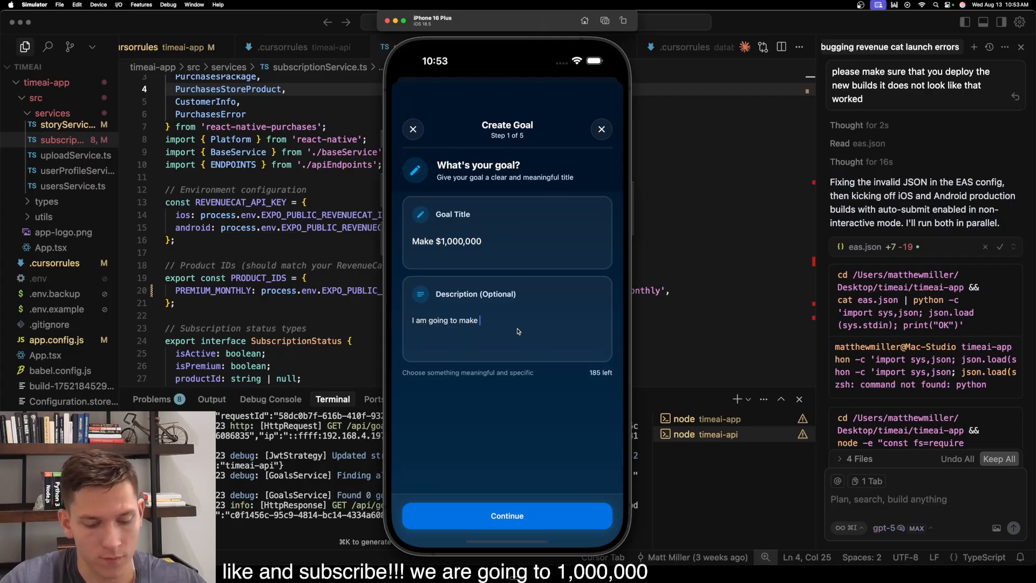
pyautogui.write('all this money thor')
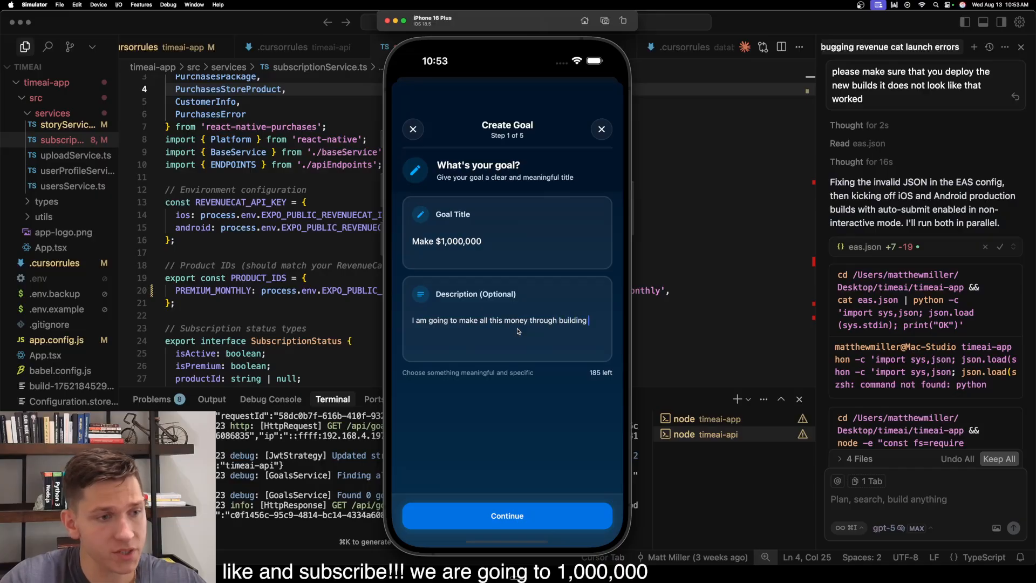
# Set the goal as public in the Career category and continue to the weekly target.
pyautogui.click(507, 515)
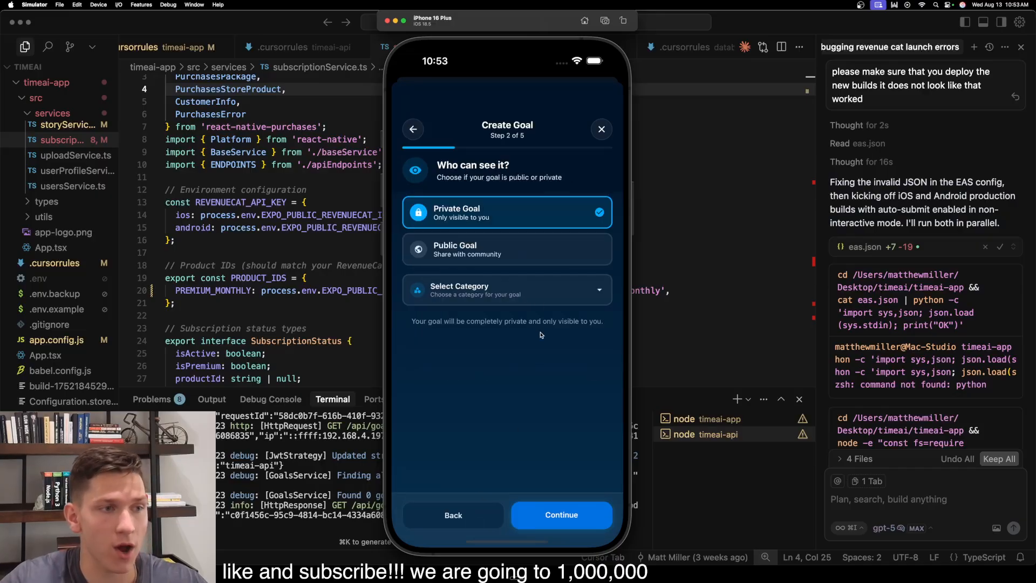
pyautogui.moveTo(452, 265)
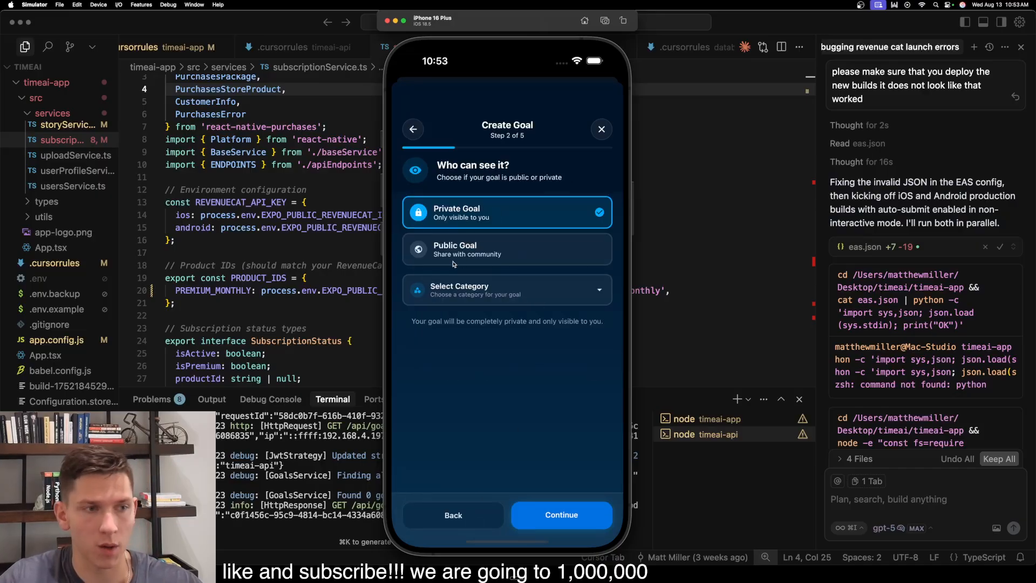
pyautogui.click(507, 289)
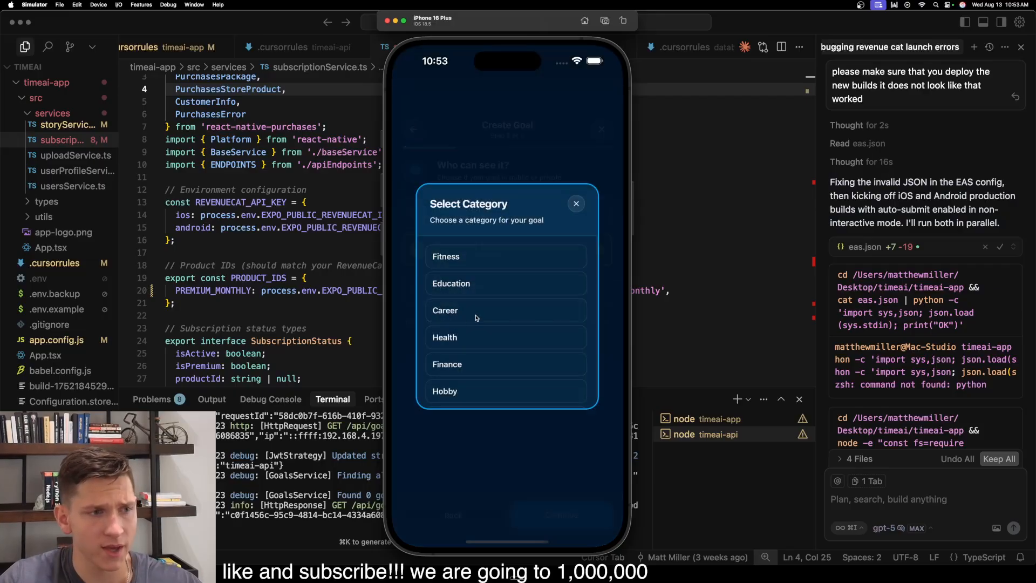
pyautogui.click(446, 310)
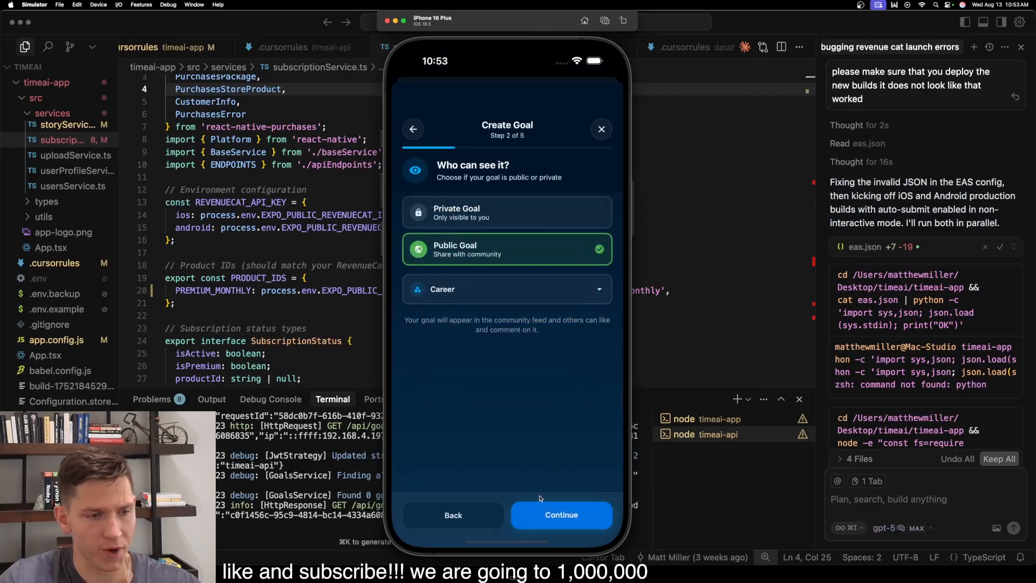
pyautogui.click(560, 515)
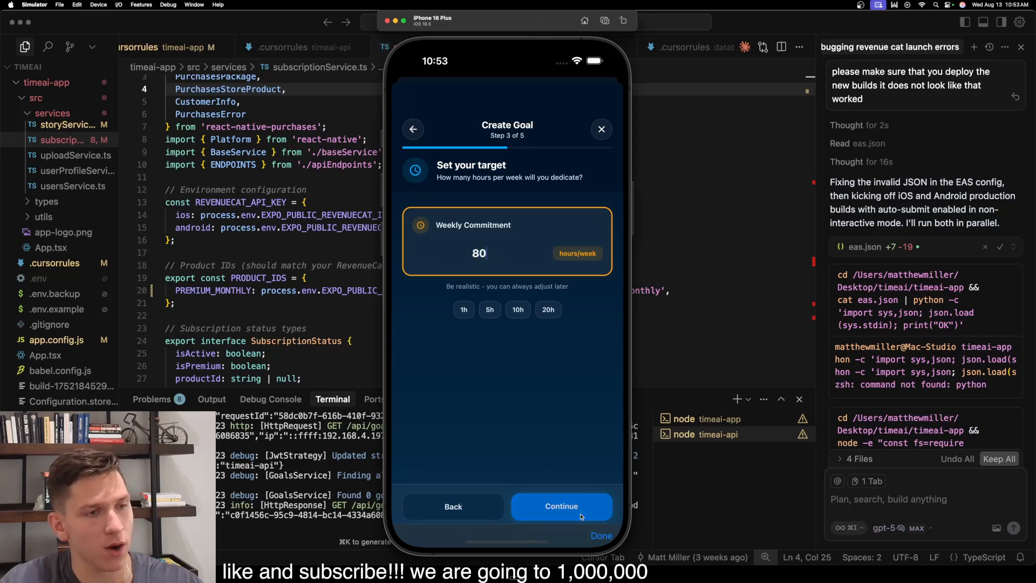
# Keep 80 hours per week, set the deadline to Dec 31, 2025 and create the goal.
pyautogui.click(561, 506)
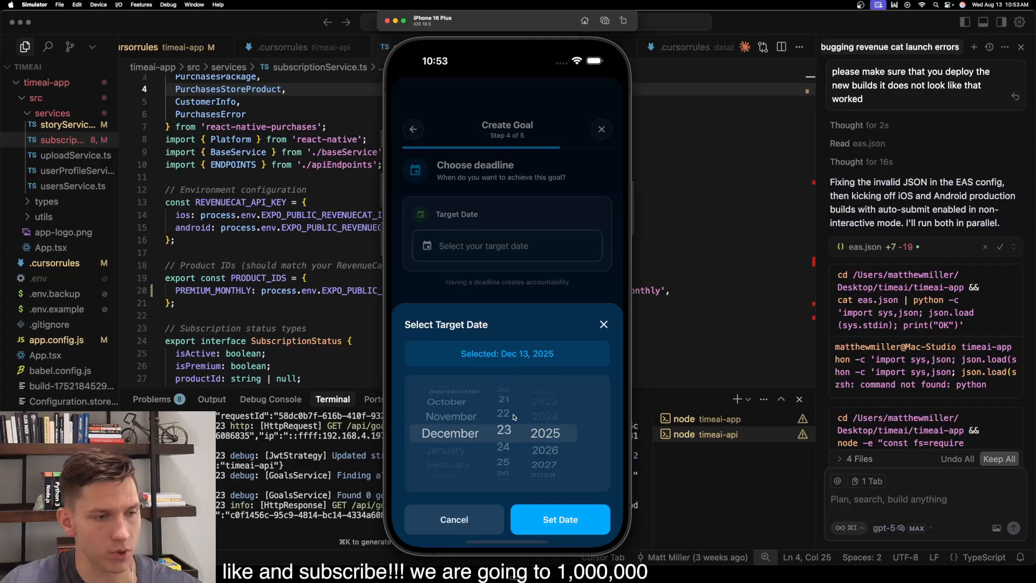
pyautogui.click(560, 519)
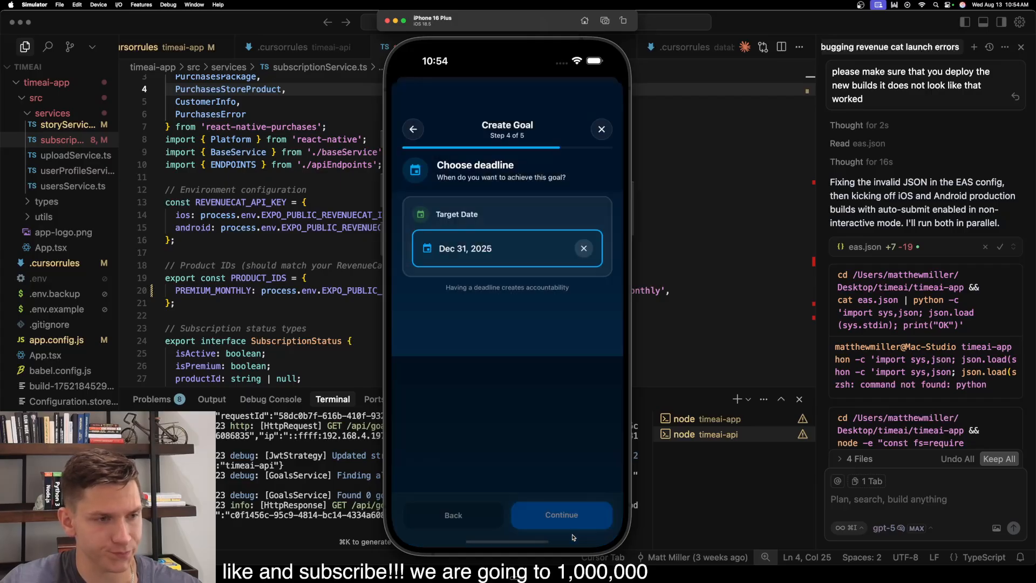
pyautogui.click(562, 515)
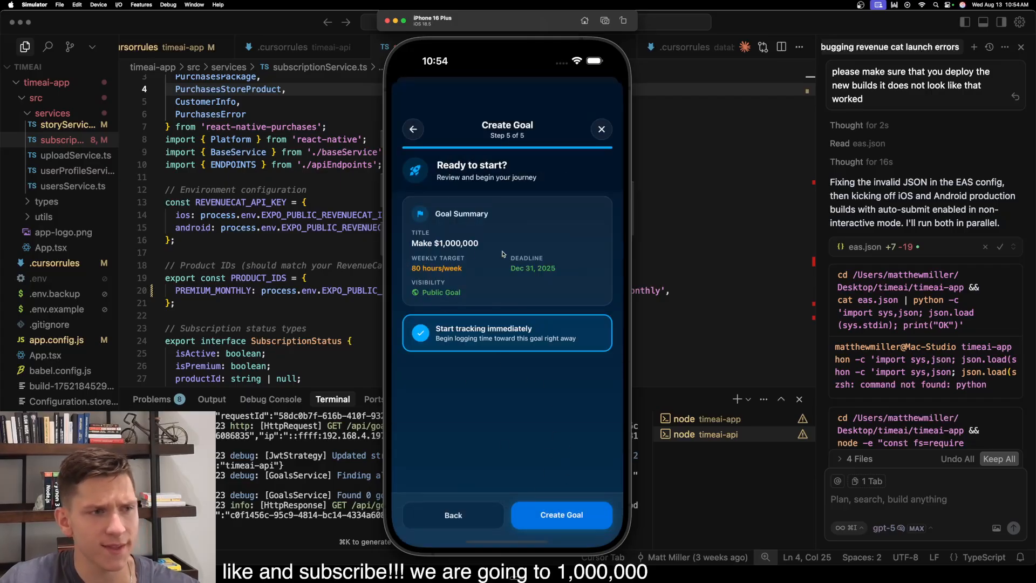
pyautogui.click(561, 515)
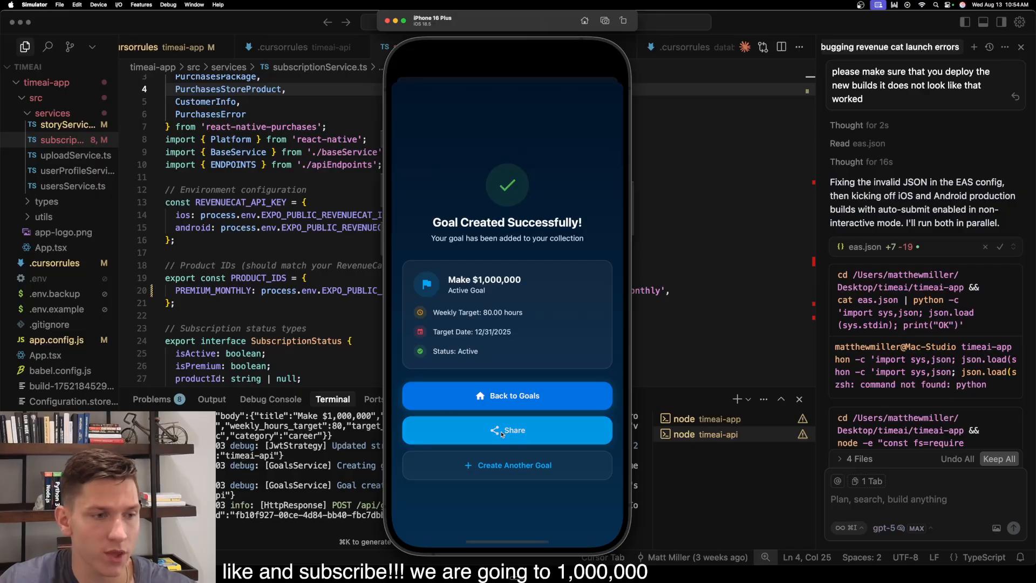
# Open and dismiss the share sheet for the new goal, then go back to the goals list.
pyautogui.click(507, 430)
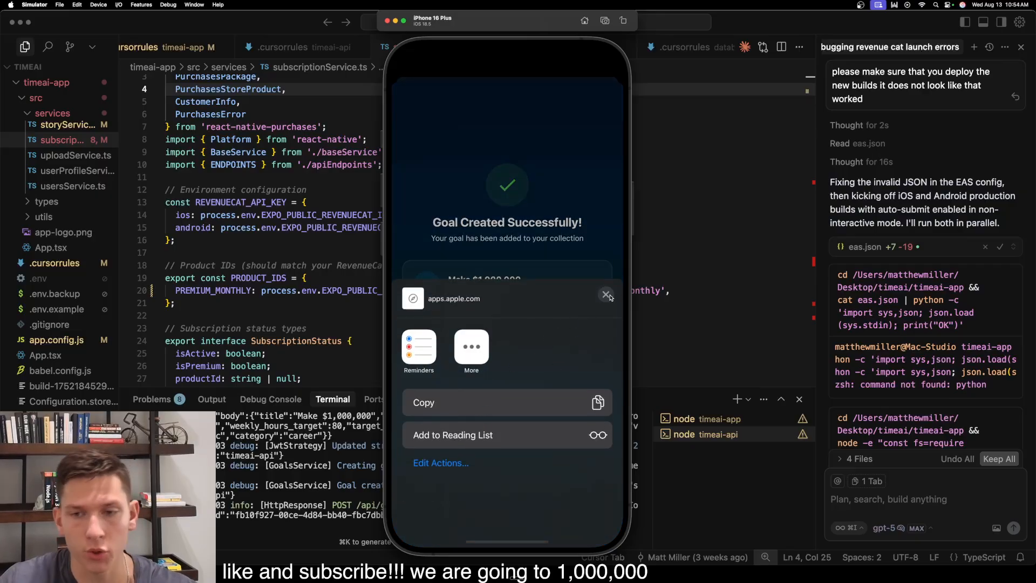
pyautogui.click(605, 294)
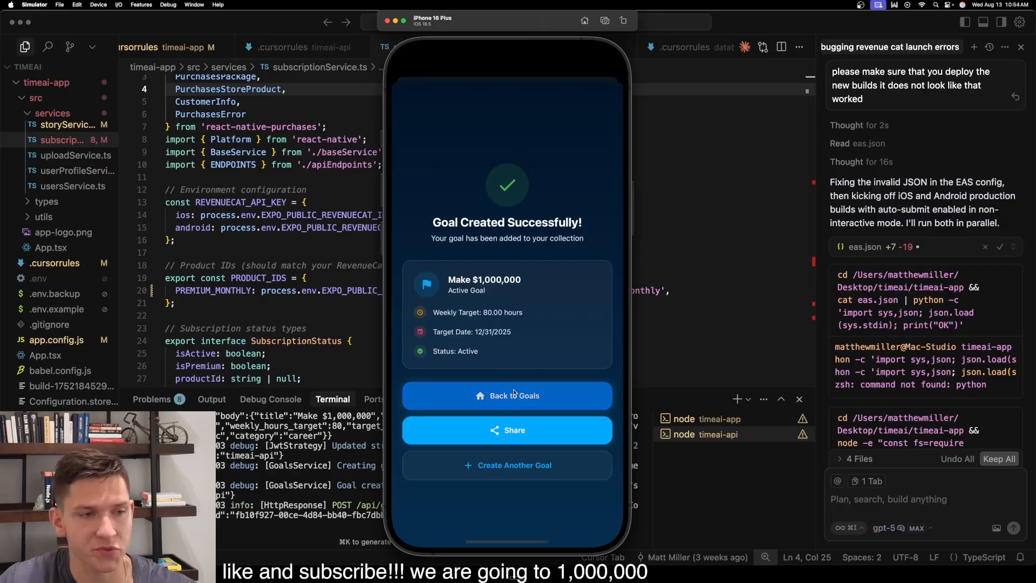
pyautogui.click(507, 395)
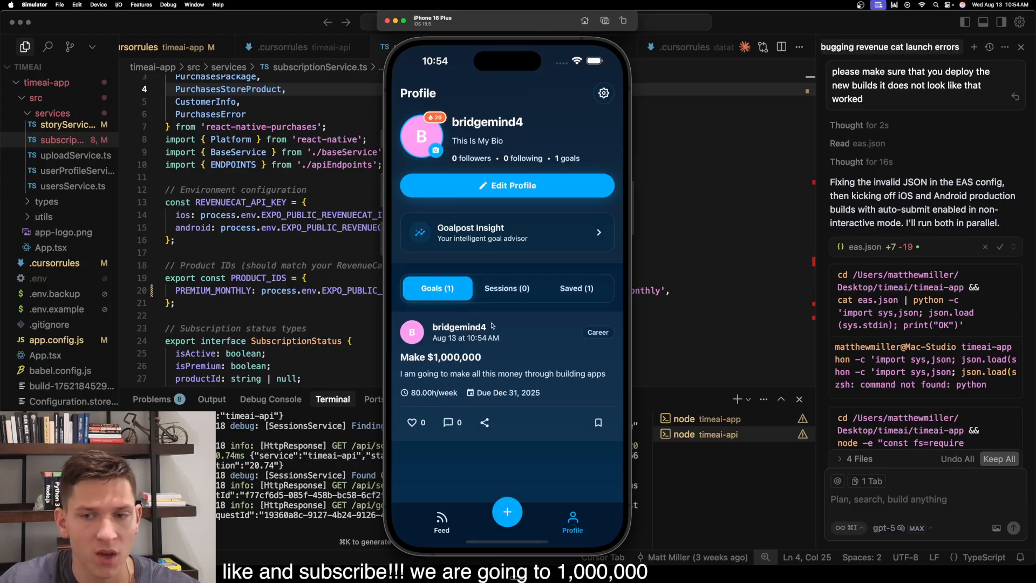
# Start a new focus session and drag the timer ring up to 120 minutes.
pyautogui.click(507, 511)
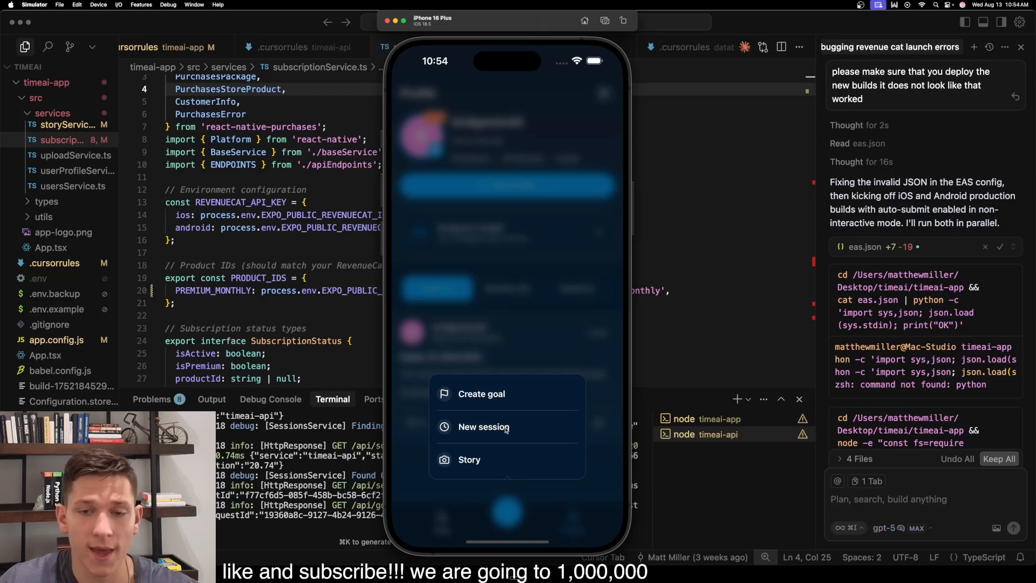
pyautogui.click(483, 426)
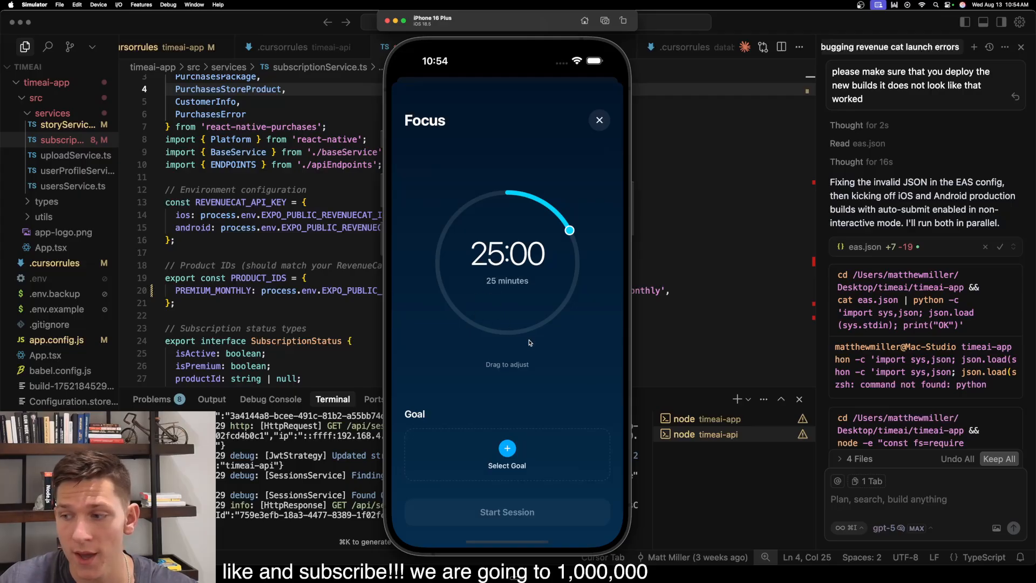
pyautogui.moveTo(569, 229); pyautogui.dragTo(565, 302)
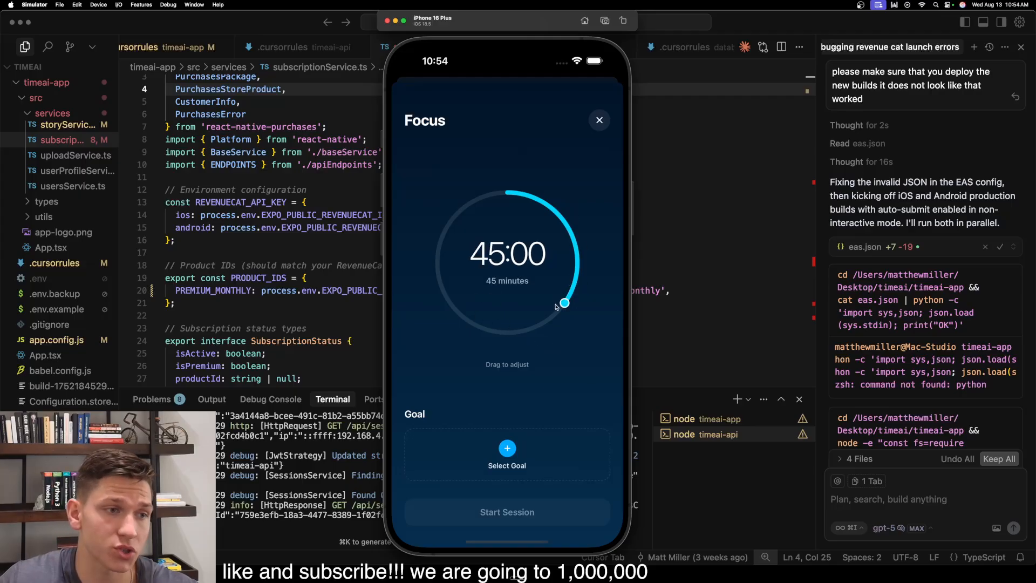
pyautogui.moveTo(564, 304); pyautogui.dragTo(470, 202)
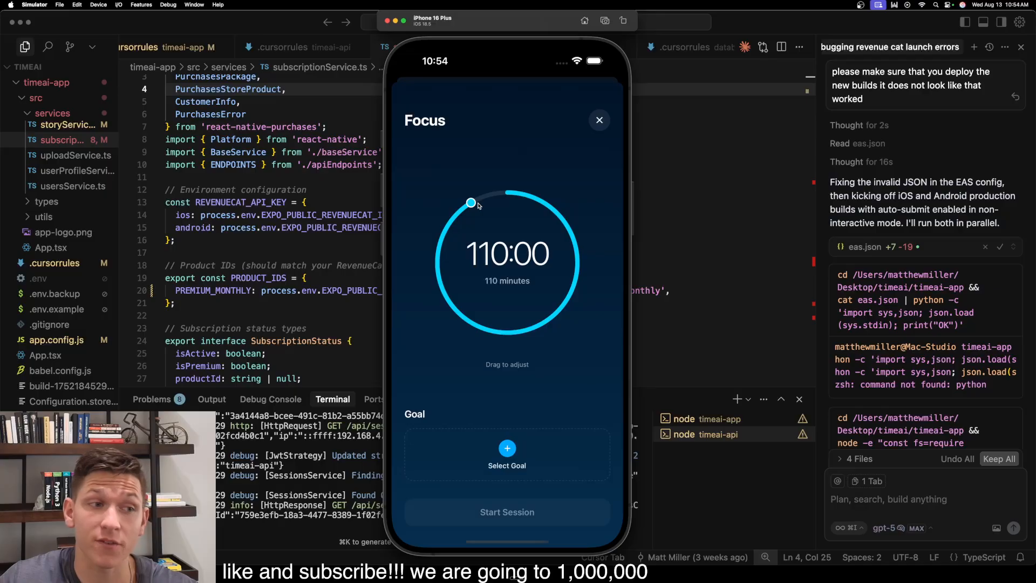
pyautogui.moveTo(471, 203); pyautogui.dragTo(489, 196)
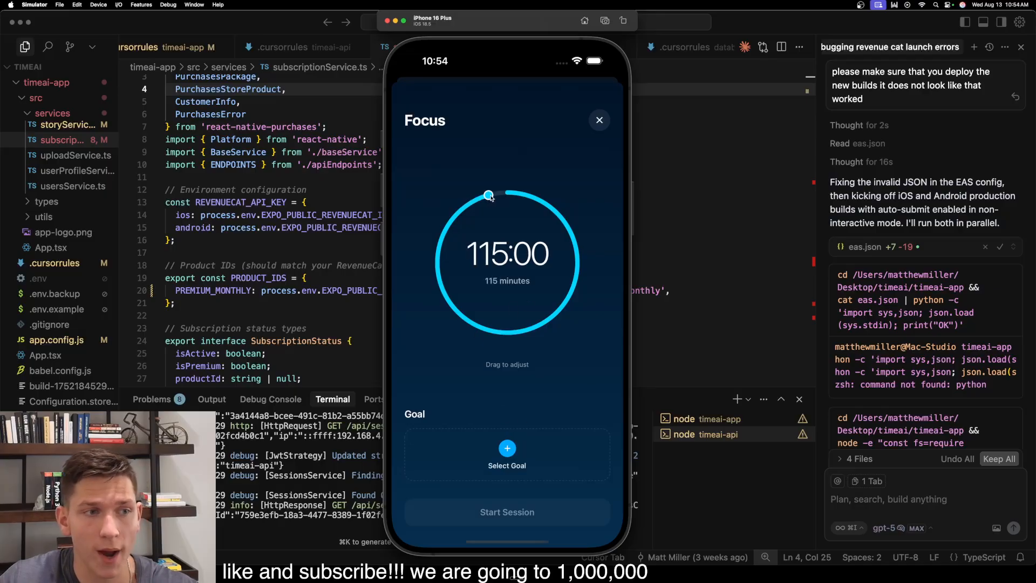
# Select the Make $1,000,000 goal, start the session, then cancel and confirm cancelling it.
pyautogui.click(507, 455)
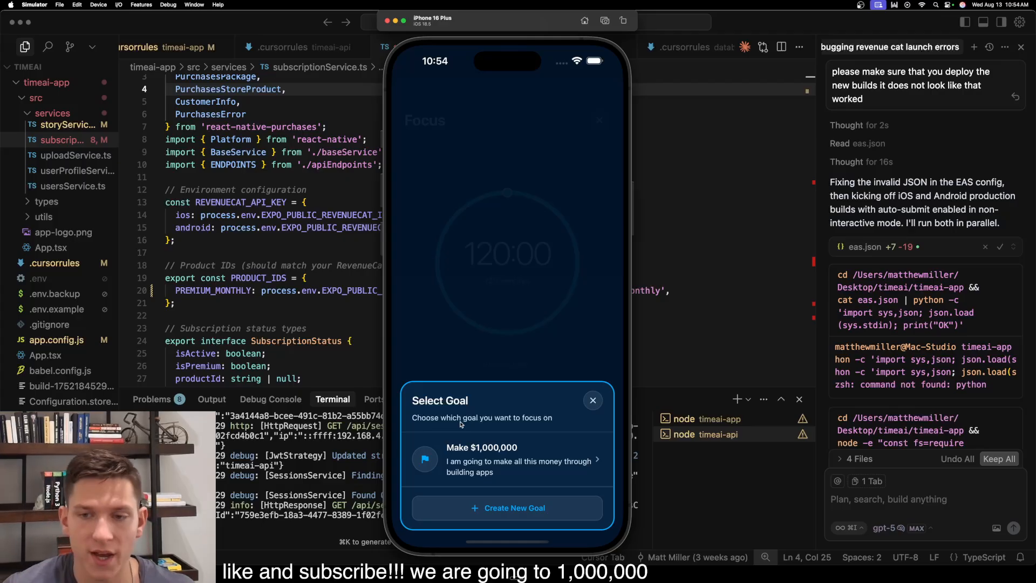
pyautogui.click(508, 459)
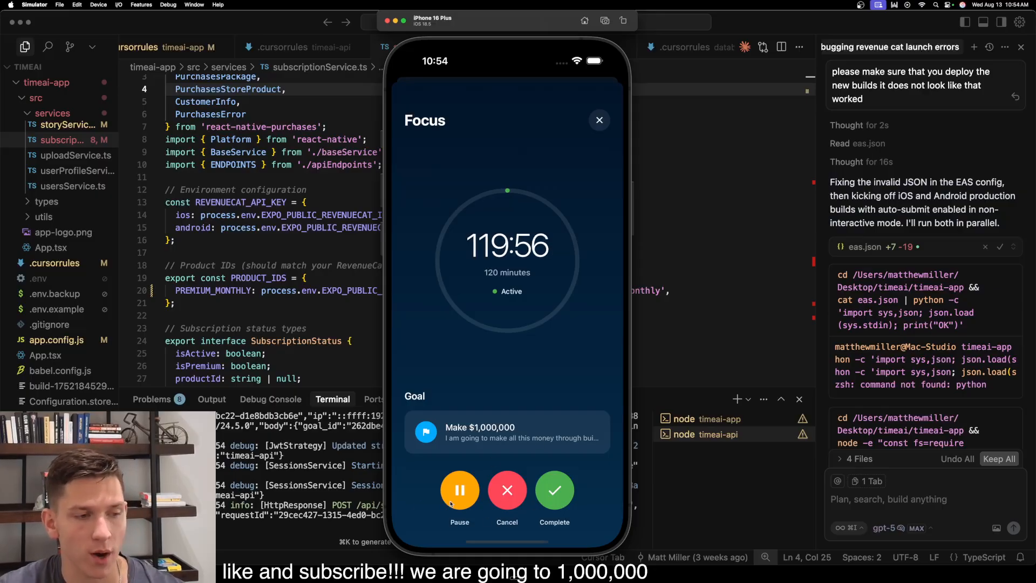
pyautogui.click(507, 490)
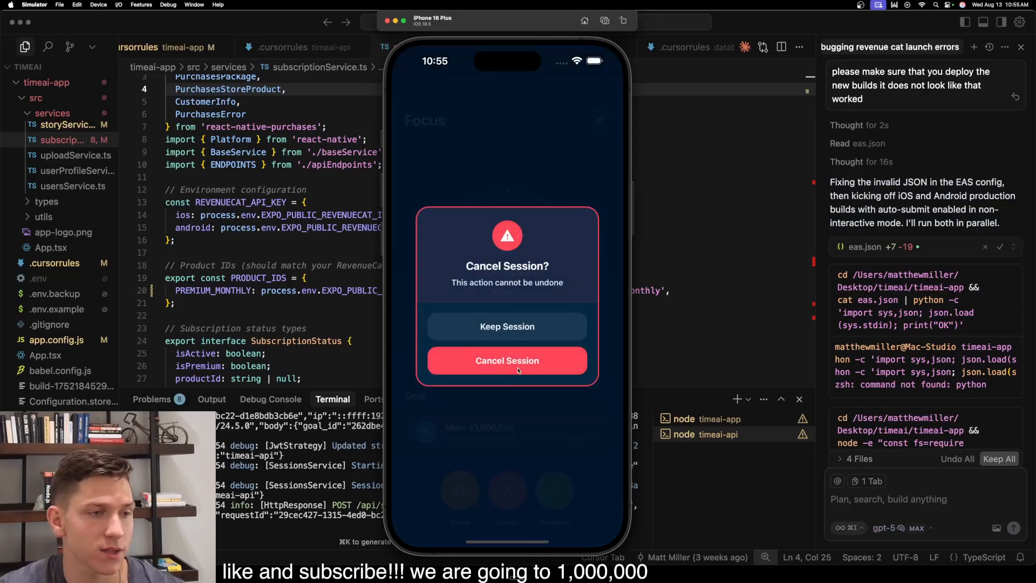
pyautogui.click(507, 361)
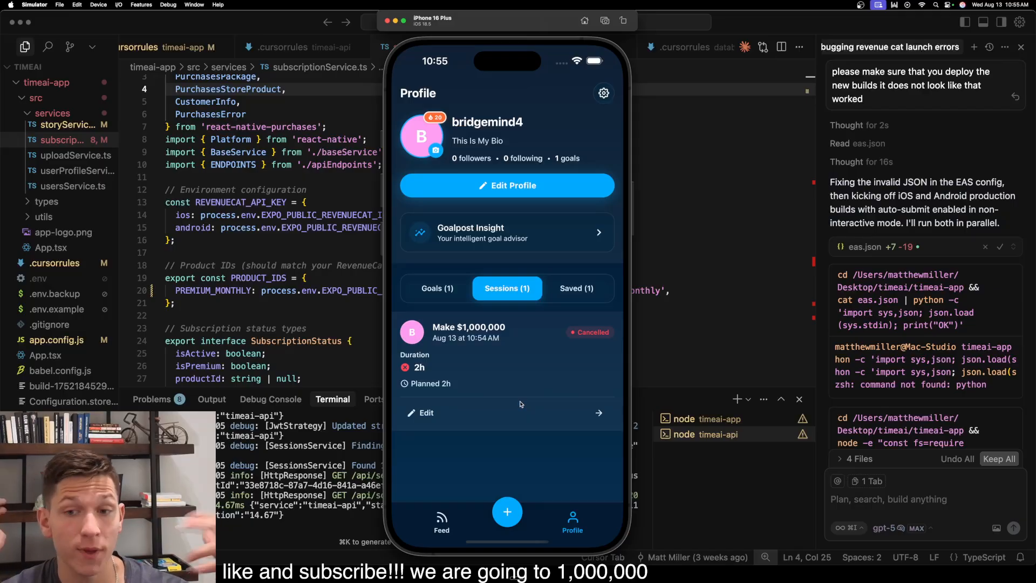
# View the Make $1,000,000 goal post and expand its progress sessions.
pyautogui.click(437, 288)
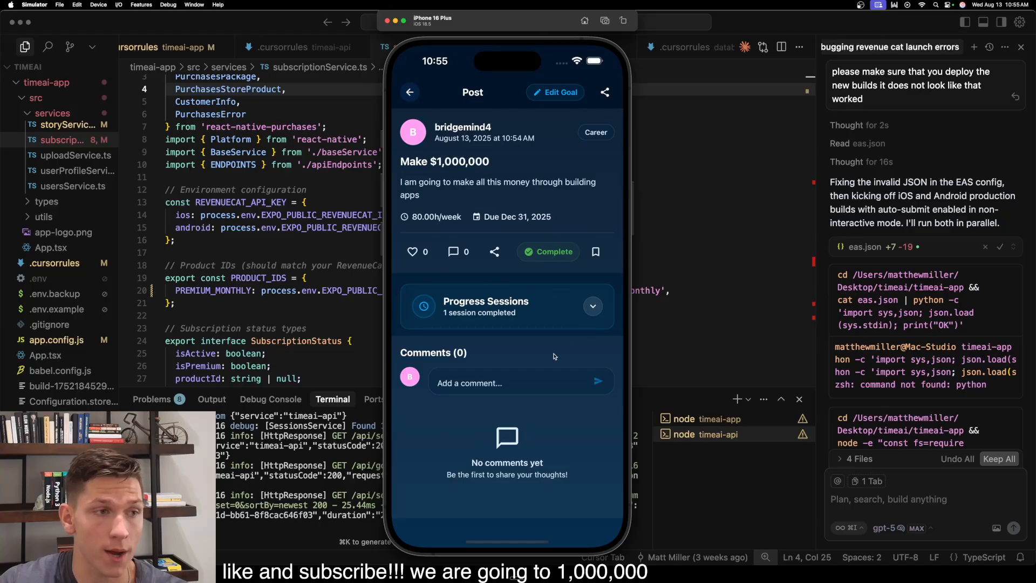
pyautogui.click(592, 305)
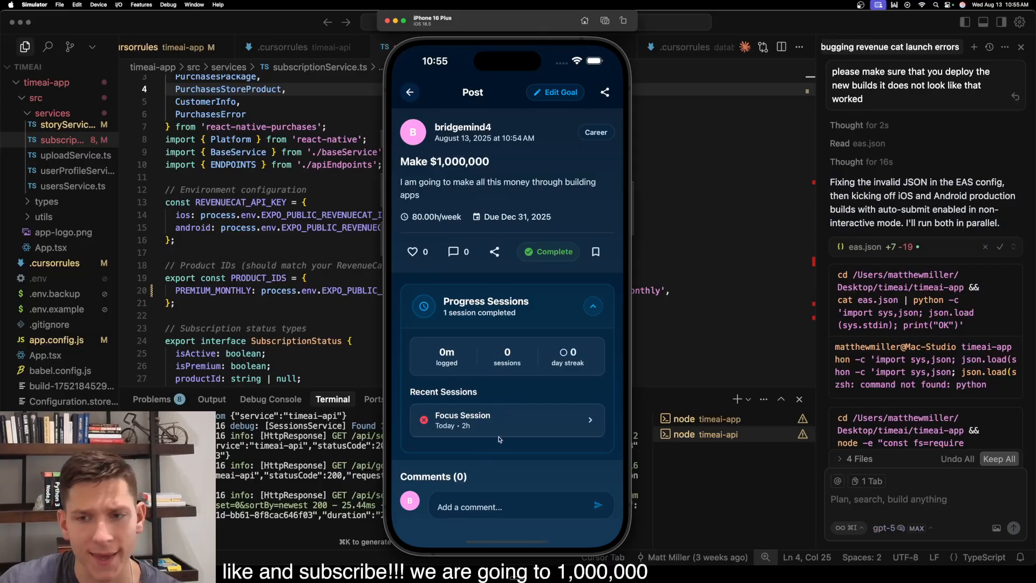
pyautogui.moveTo(426, 317)
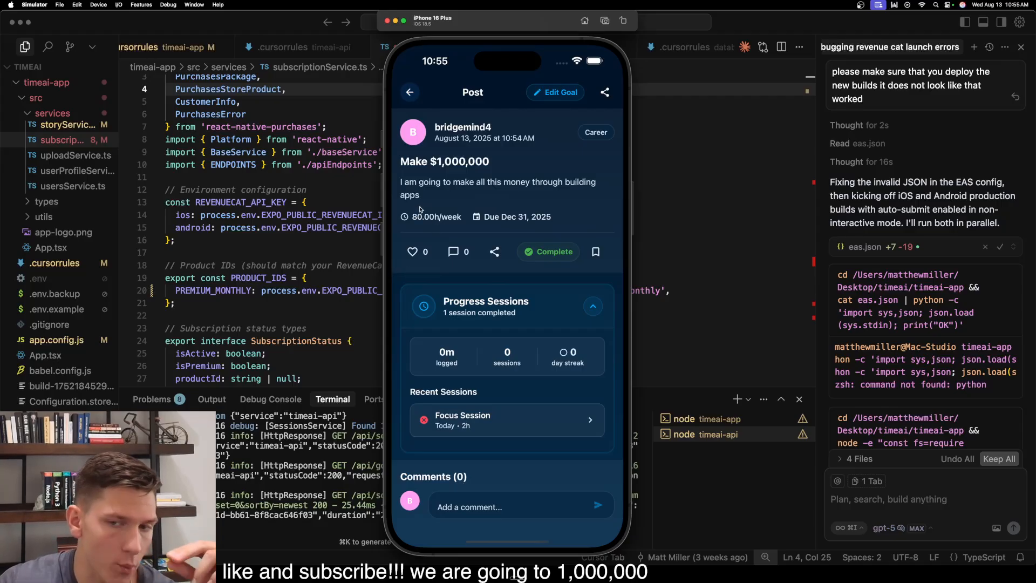
# Bring up the goal's edit form, look it over, then leave it.
pyautogui.click(555, 92)
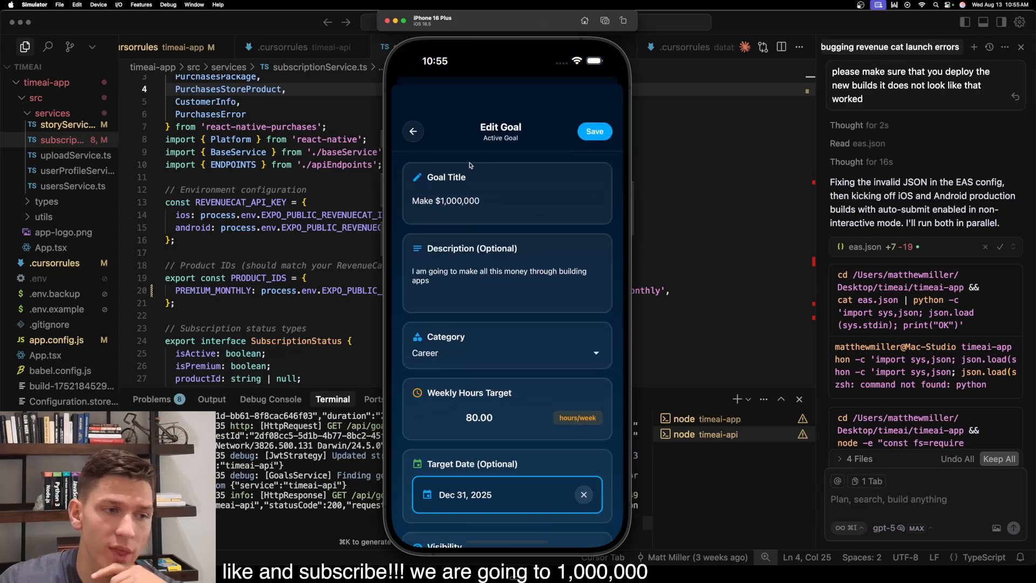
pyautogui.scroll(-3)
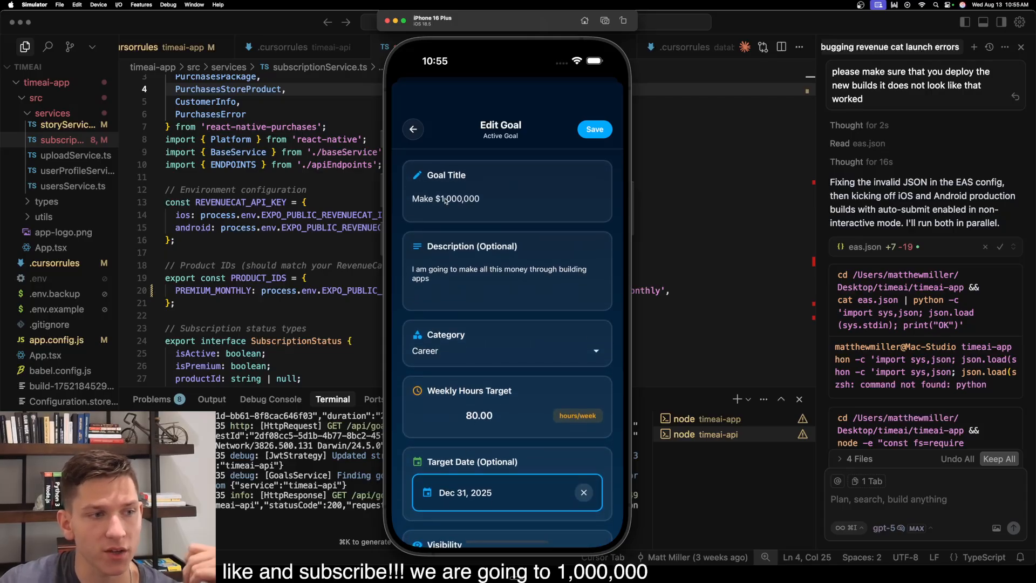
pyautogui.click(593, 129)
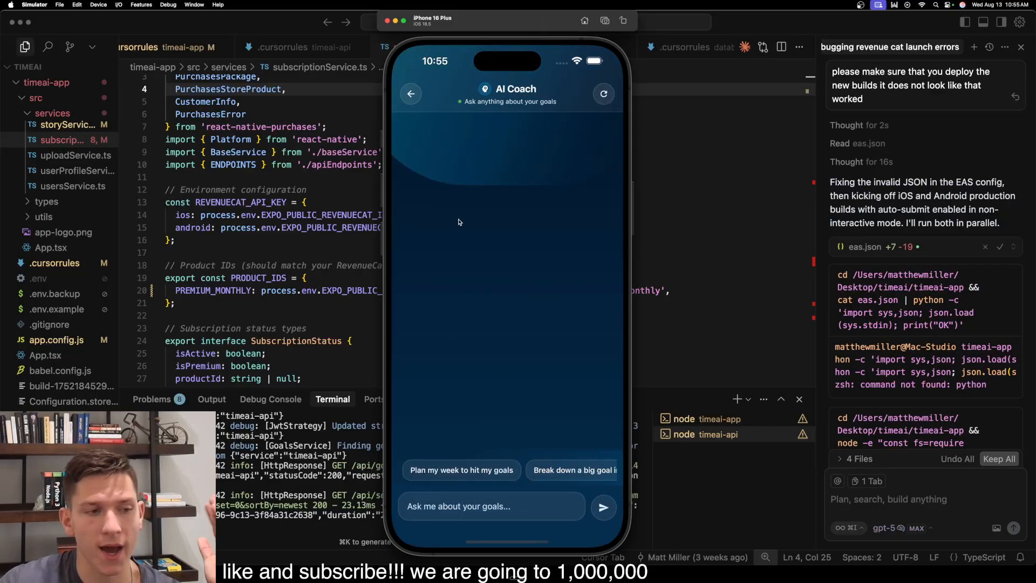
# Send the 'Plan my week to hit my goals' suggestion to the AI Coach and read its routine reply.
pyautogui.click(461, 470)
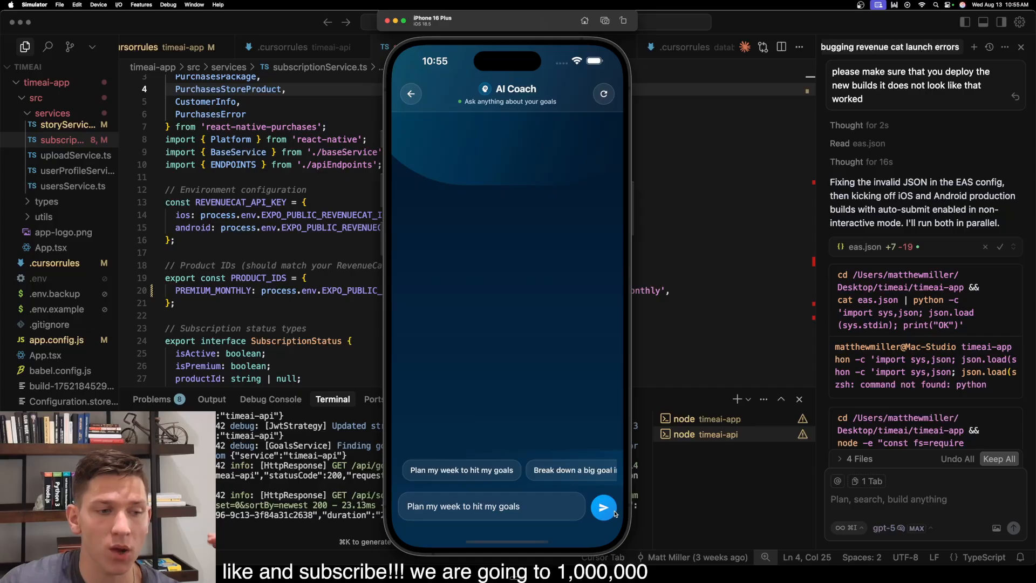
pyautogui.click(604, 508)
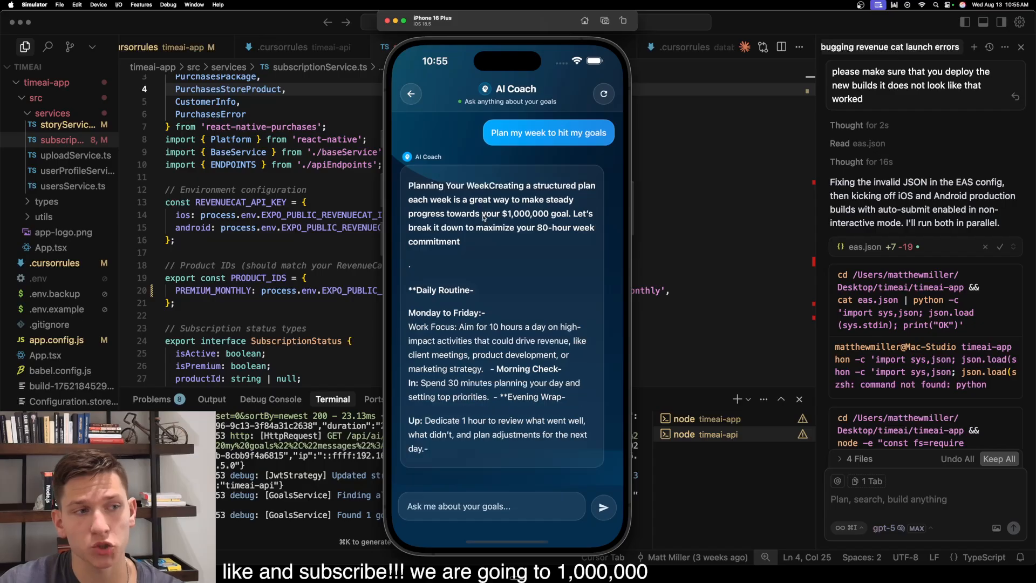
pyautogui.scroll(-3)
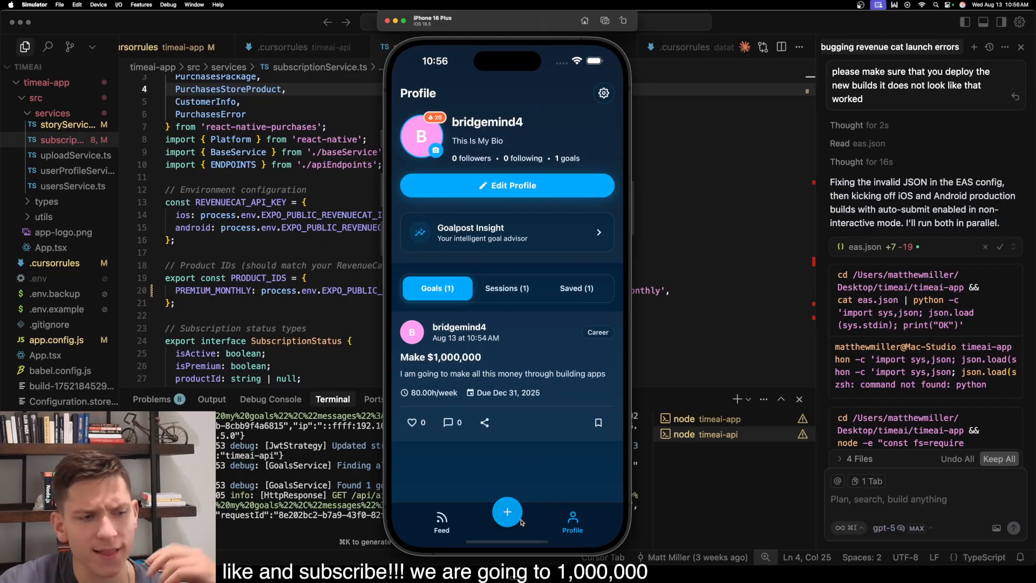
# Return from the AI Coach to bridgemind4's GoalPost profile in the simulator.
pyautogui.click(507, 511)
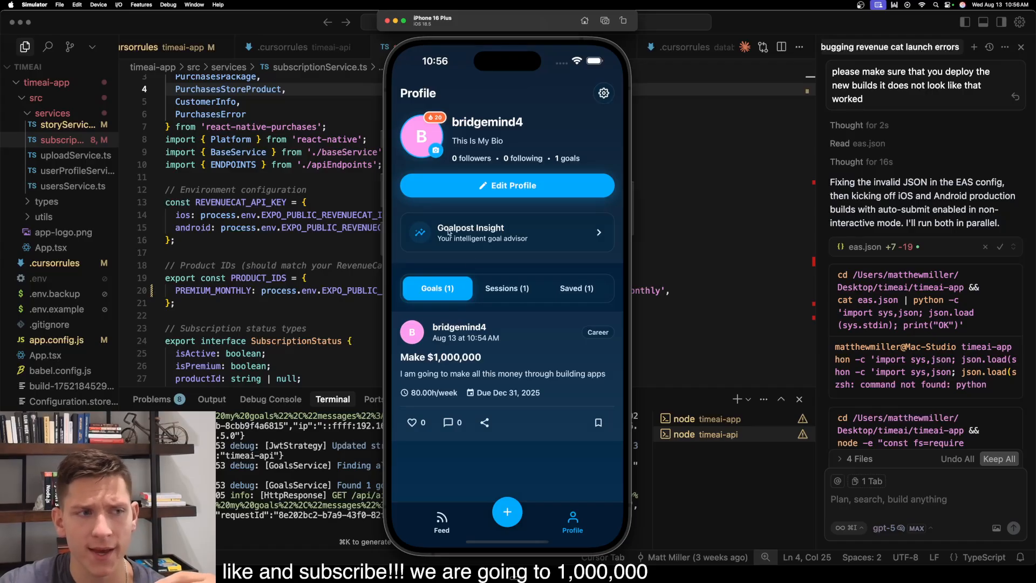
pyautogui.moveTo(473, 268)
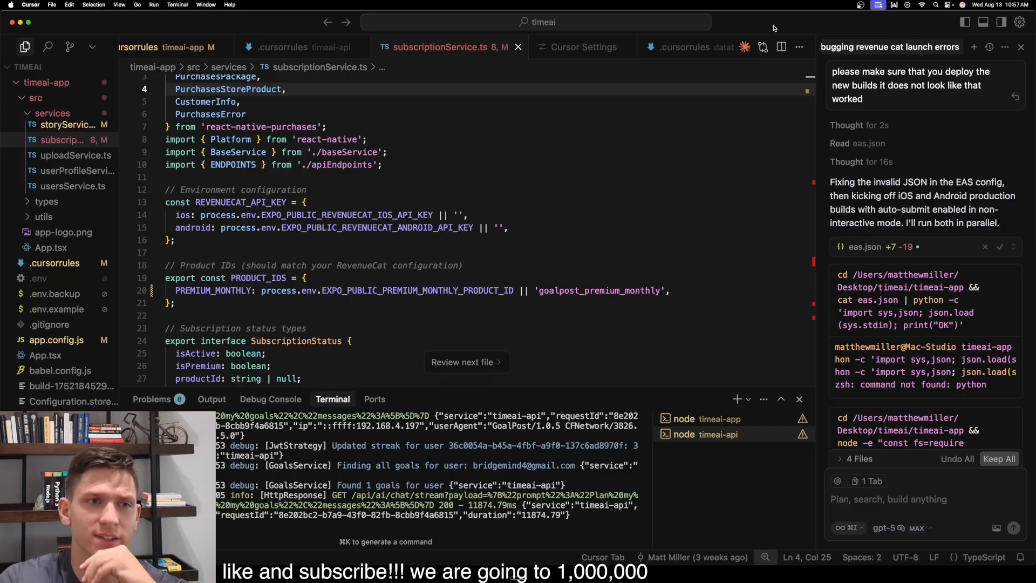
# Show the timeai workspace root with the timeai-api folder collapsed.
pyautogui.click(47, 82)
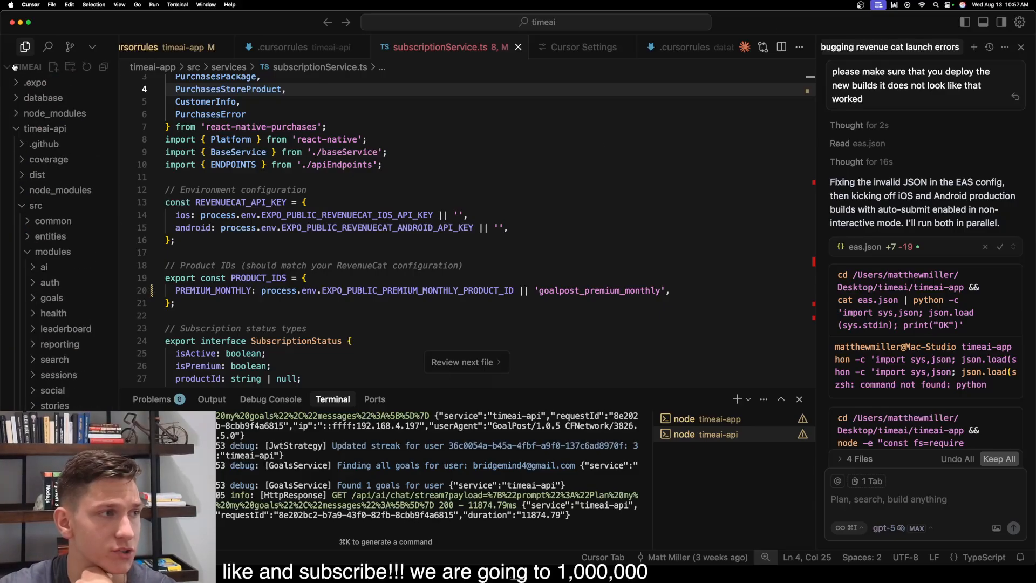
pyautogui.click(46, 128)
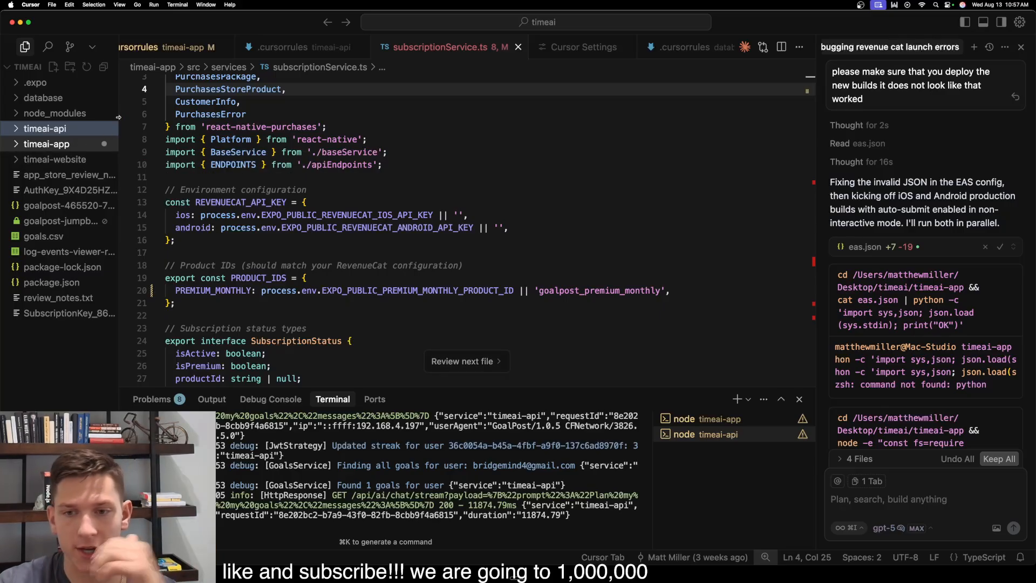
pyautogui.moveTo(45, 128)
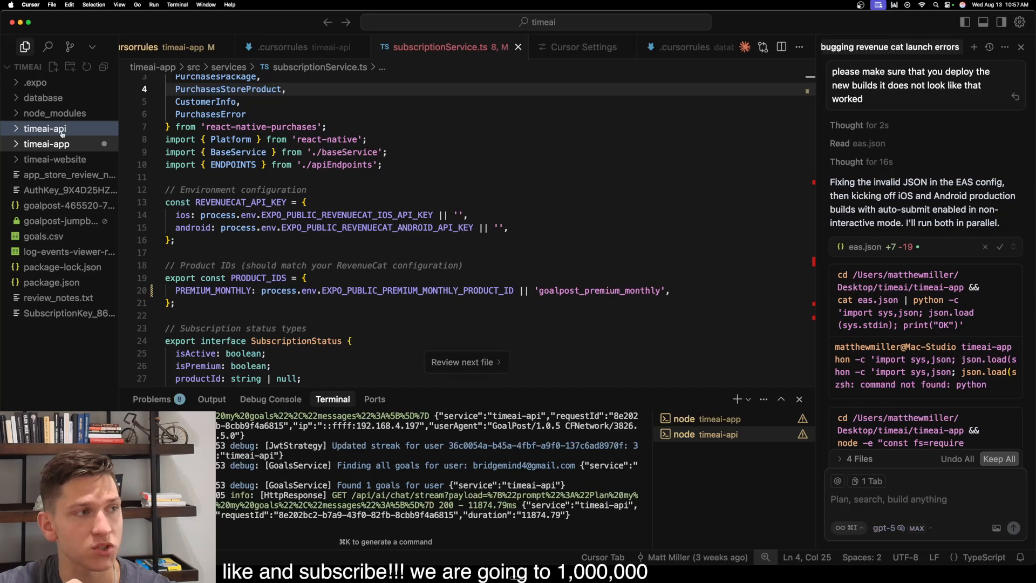
pyautogui.moveTo(44, 98)
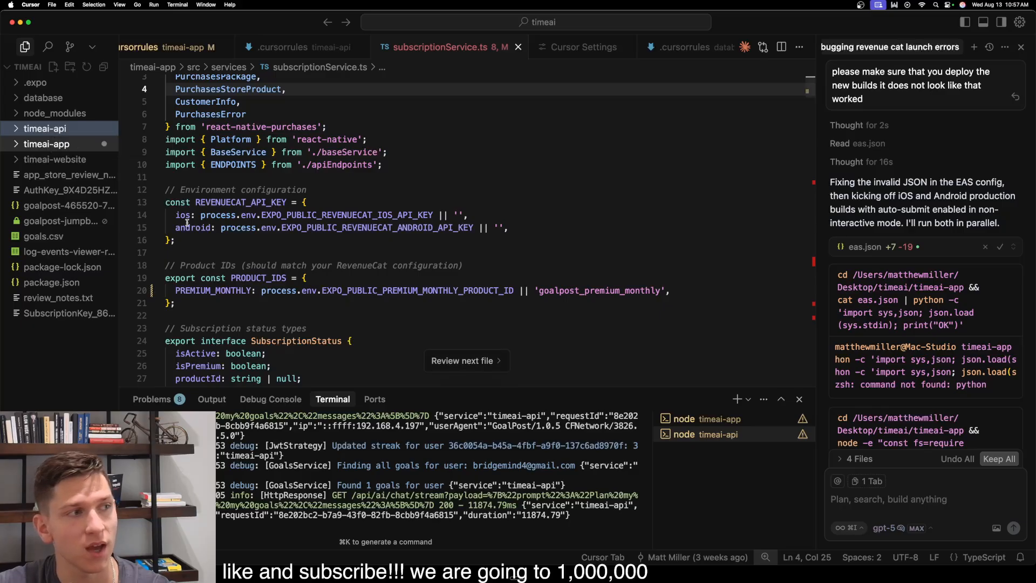
pyautogui.moveTo(46, 144)
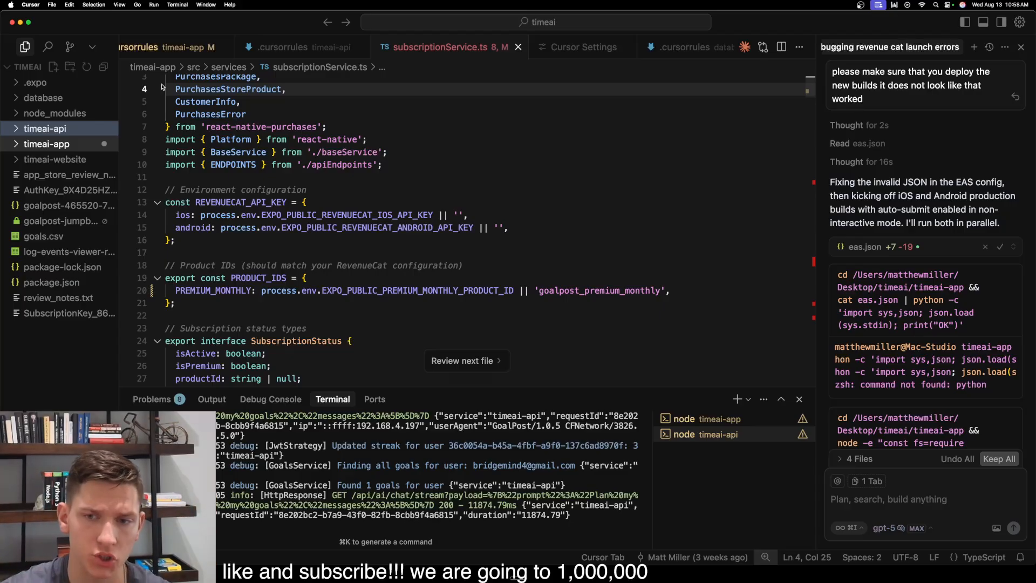
pyautogui.moveTo(42, 98)
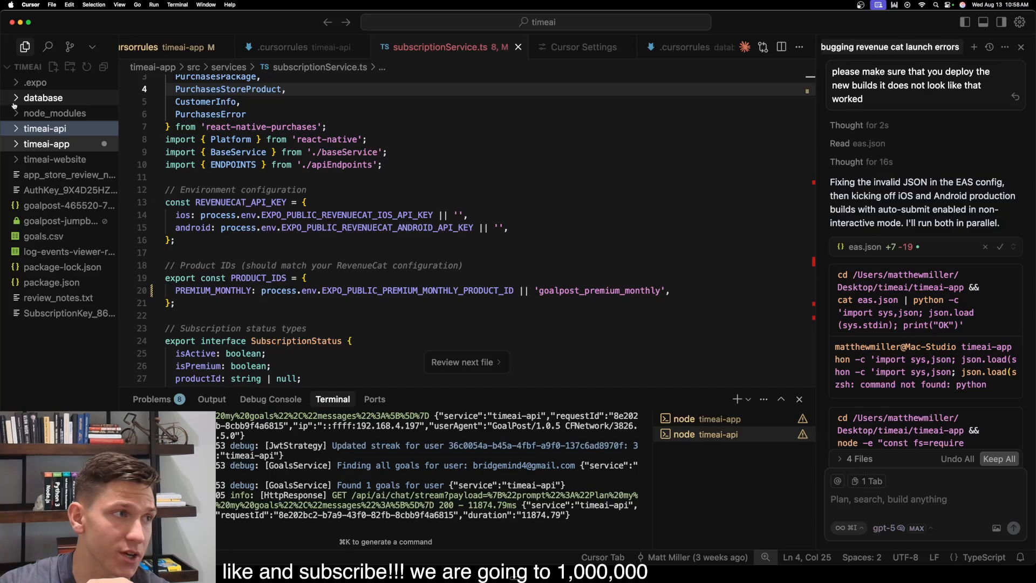
# Expand database > src > entities to reveal the TypeORM entity files.
pyautogui.click(42, 98)
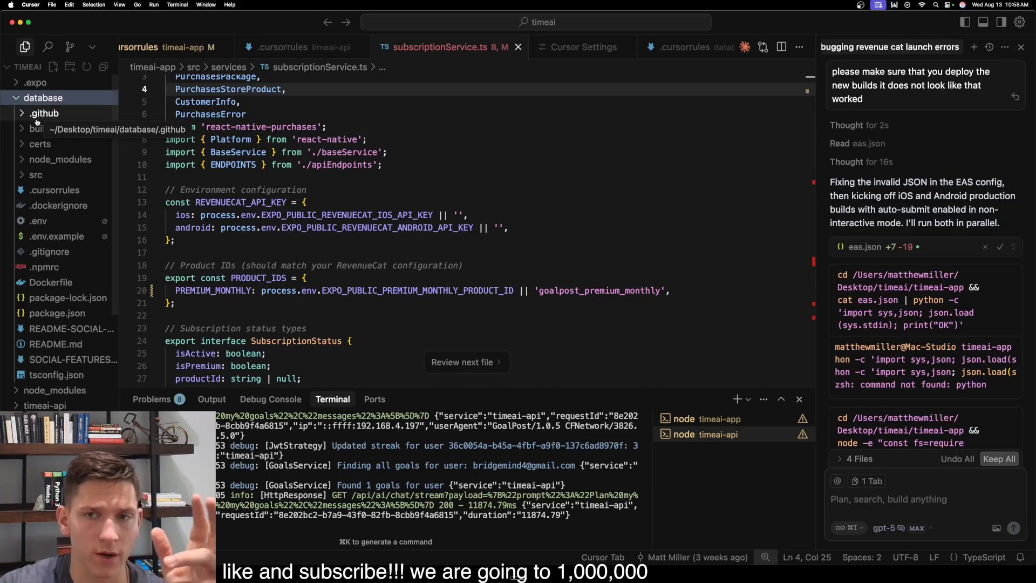
pyautogui.click(35, 175)
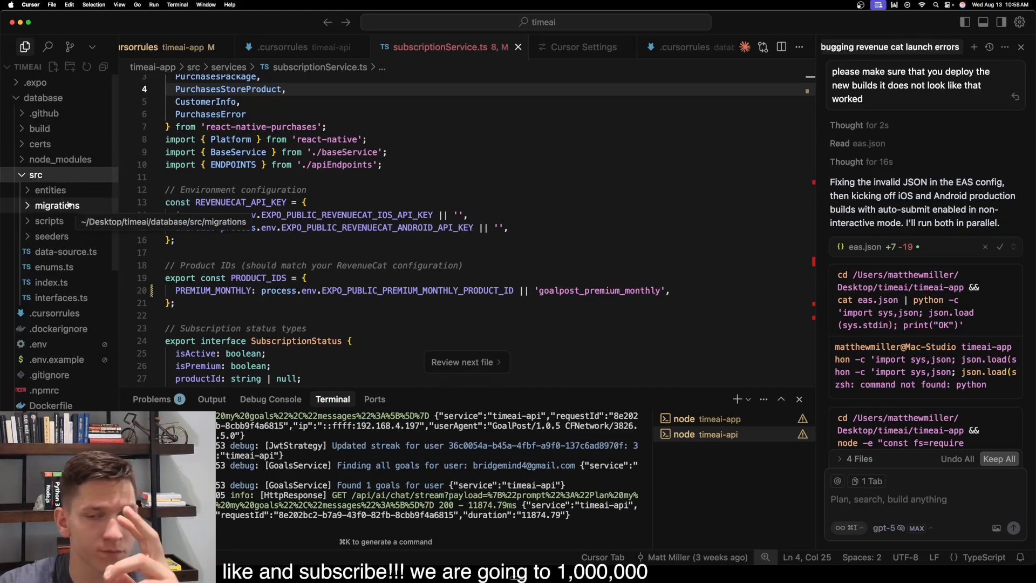
pyautogui.click(51, 190)
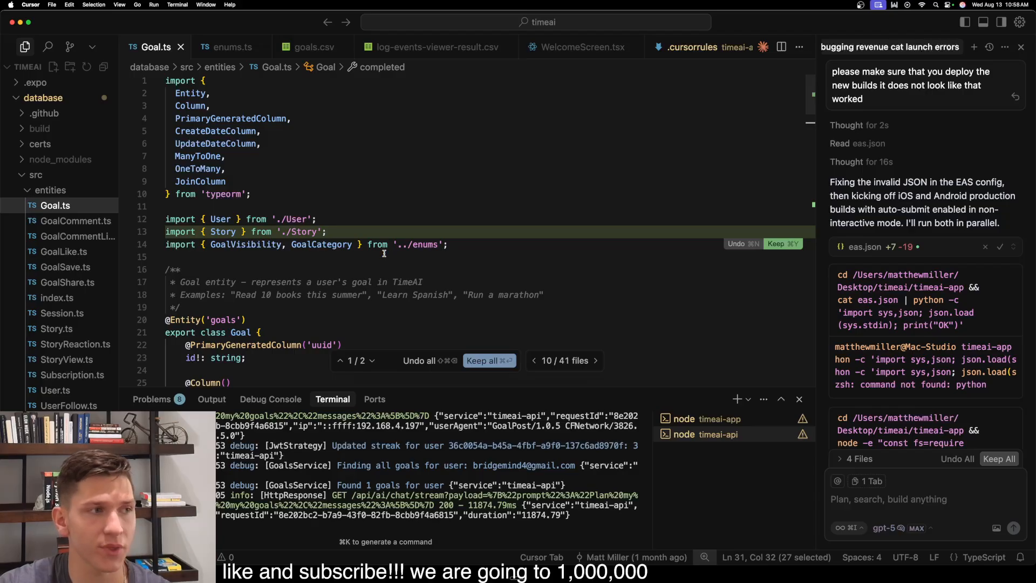
pyautogui.doubleClick(222, 193)
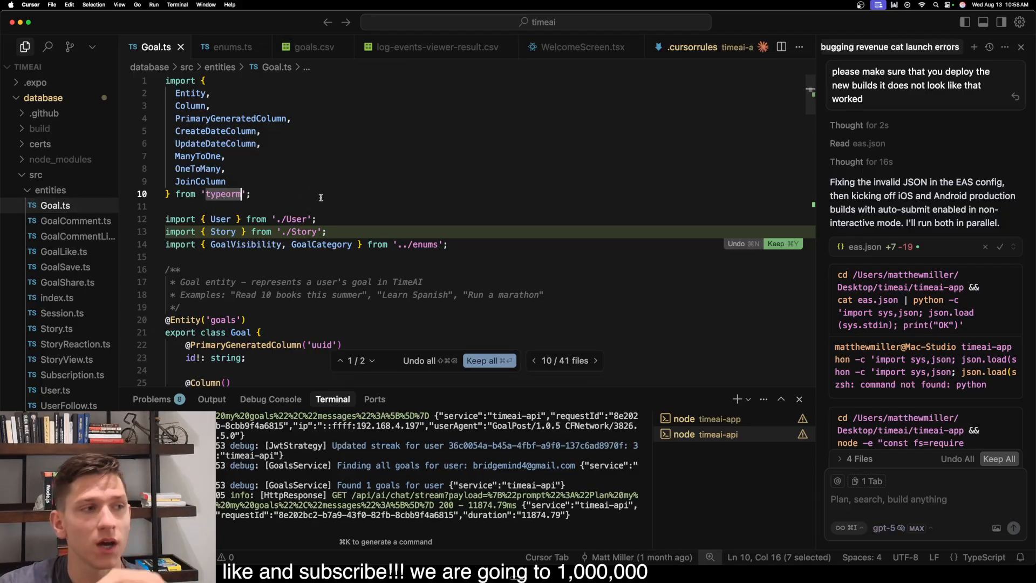
pyautogui.scroll(-3)
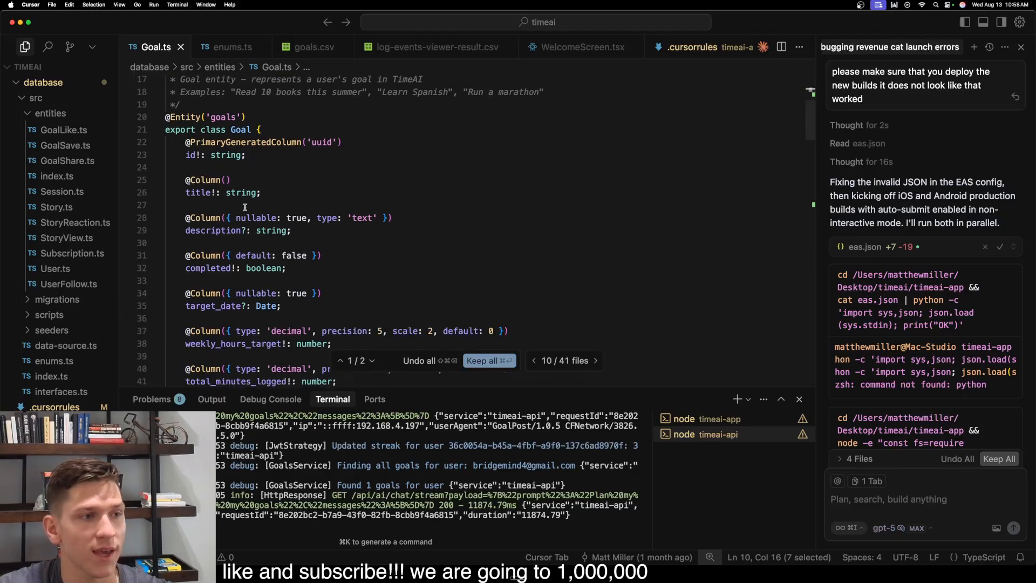
pyautogui.click(207, 180)
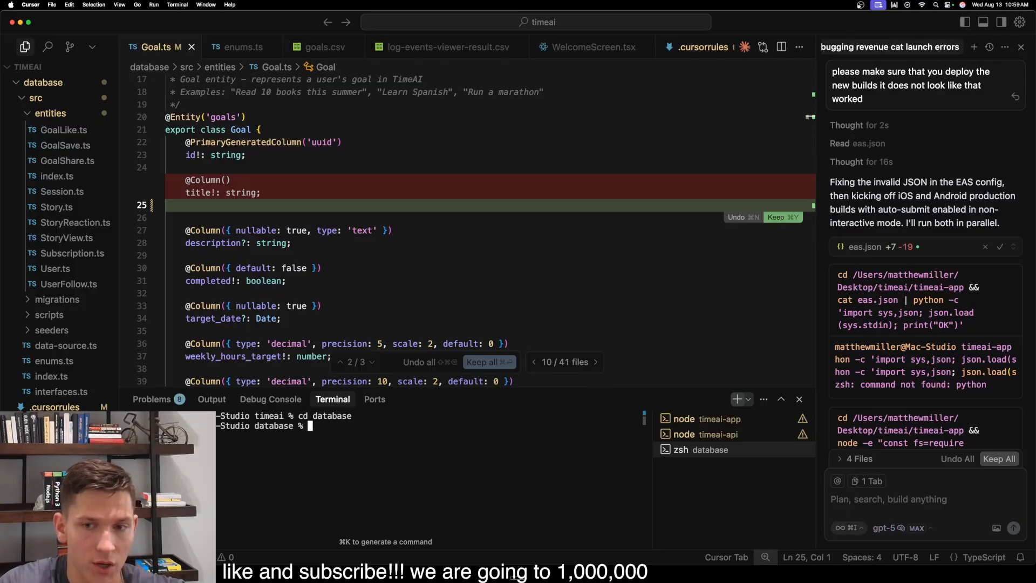
# Generate a TypeORM migration named remove-goal-title with npm run migration:generate in the database folder.
pyautogui.write('npm run')
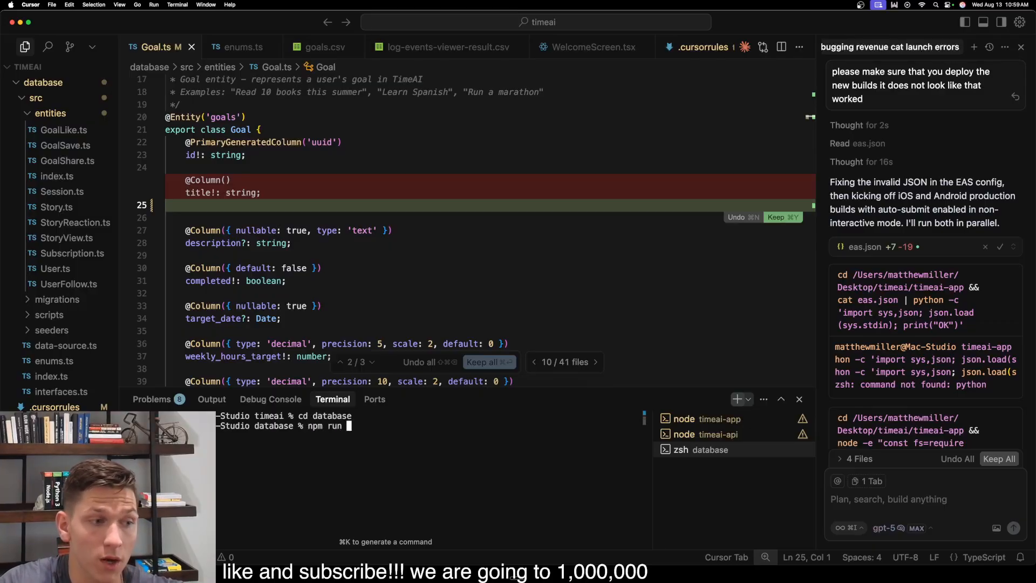
pyautogui.write('migration:gene')
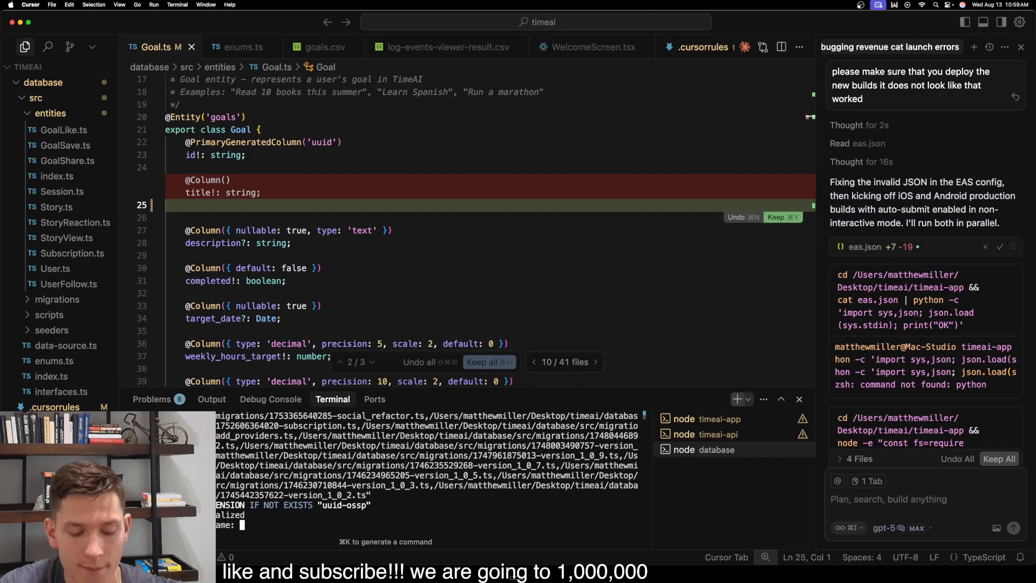
pyautogui.write('remove goal')
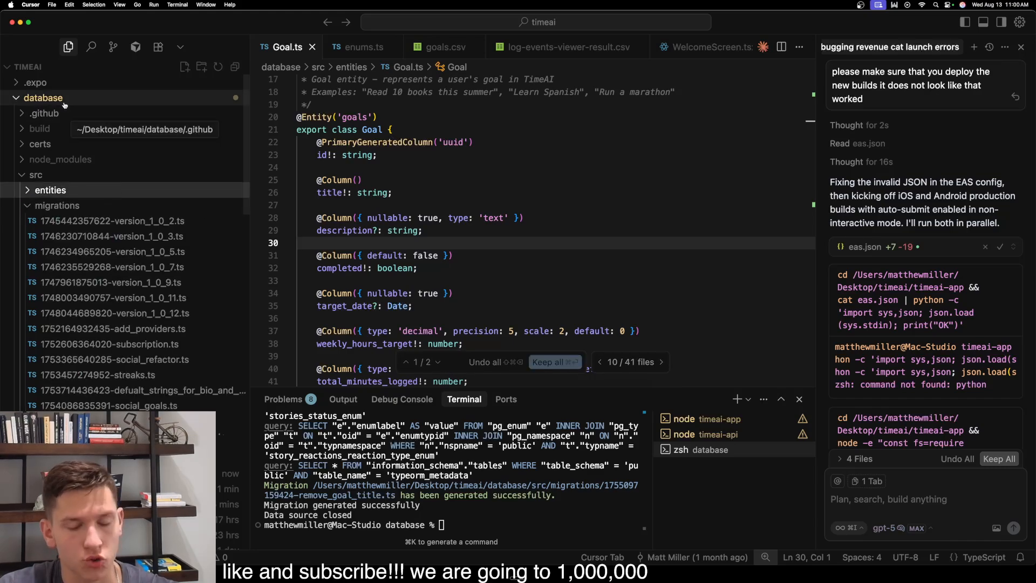
# Collapse database, peek into timeai-app's src, then expand the timeai-api package.
pyautogui.click(43, 99)
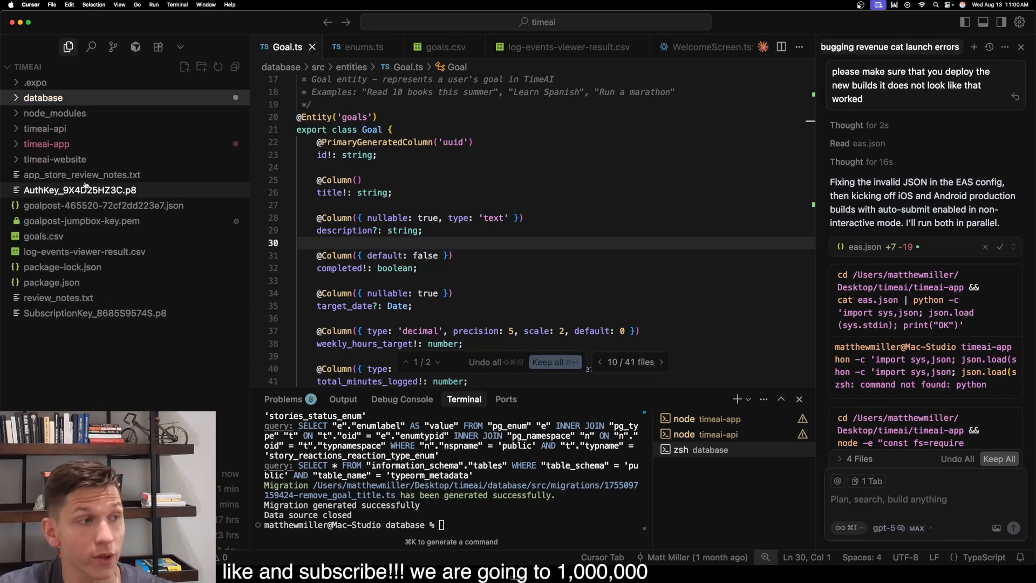
pyautogui.click(47, 143)
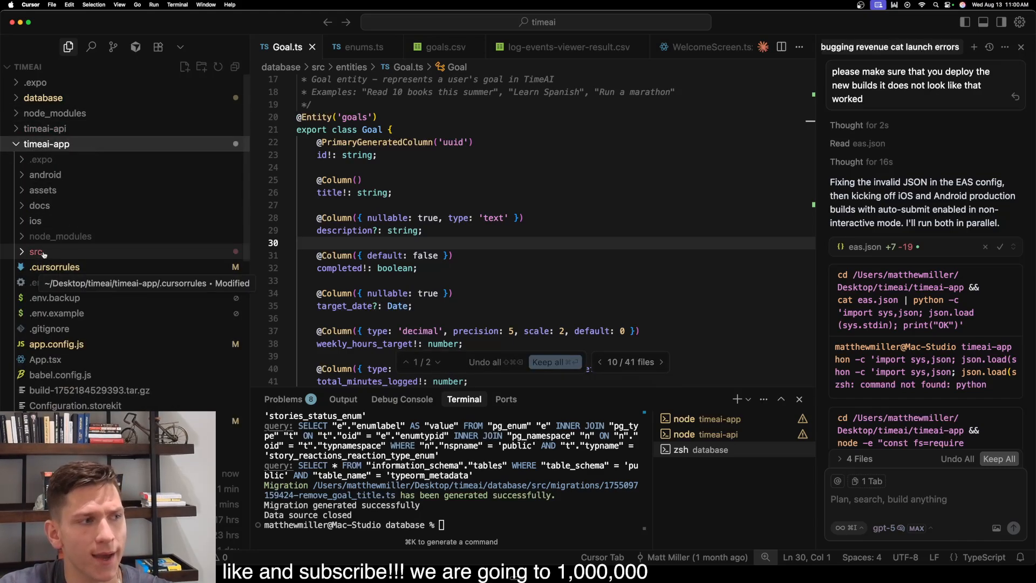
pyautogui.click(36, 251)
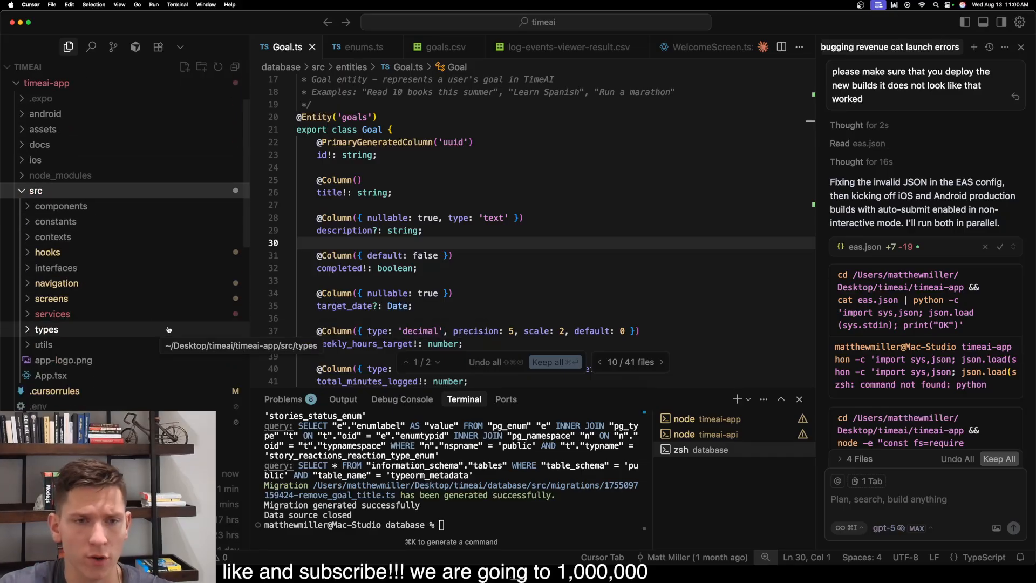
pyautogui.moveTo(168, 344)
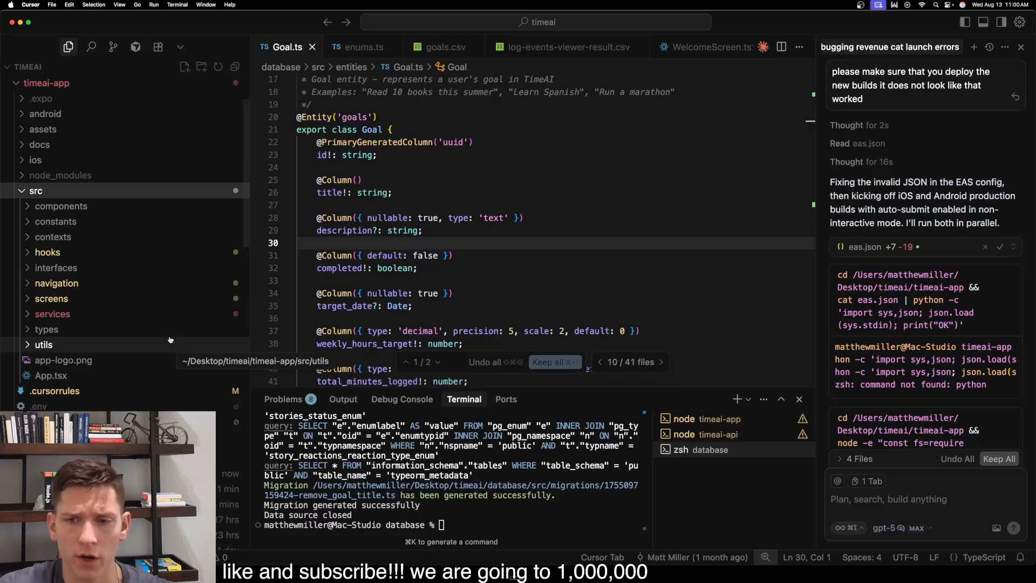
pyautogui.moveTo(110, 196)
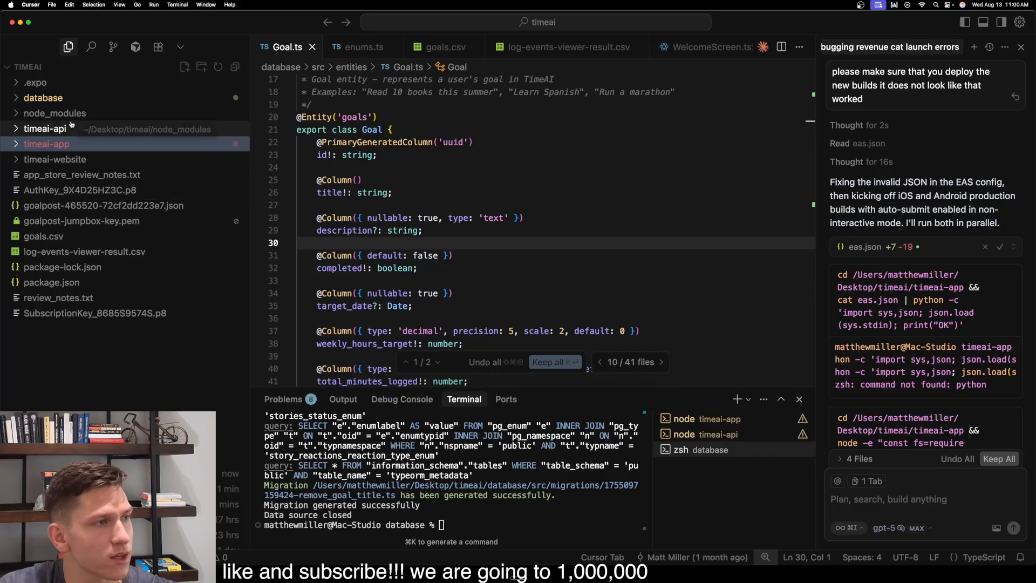
pyautogui.click(44, 128)
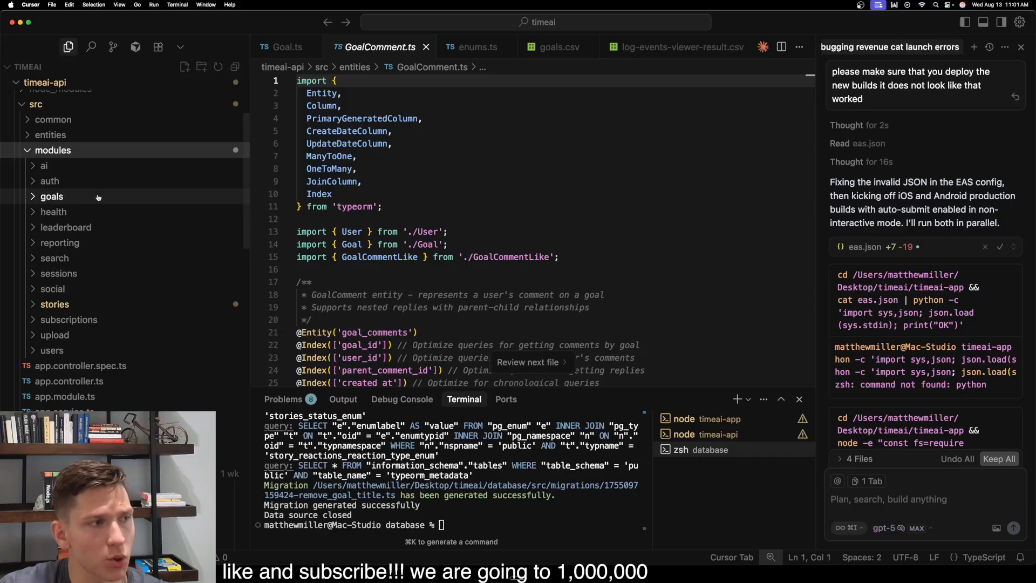
# Review the goals module's create-goal.dto.ts from its dto folder.
pyautogui.click(51, 197)
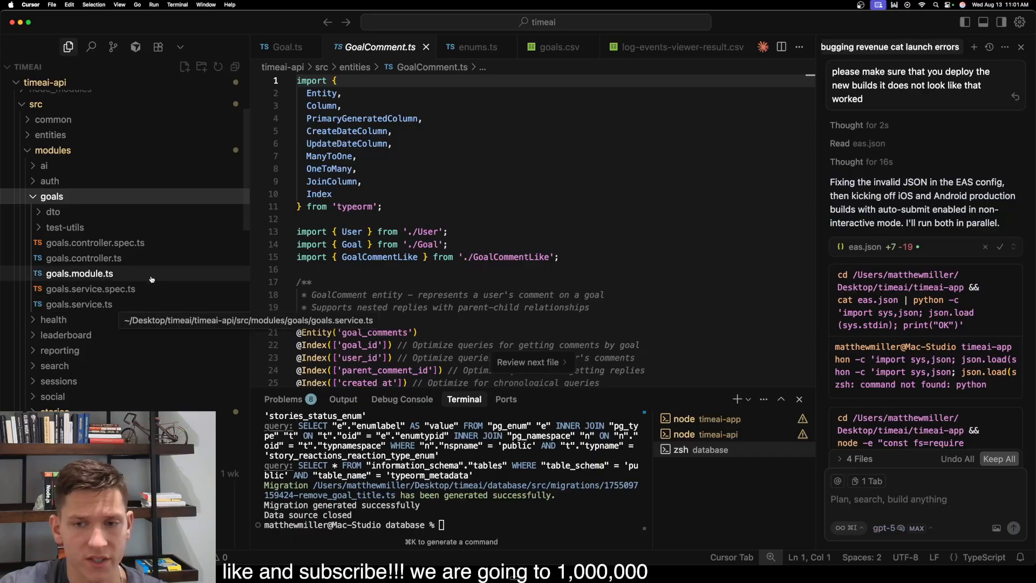
pyautogui.click(53, 212)
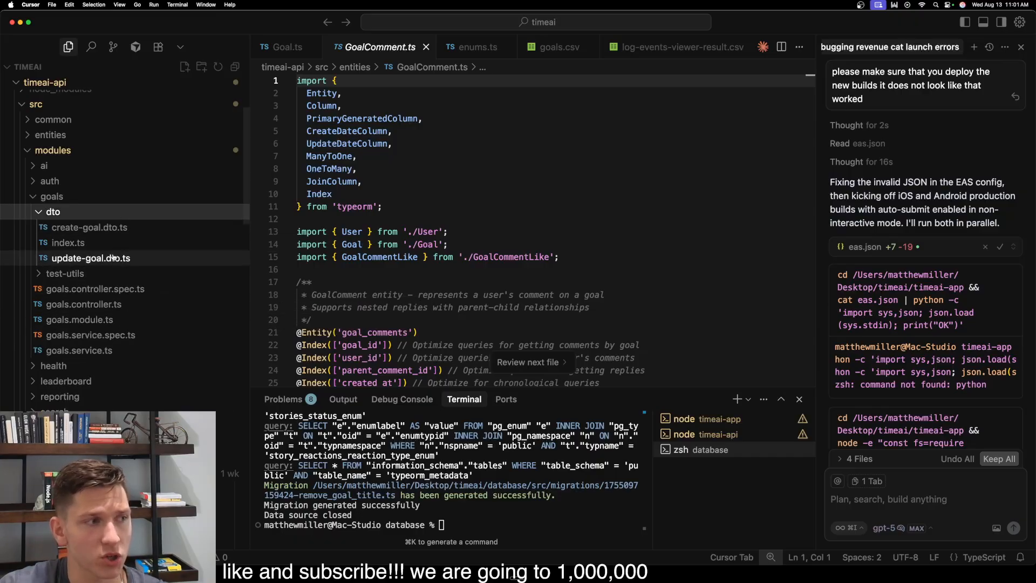
pyautogui.click(89, 228)
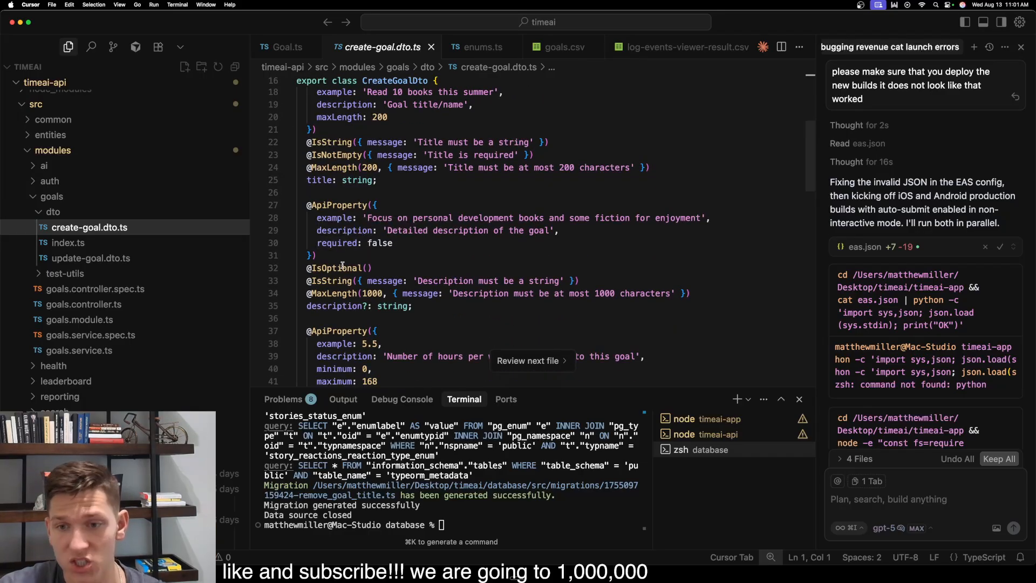
pyautogui.scroll(-3)
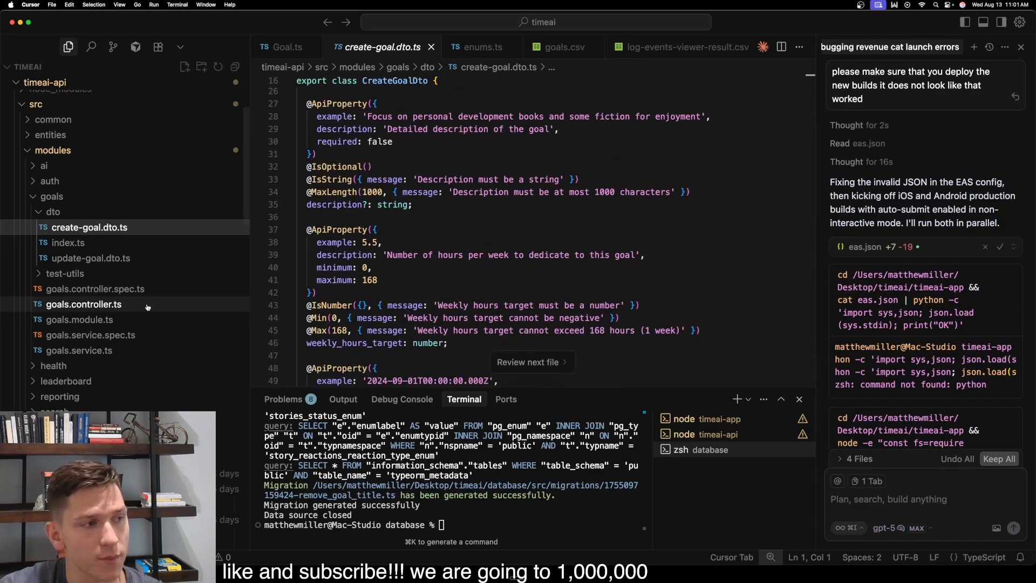
# Read through goals.controller.ts in the goals module.
pyautogui.click(84, 304)
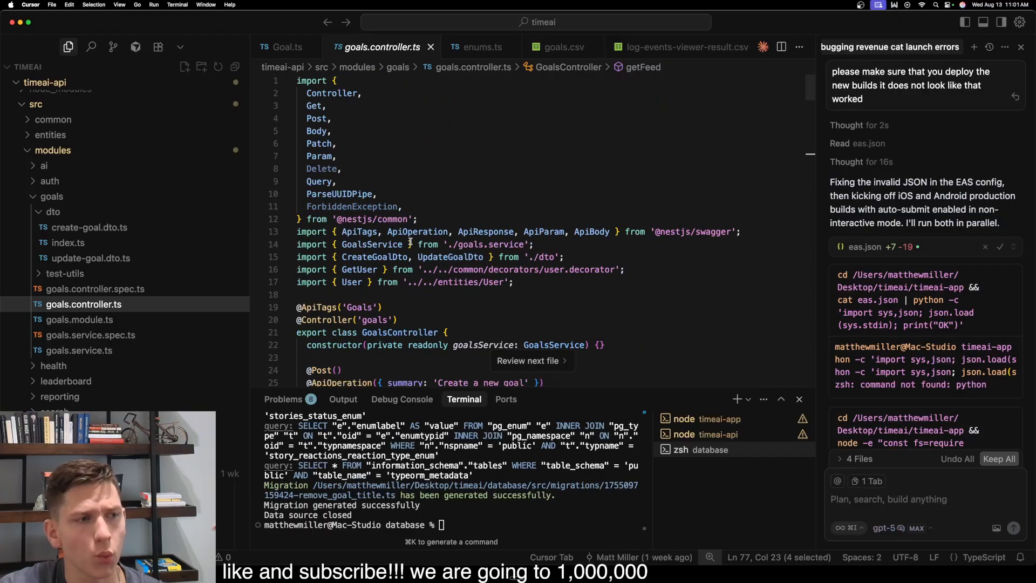
pyautogui.scroll(-3)
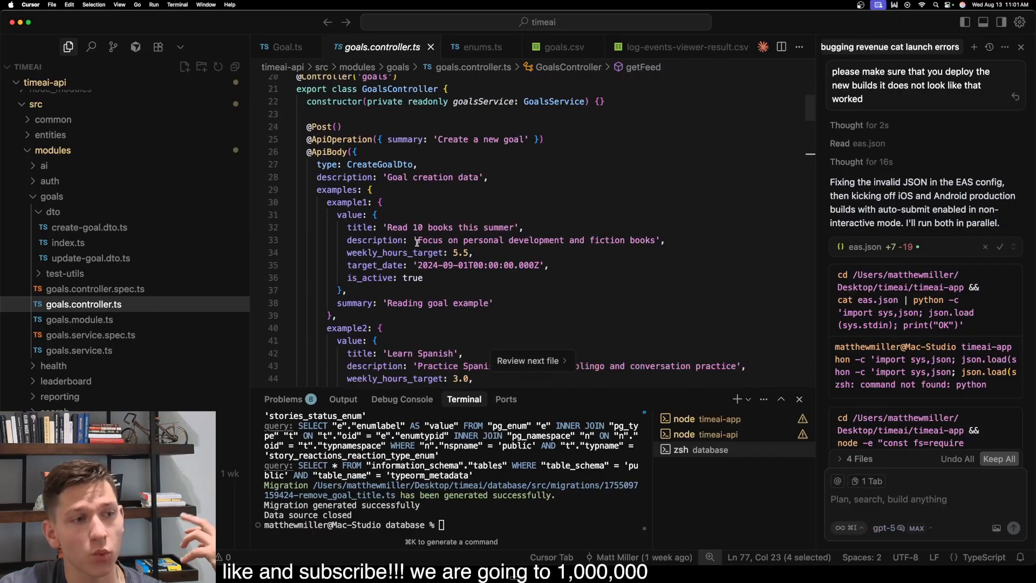
pyautogui.scroll(-3)
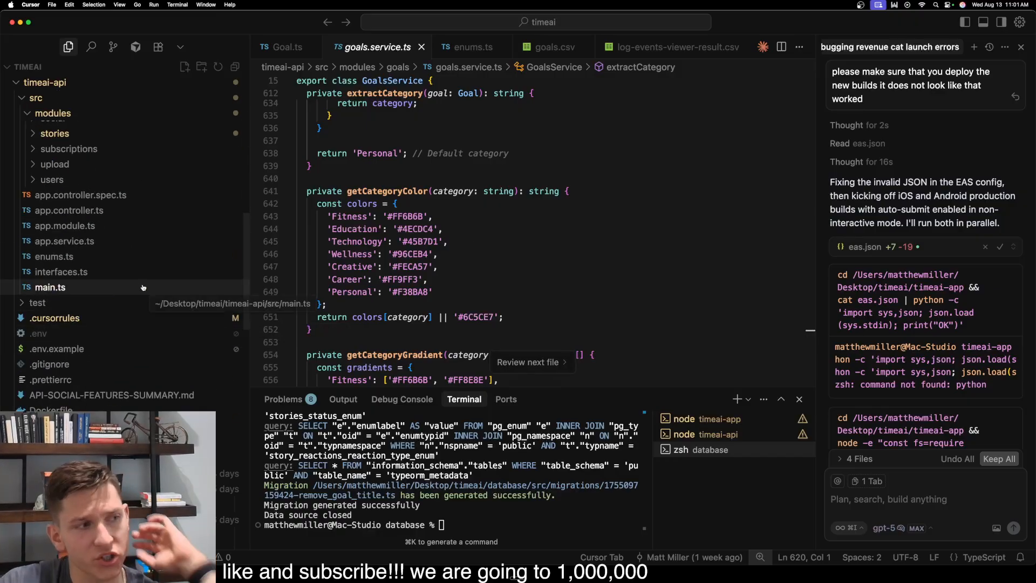
# Review the API's root app.module.ts, then expand the timeai-app source folder.
pyautogui.click(65, 226)
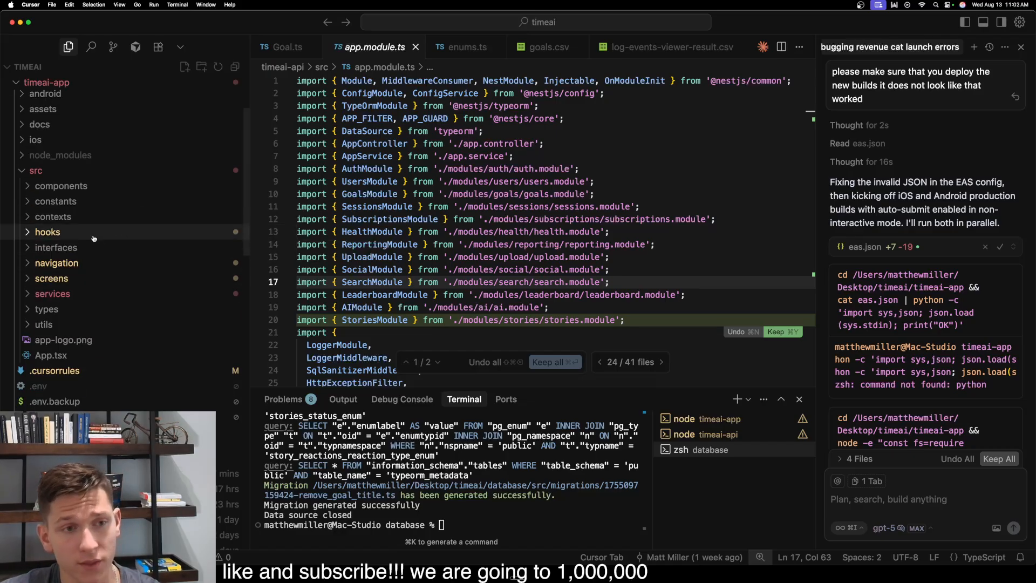
pyautogui.moveTo(108, 281)
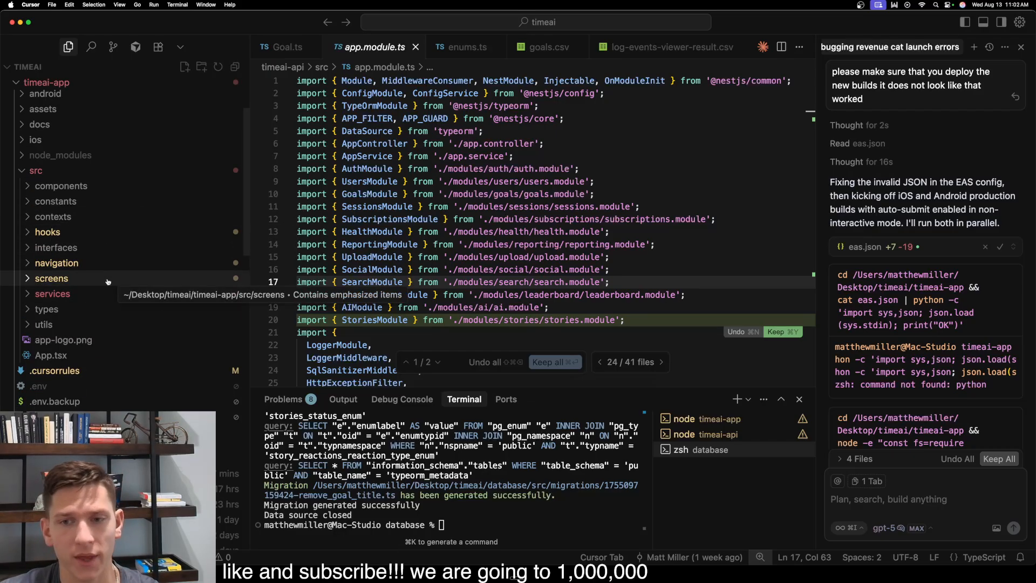
pyautogui.click(51, 278)
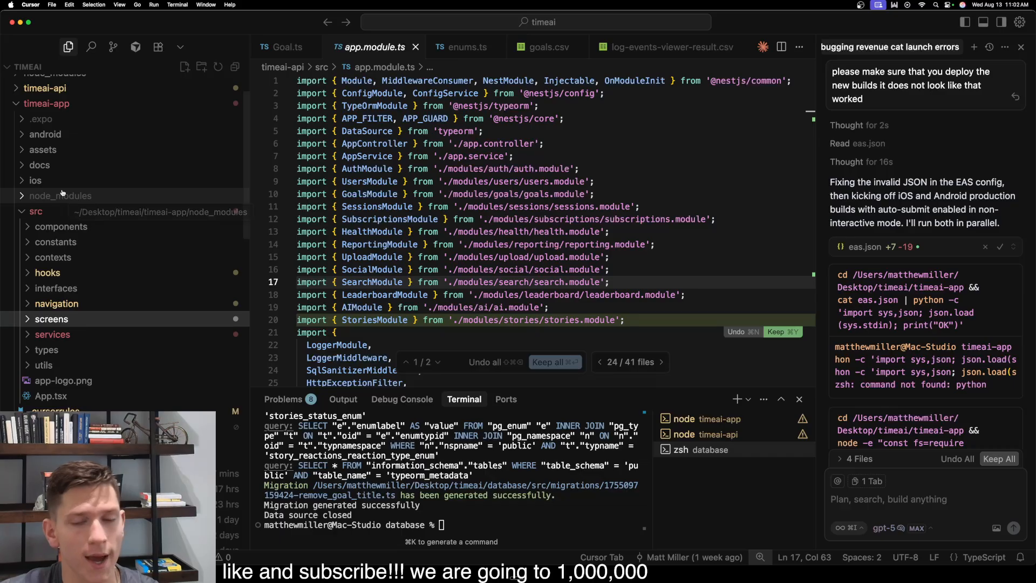
pyautogui.moveTo(35, 180)
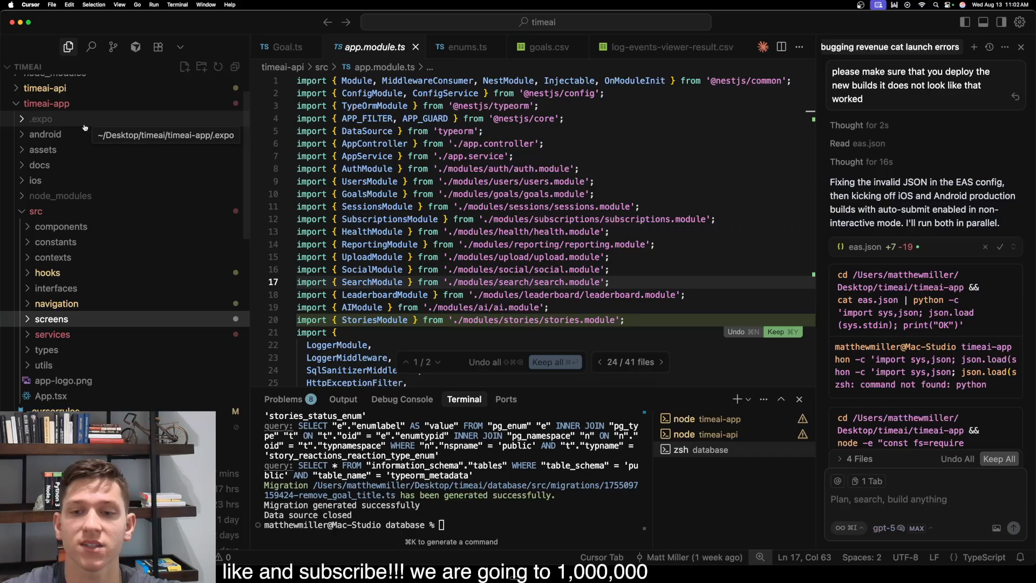
# Browse the app's screens folder for the goal screens, then collapse it.
pyautogui.click(51, 319)
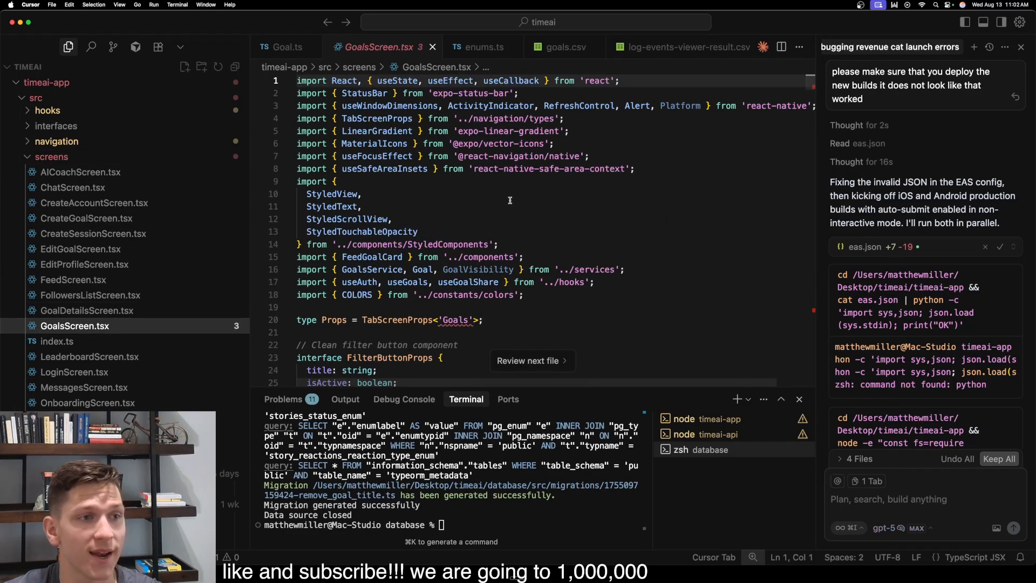
pyautogui.scroll(-3)
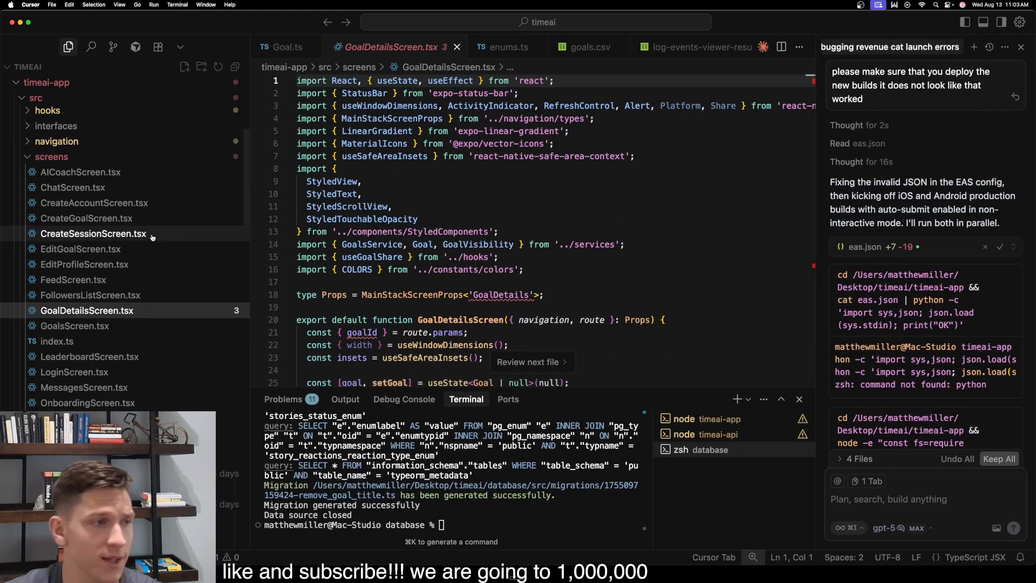
pyautogui.click(51, 156)
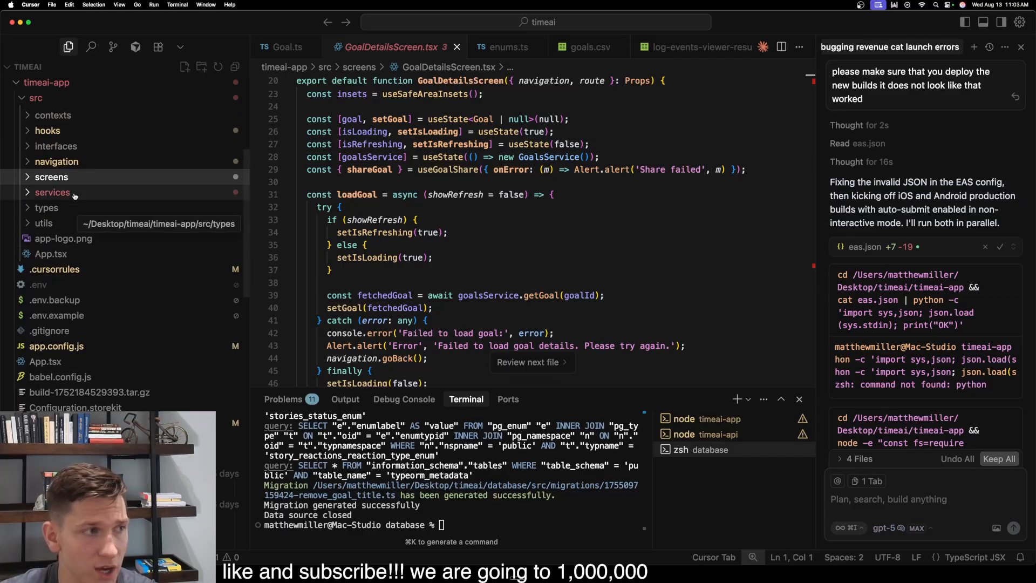
# Read through apiEndpoints.ts and goalsService.ts in services, then collapse timeai-app.
pyautogui.click(52, 192)
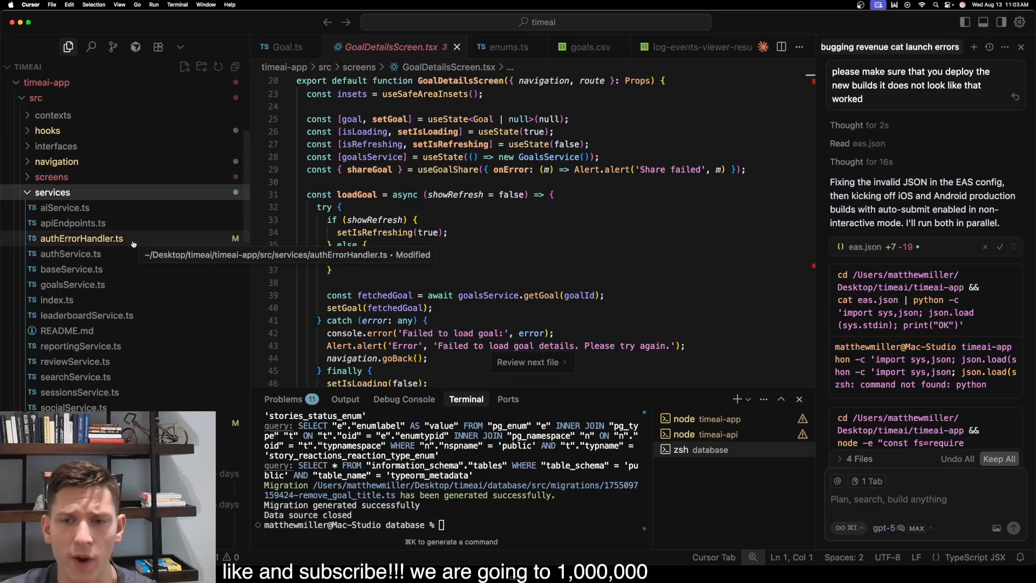
pyautogui.click(73, 222)
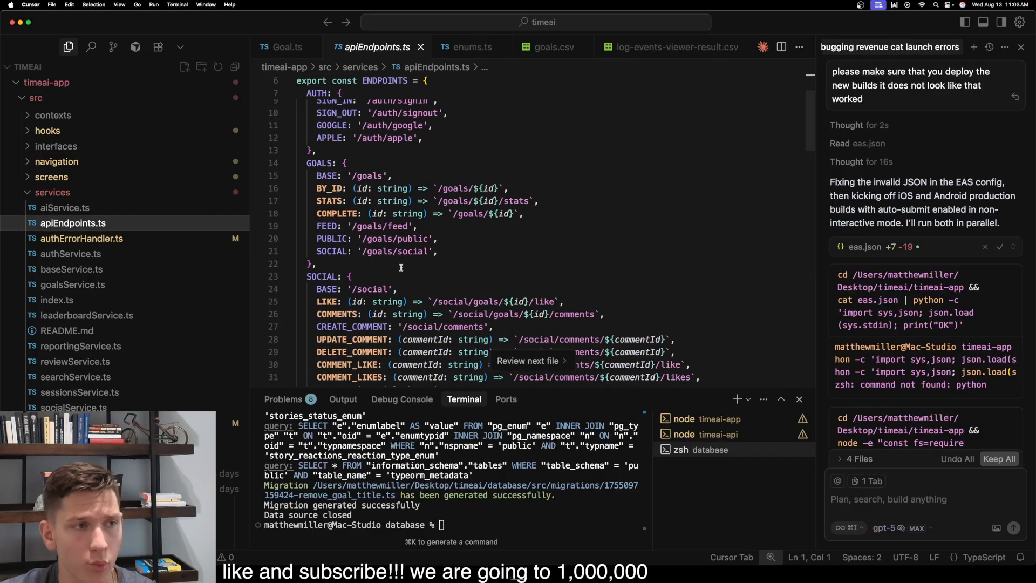
pyautogui.scroll(-3)
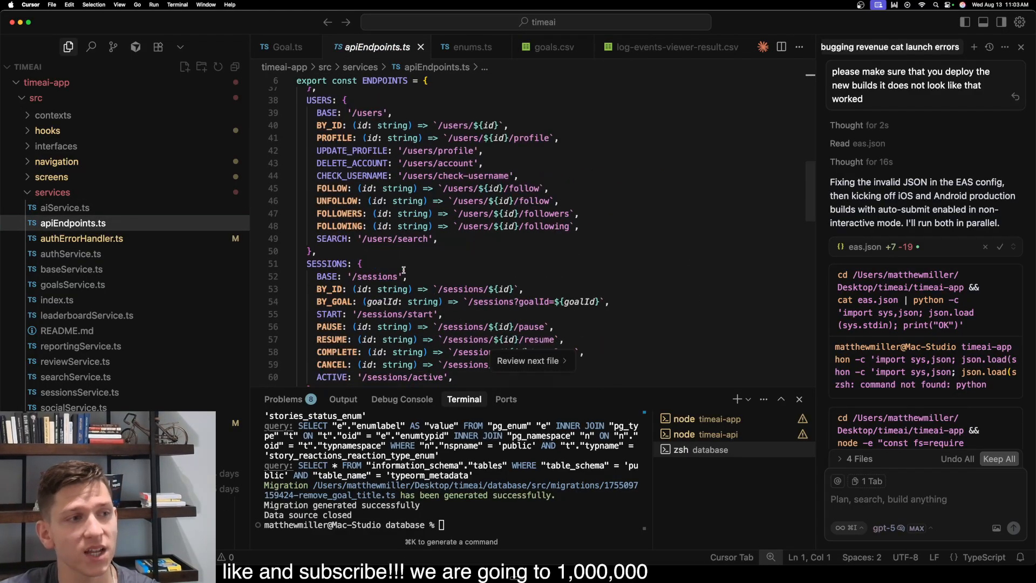
pyautogui.scroll(-3)
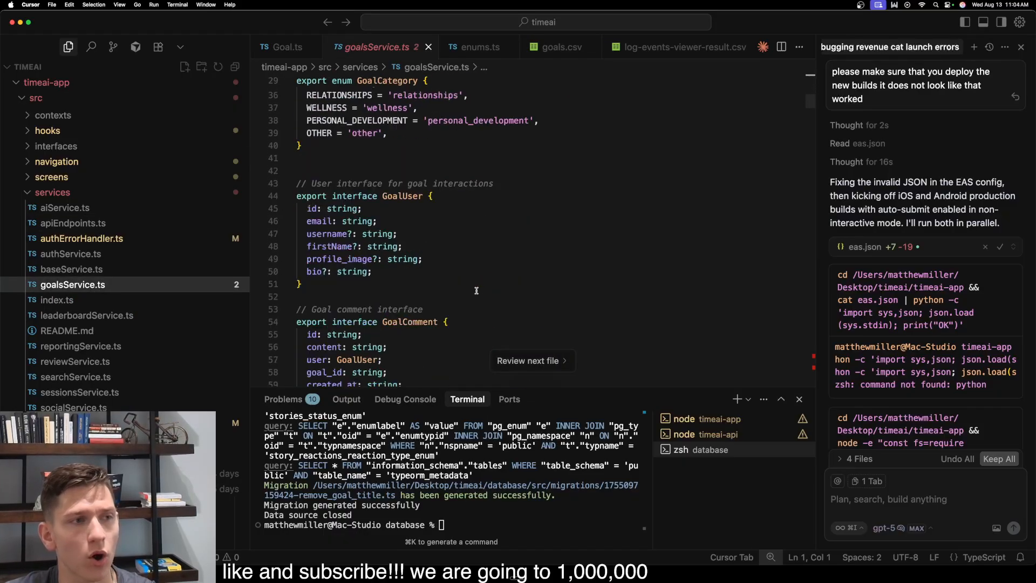
pyautogui.scroll(-3)
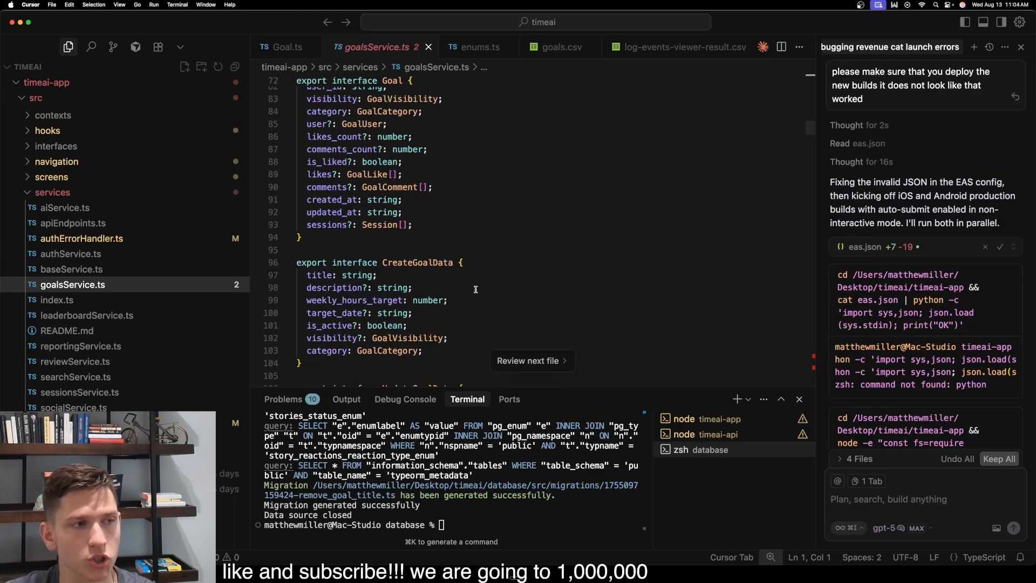
pyautogui.scroll(-3)
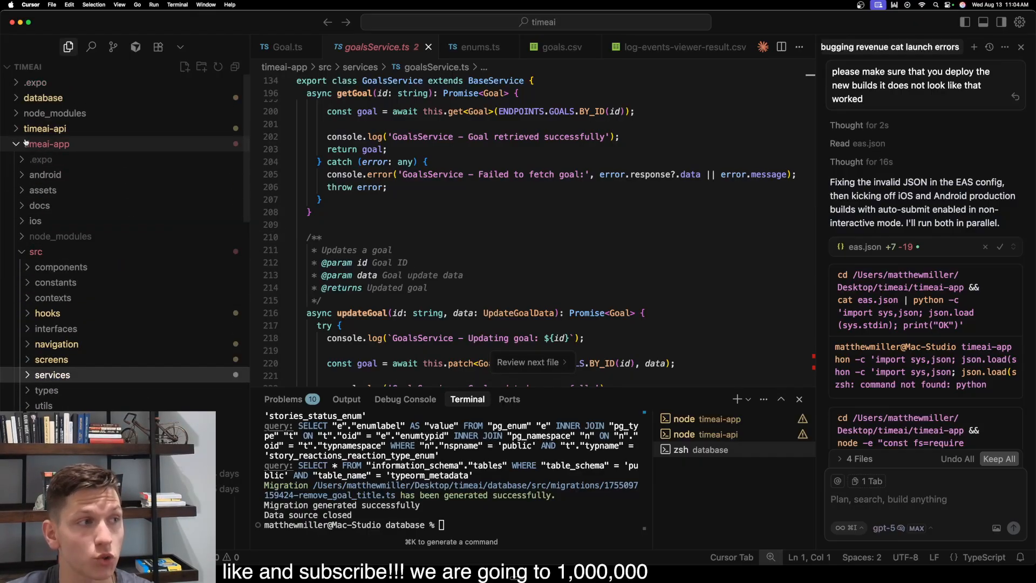
pyautogui.click(49, 144)
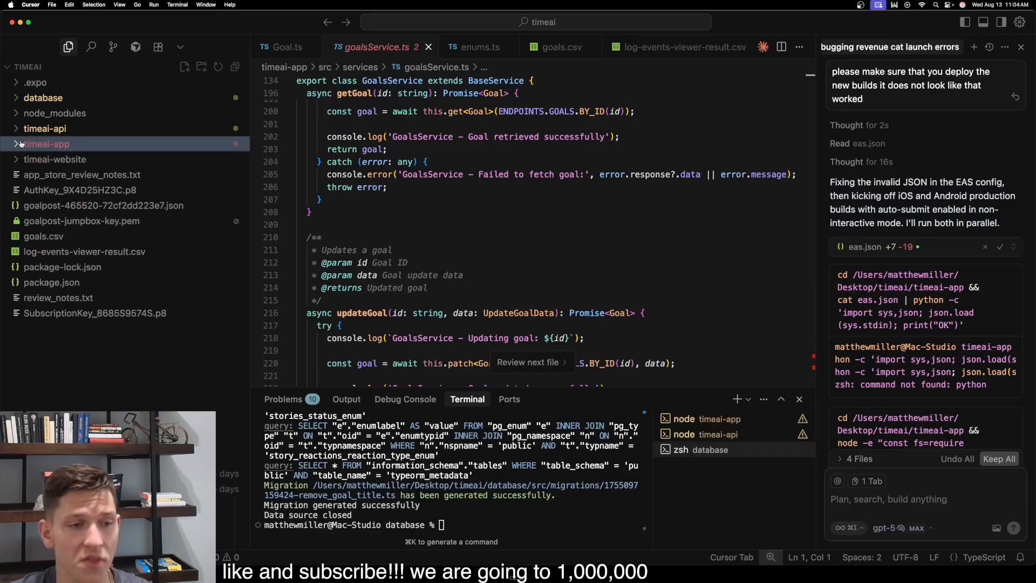